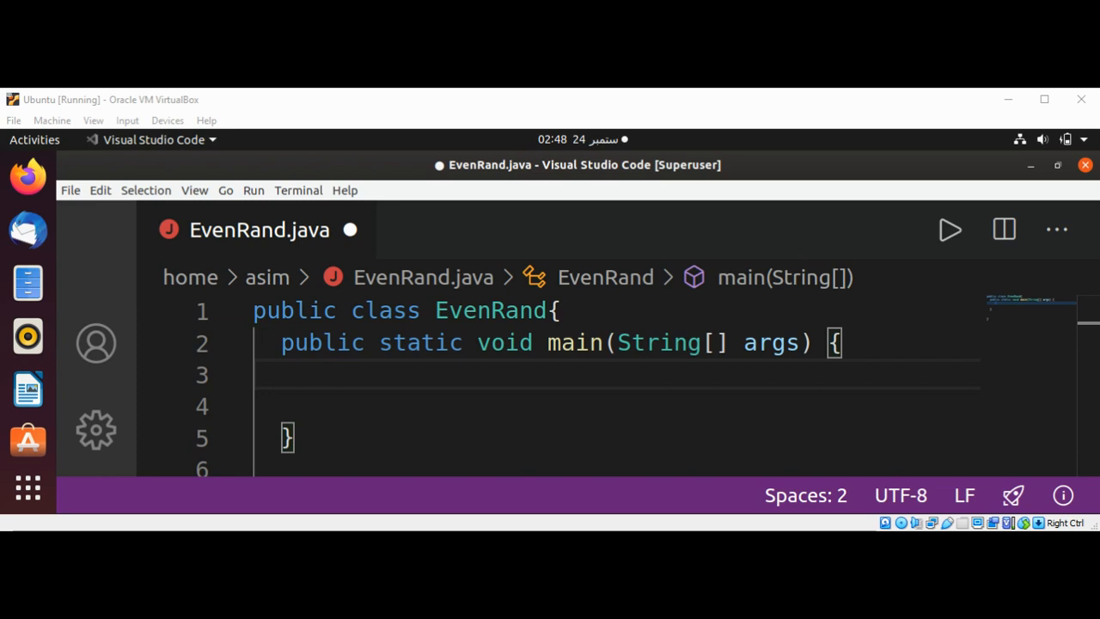
mouse_move(491, 115)
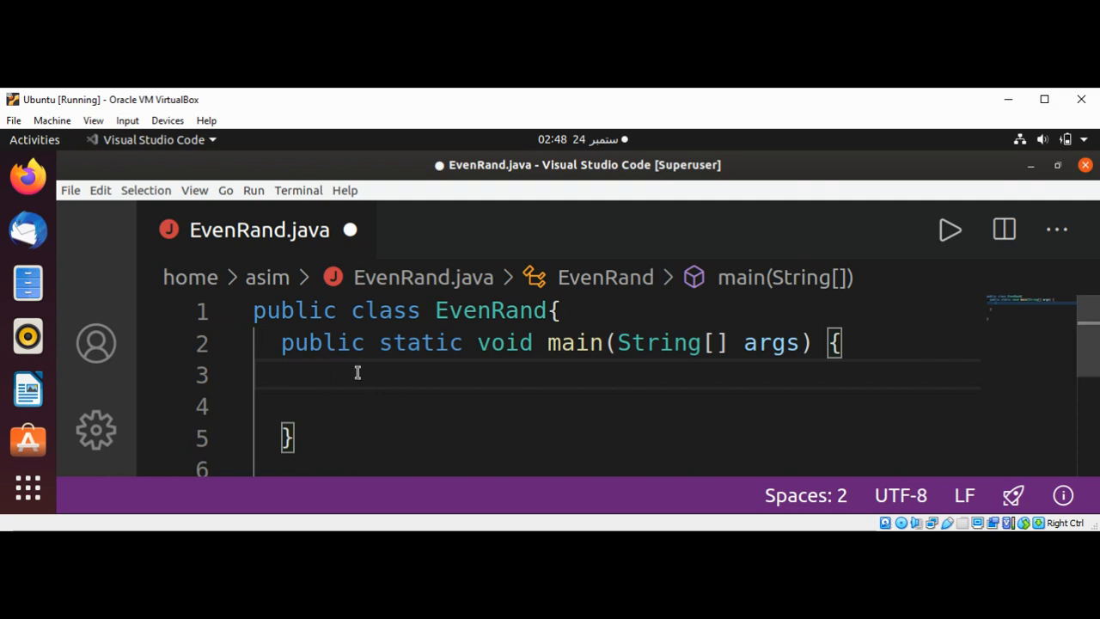
Write int[] rand_array = new int[10]; as the first line of main
type("int")
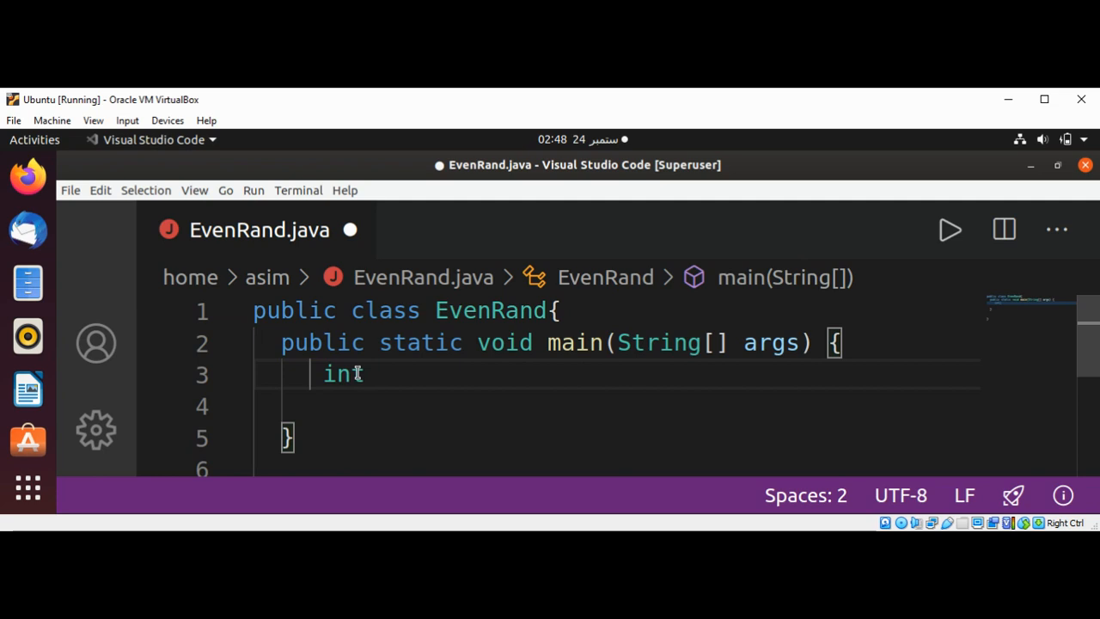
type("[]")
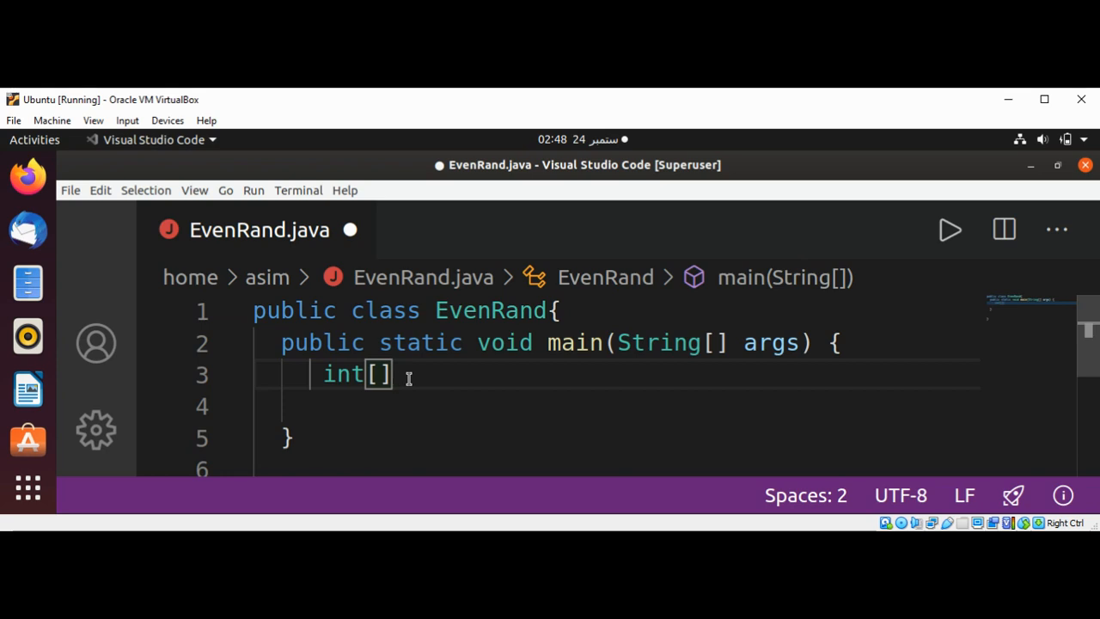
type("rand")
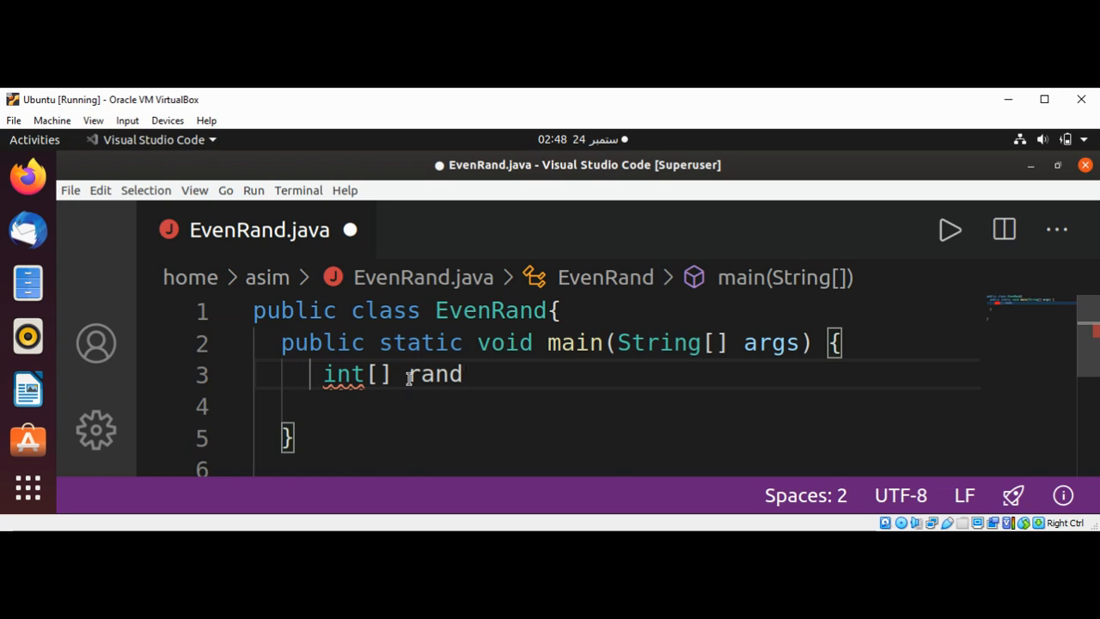
type("_")
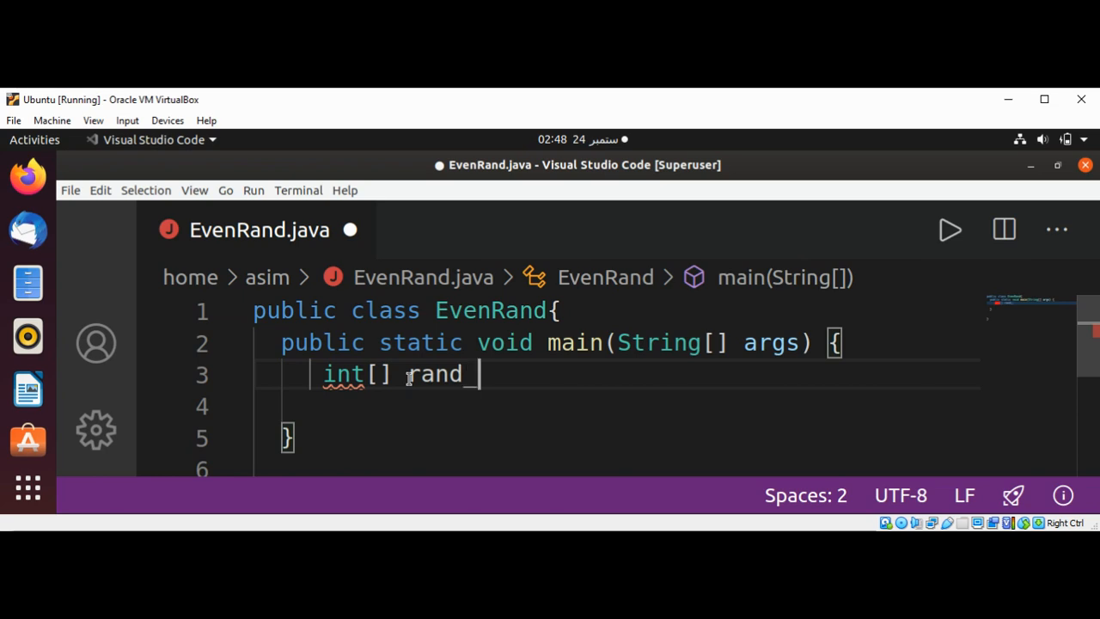
type("array")
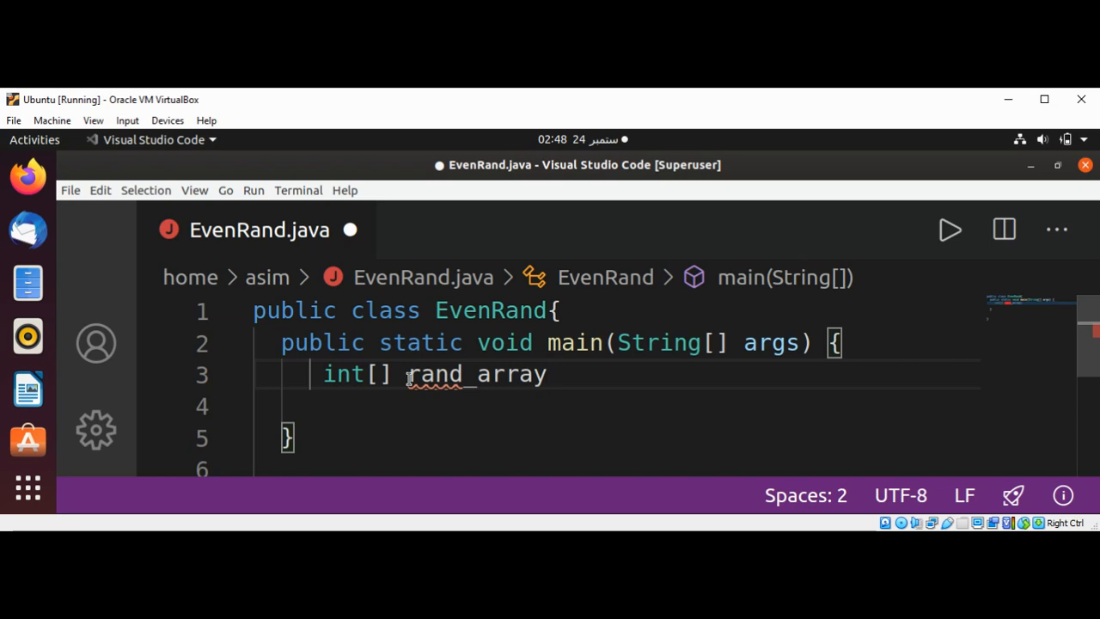
type("\" \"")
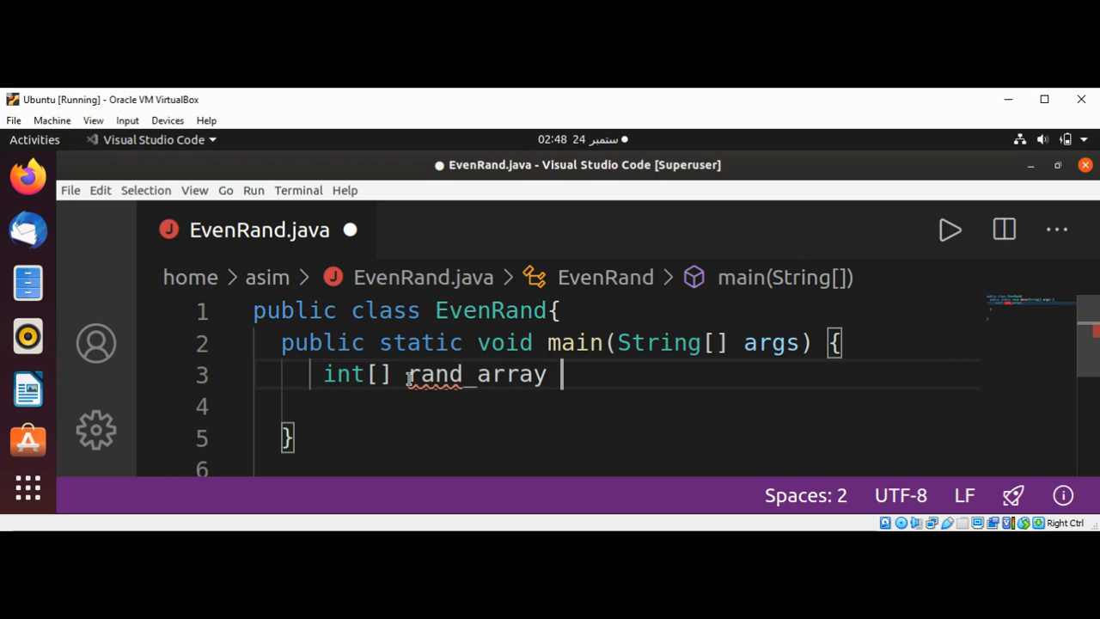
type("= n")
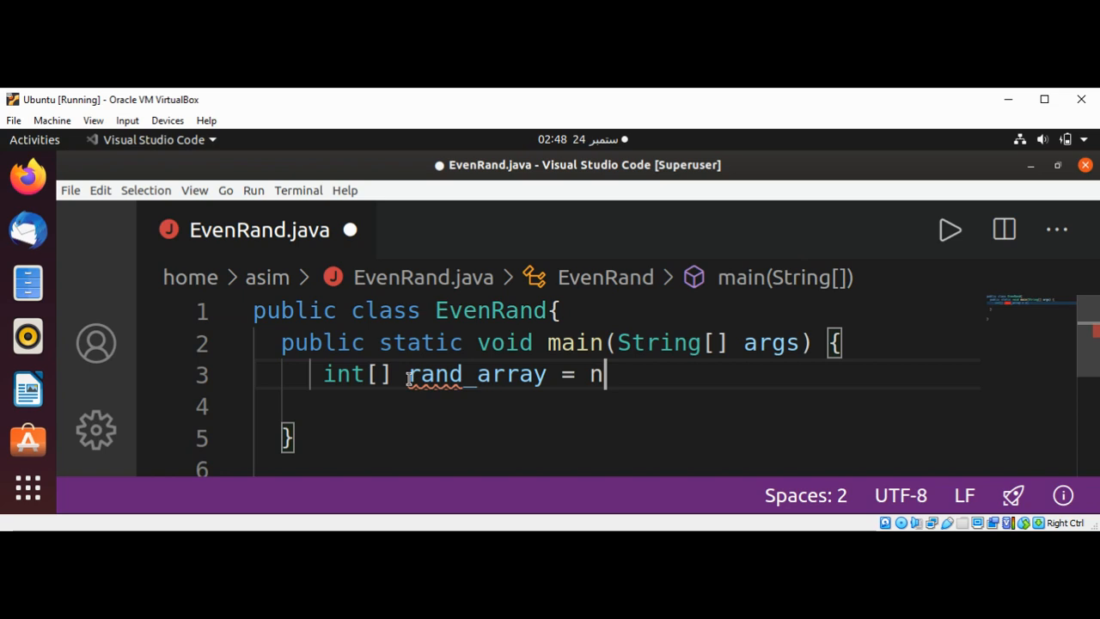
type("ew")
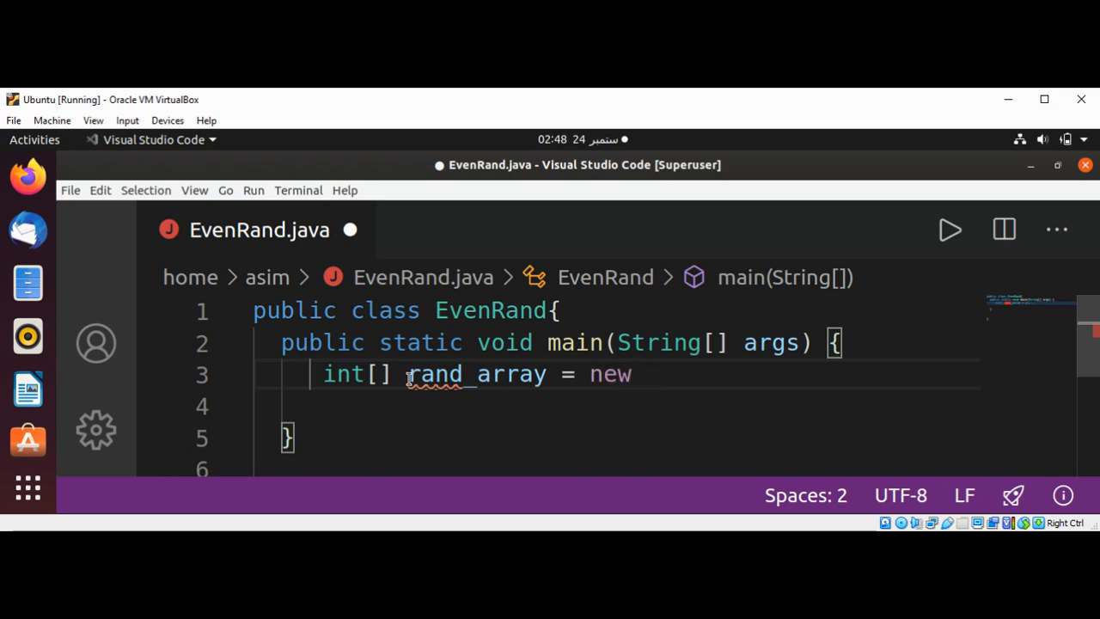
type("int")
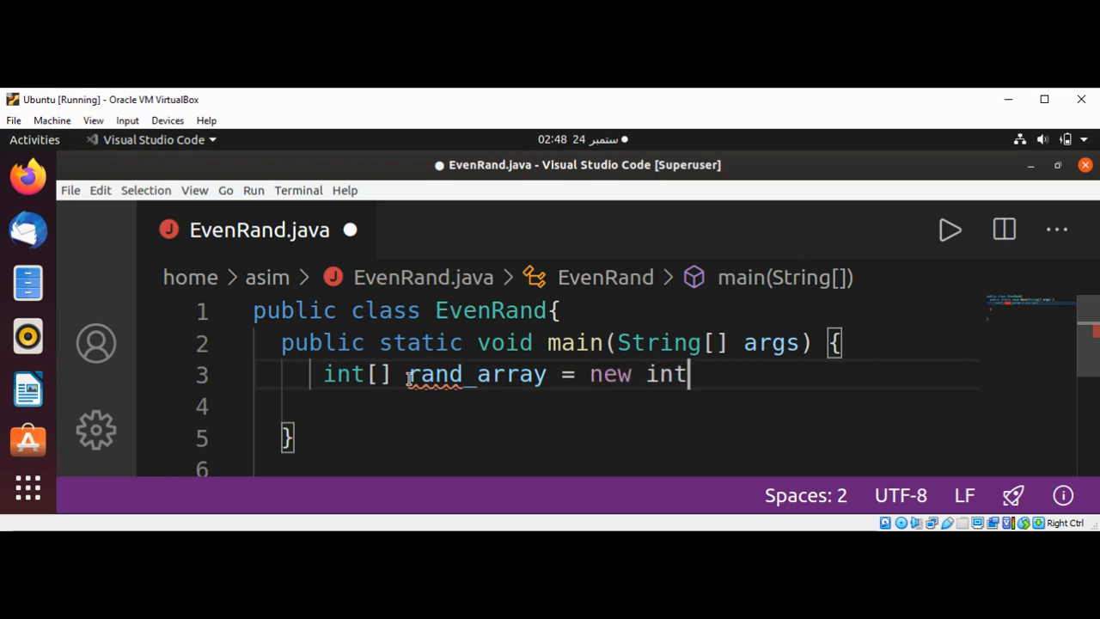
type("[]")
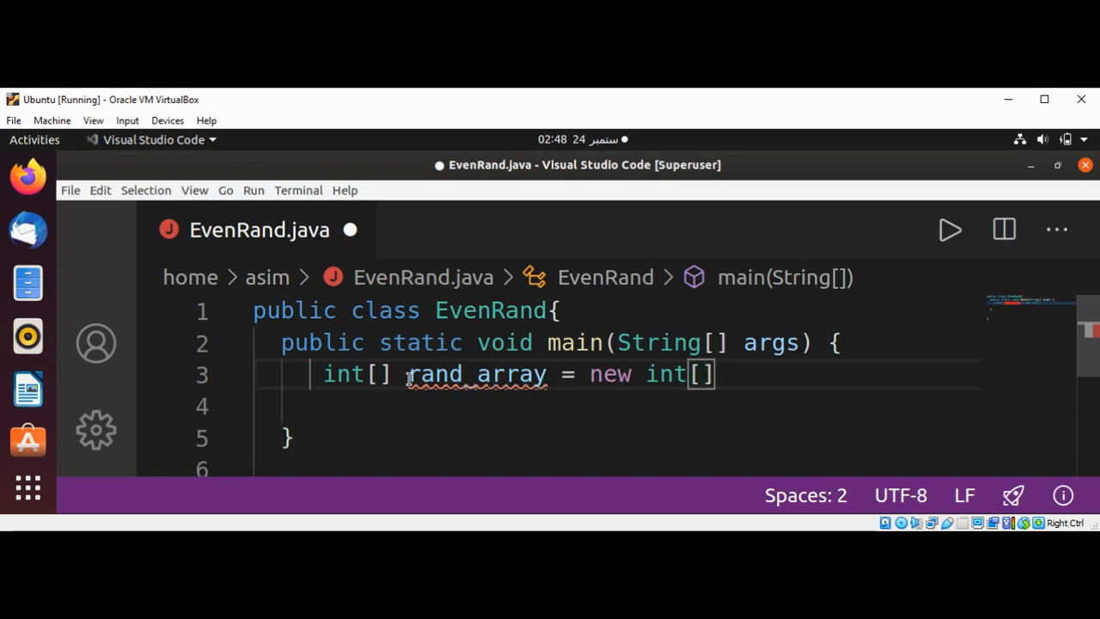
type("10")
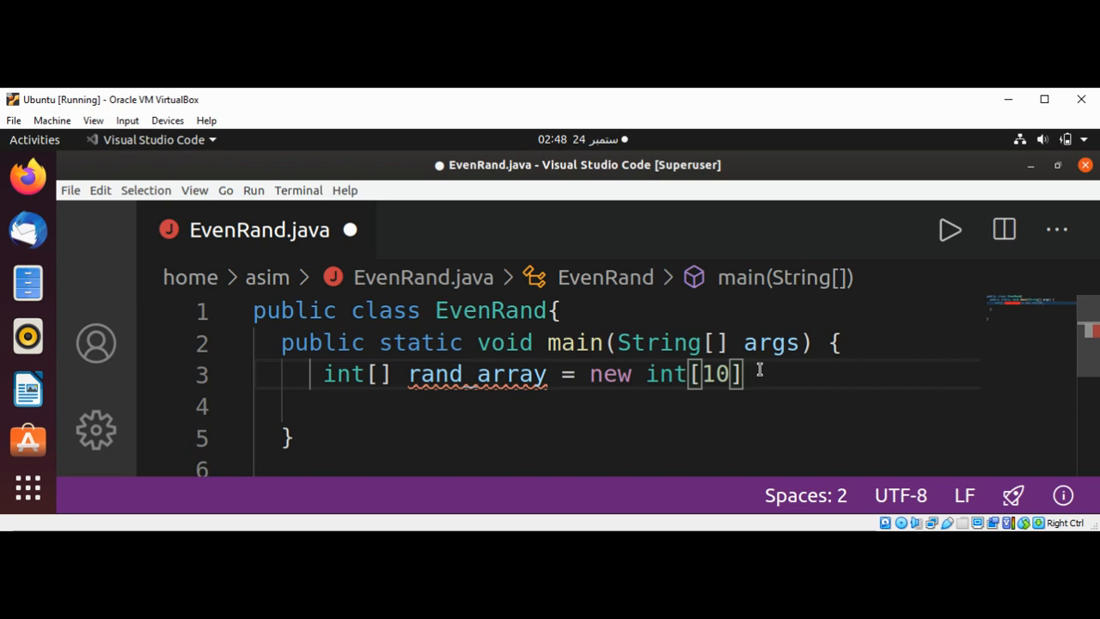
type(";")
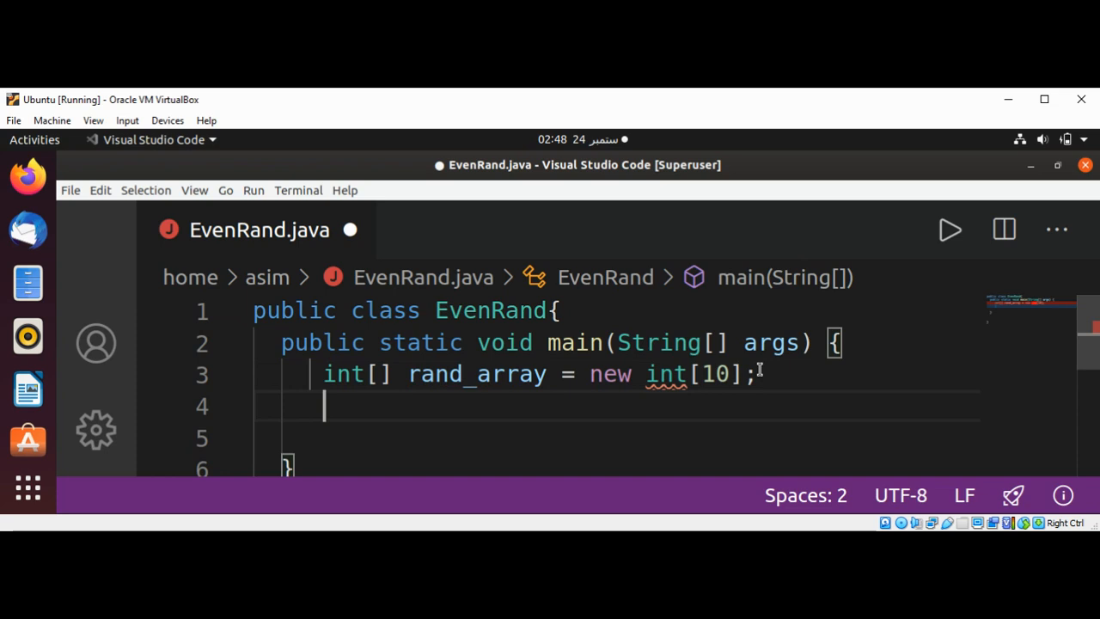
mouse_move(650, 402)
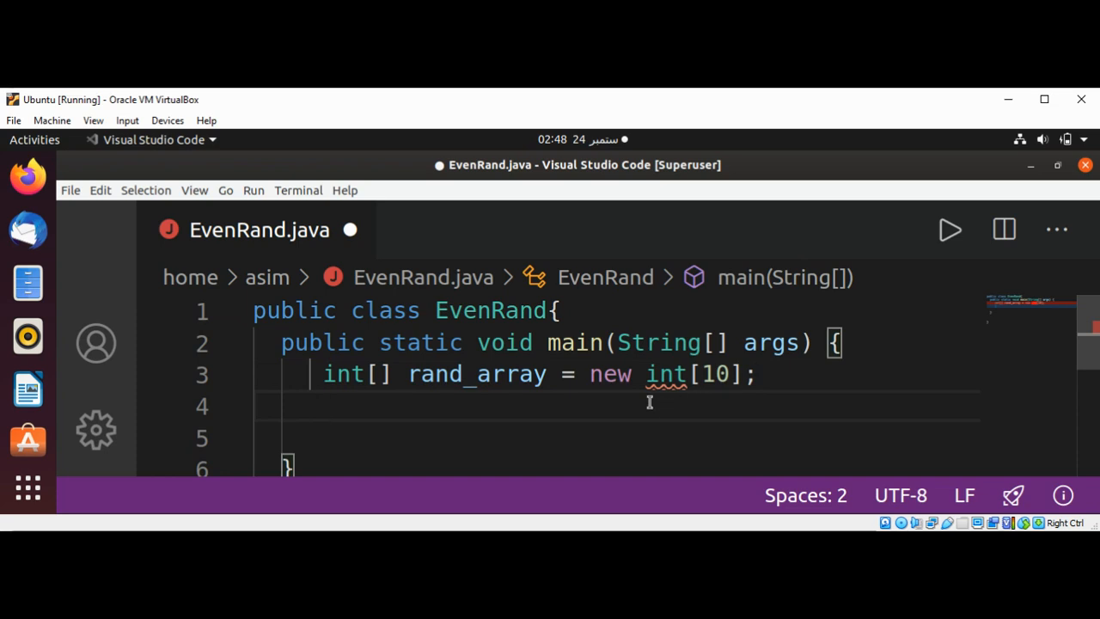
Write the loop header for(int i=0; i<10 ;i++){ below the array declaration
type("f")
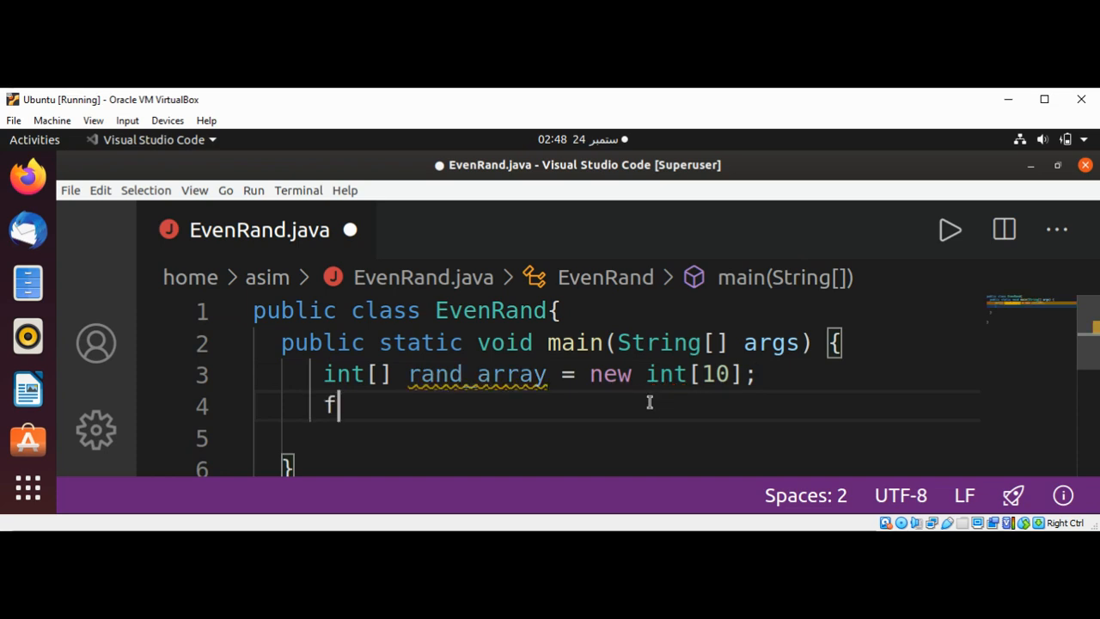
type("or")
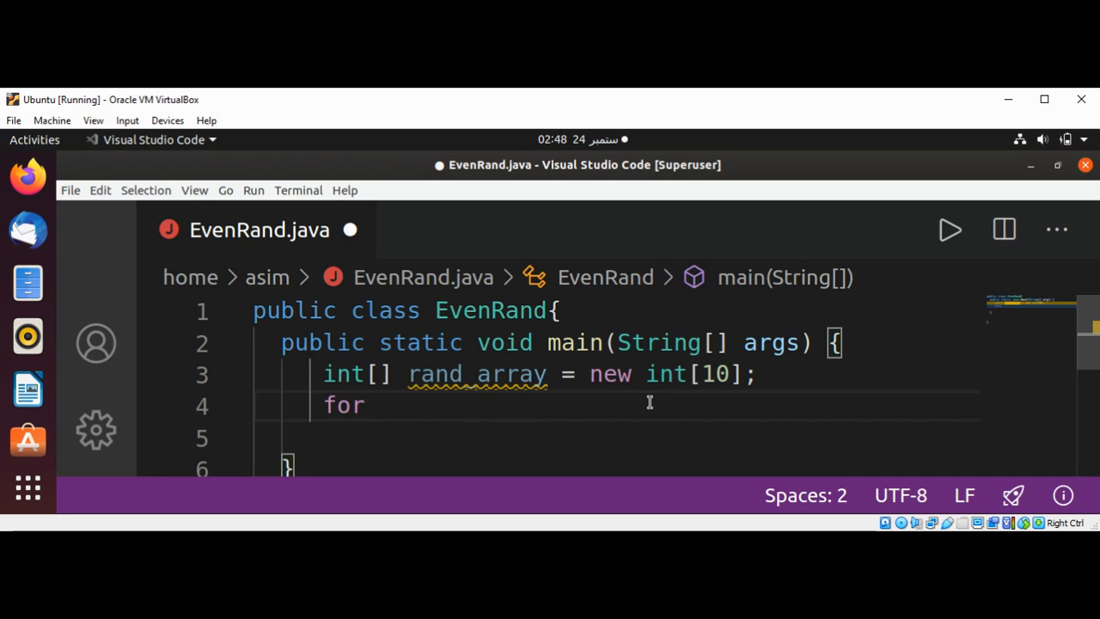
type("(")
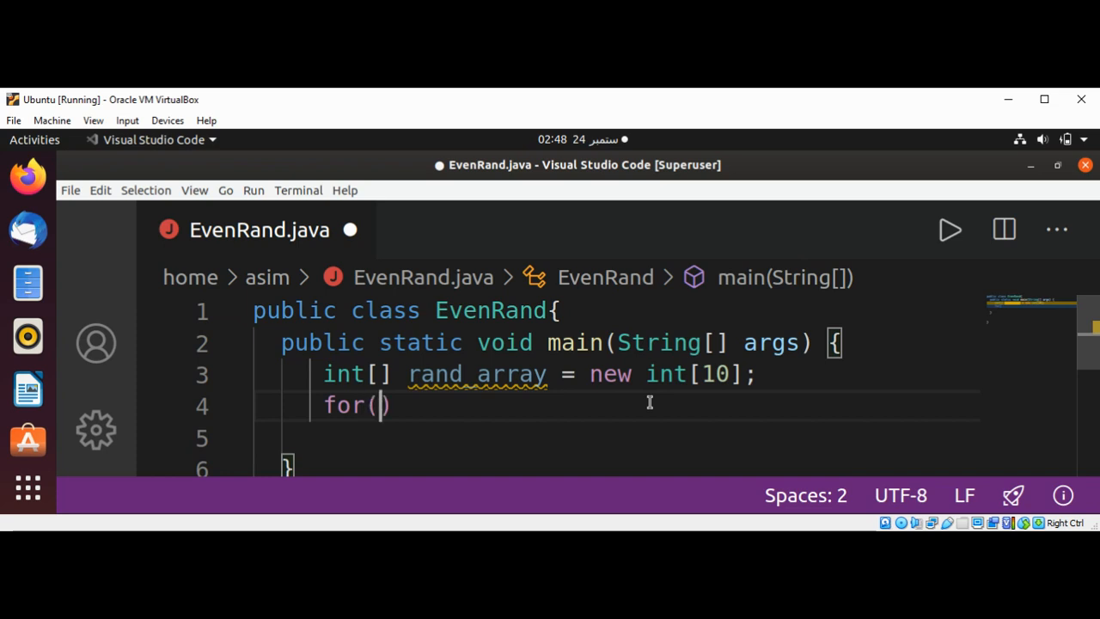
type("int")
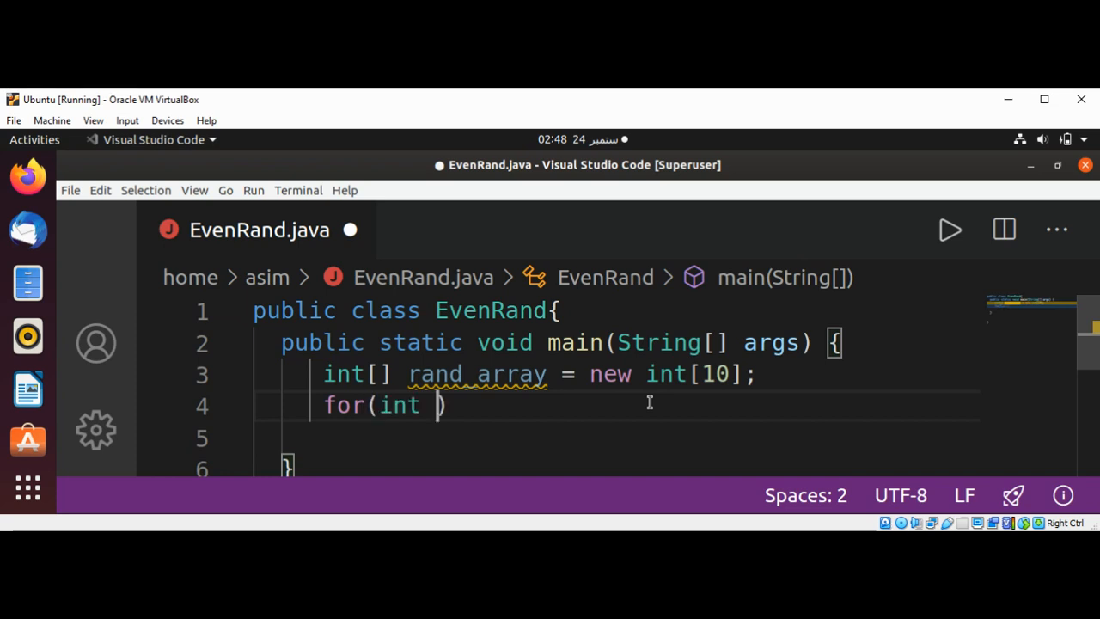
type("i")
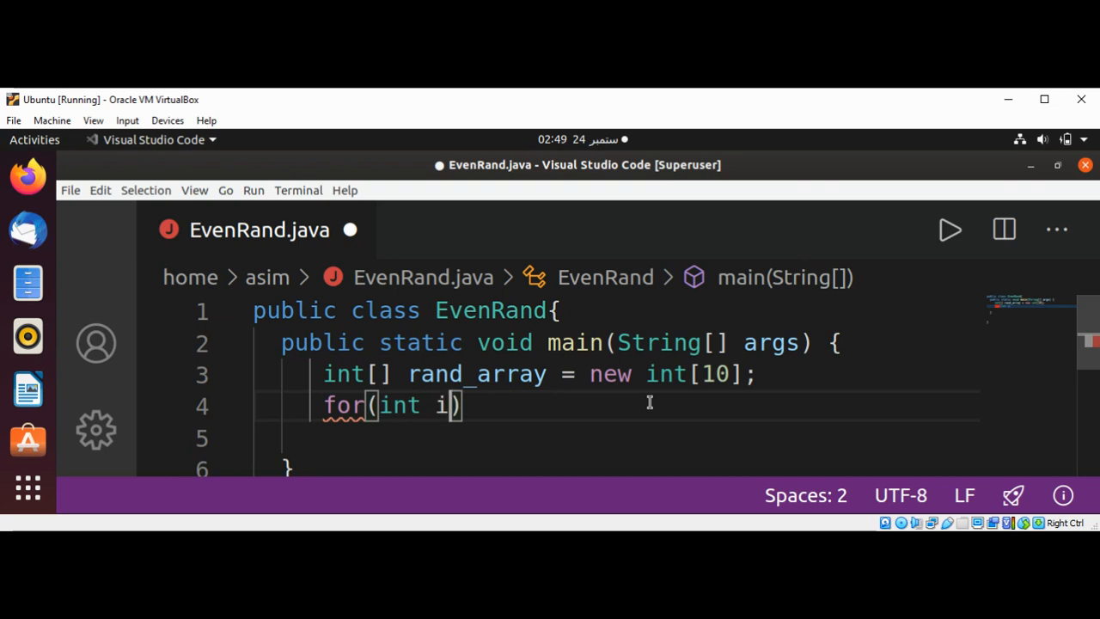
type("=0")
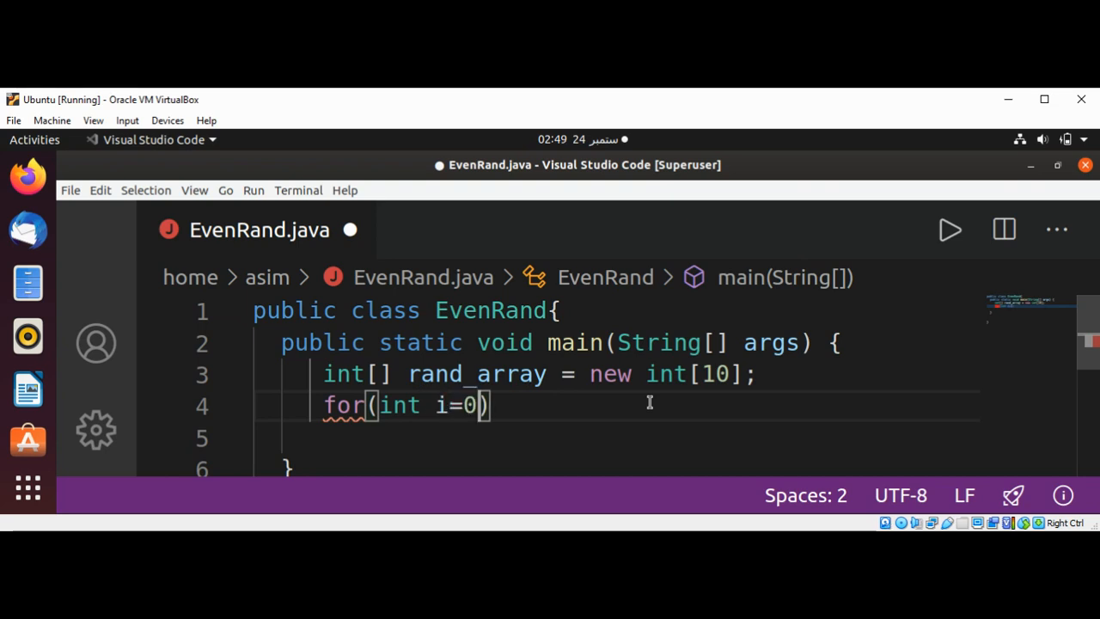
type(";")
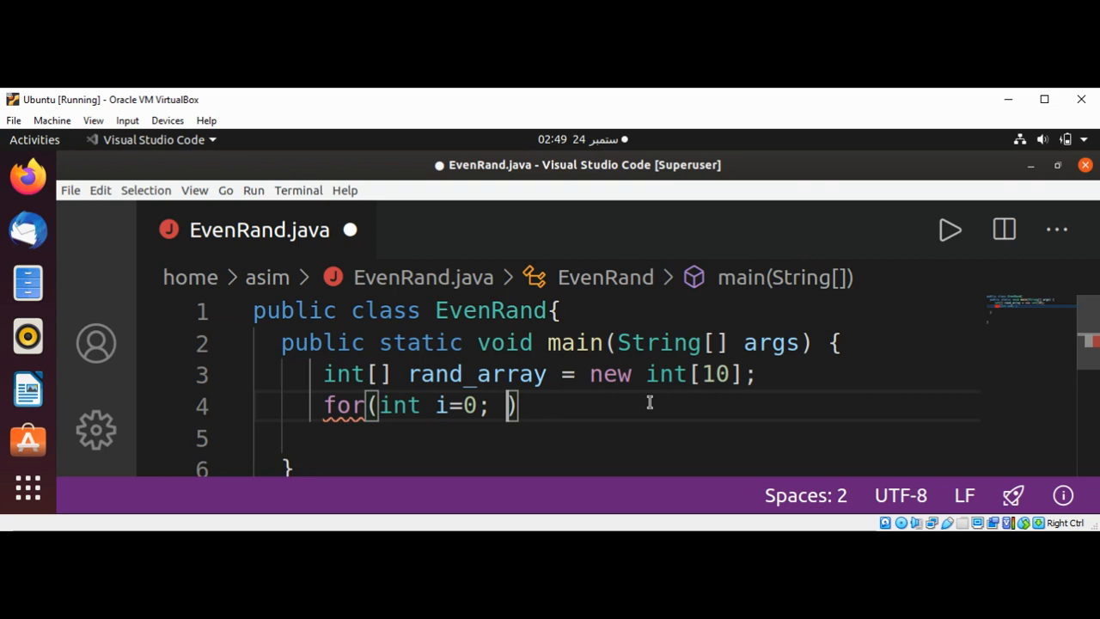
type("i<10")
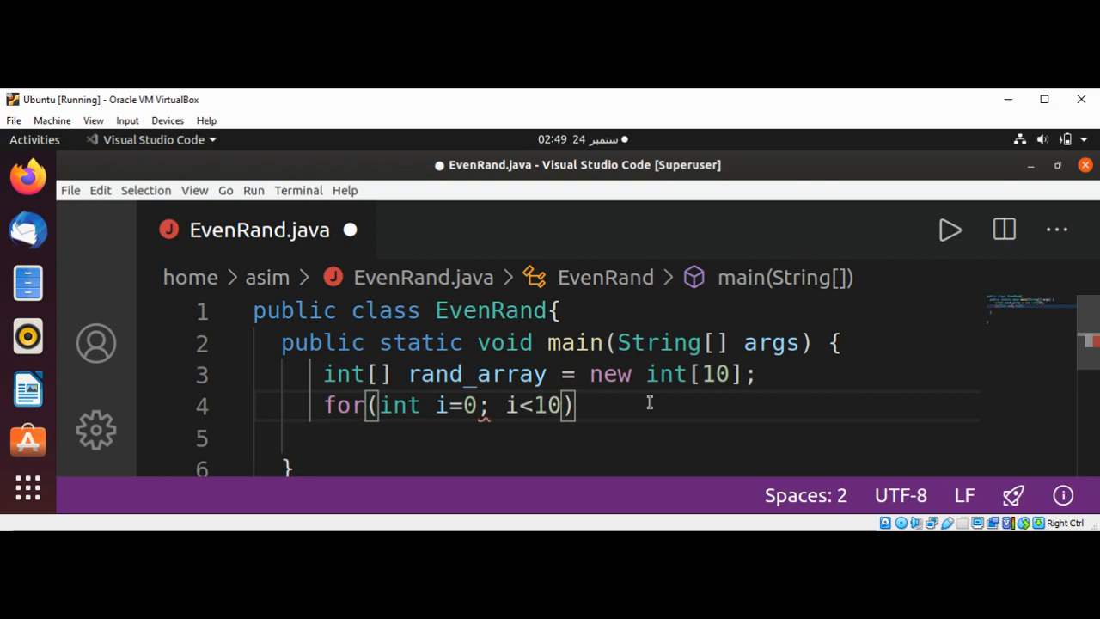
type(";")
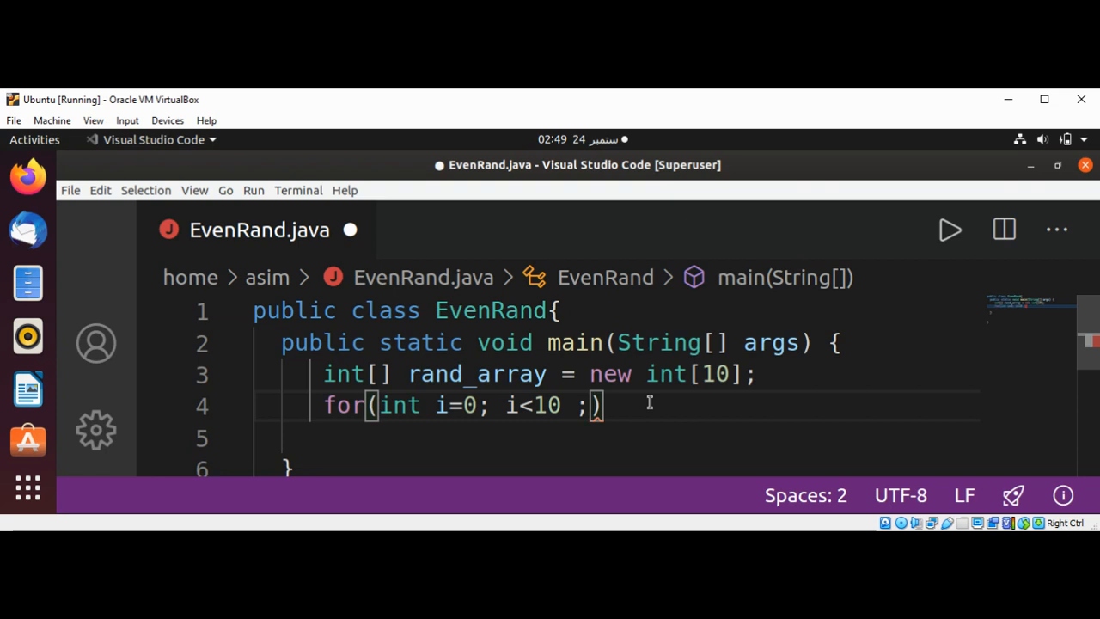
type("i")
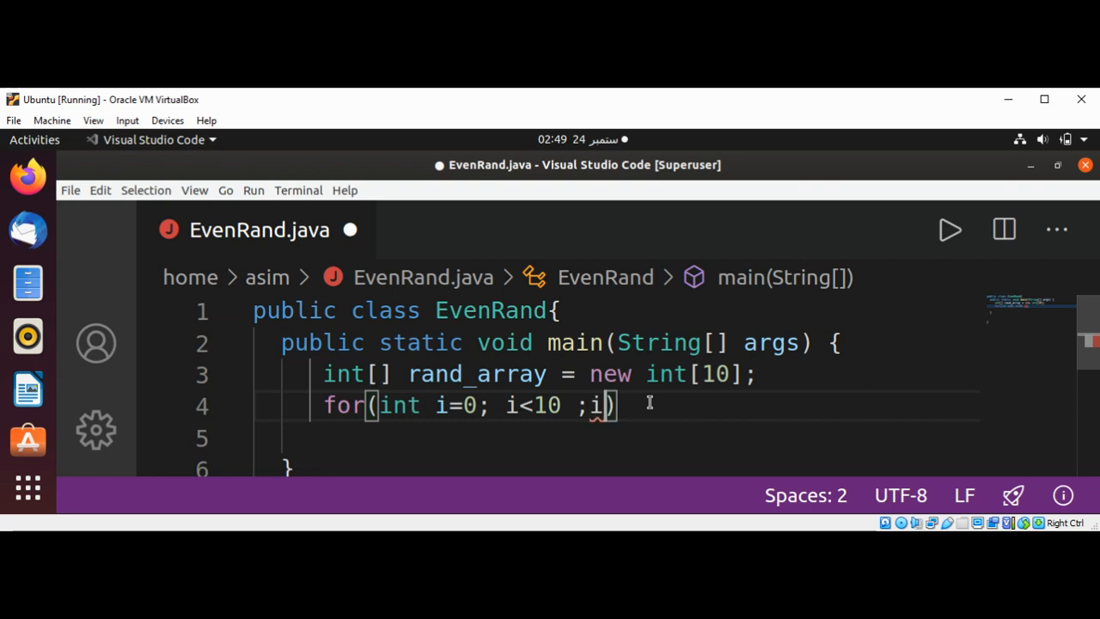
type("++")
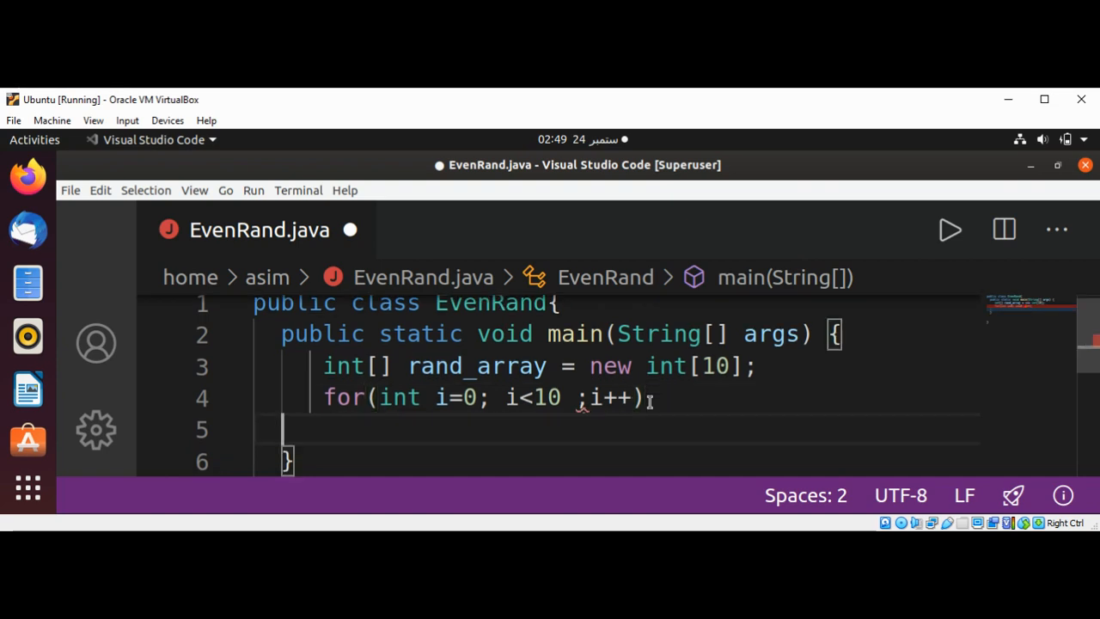
left_click(649, 397)
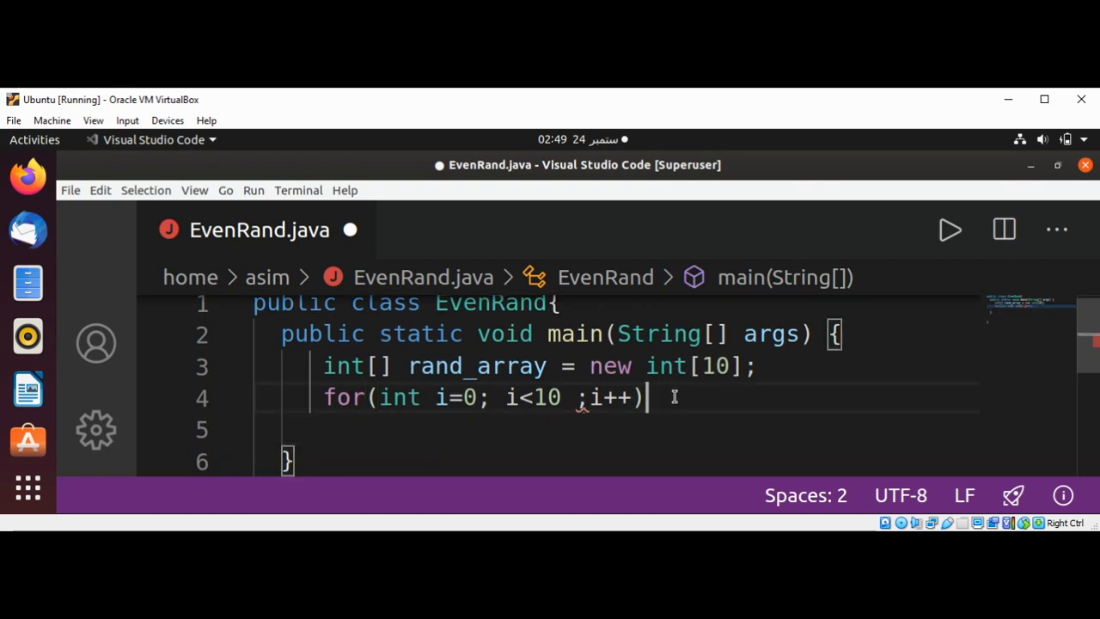
type("{")
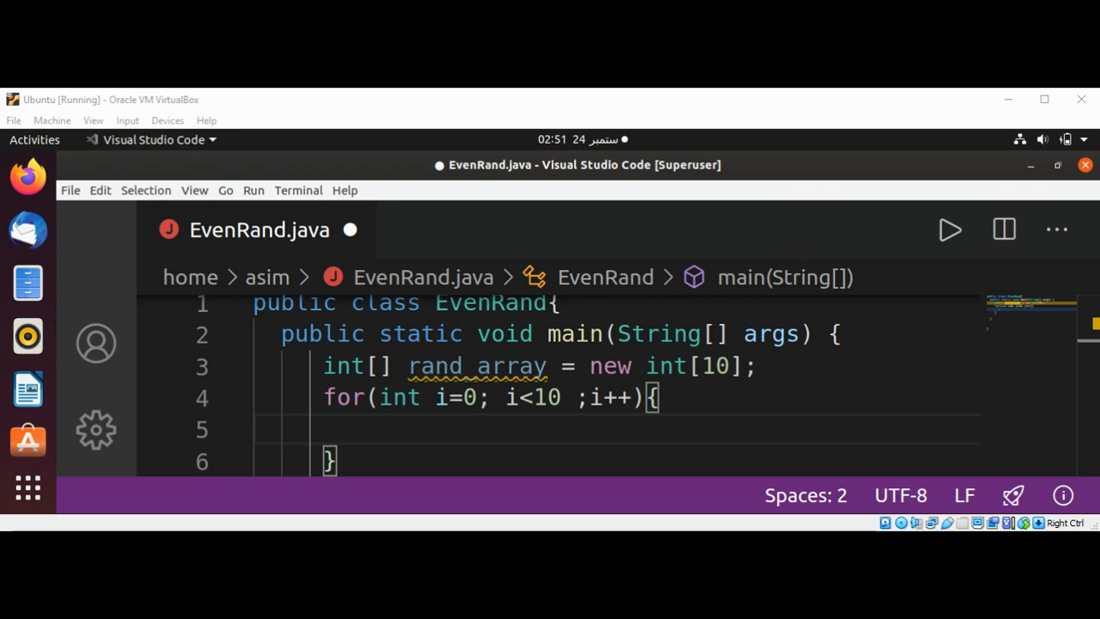
Add import java.util.*; on line 1 above the class declaration
left_click(350, 429)
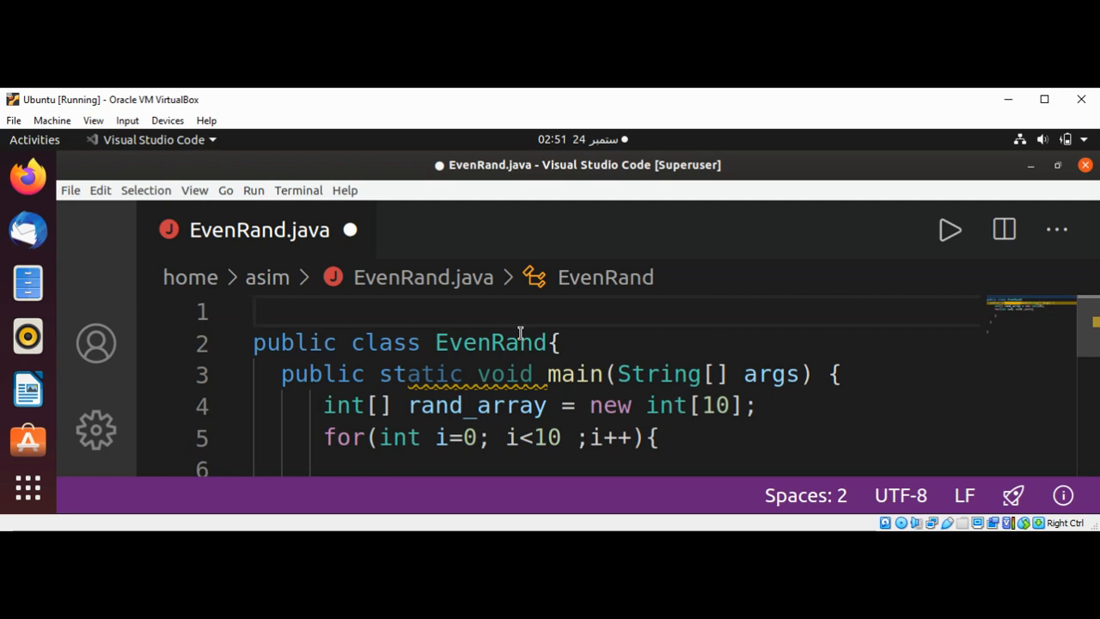
type("import")
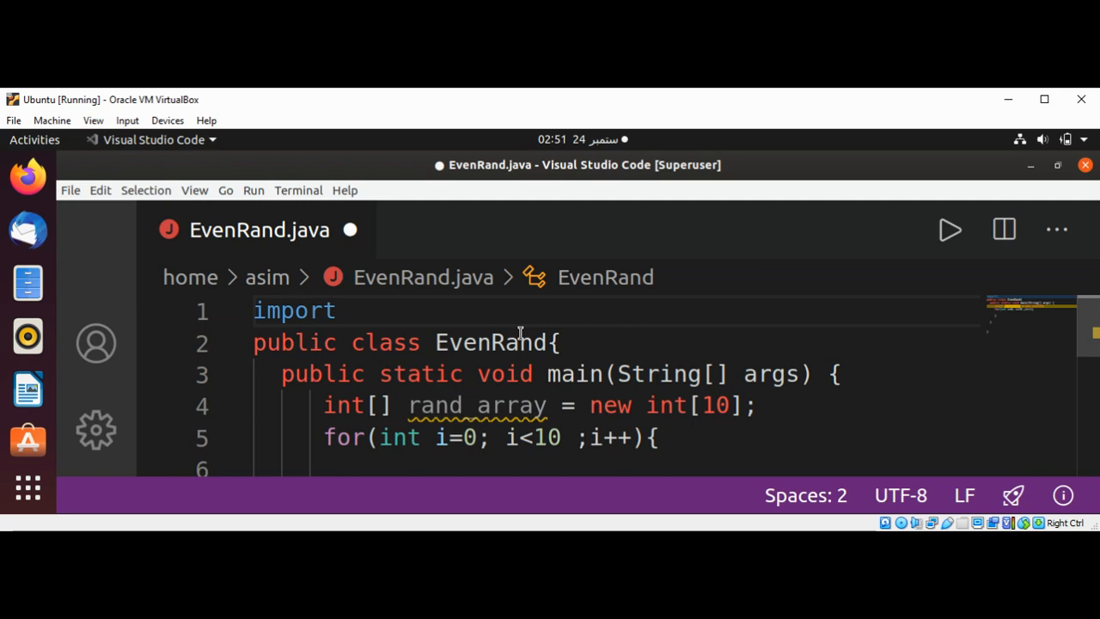
type("java")
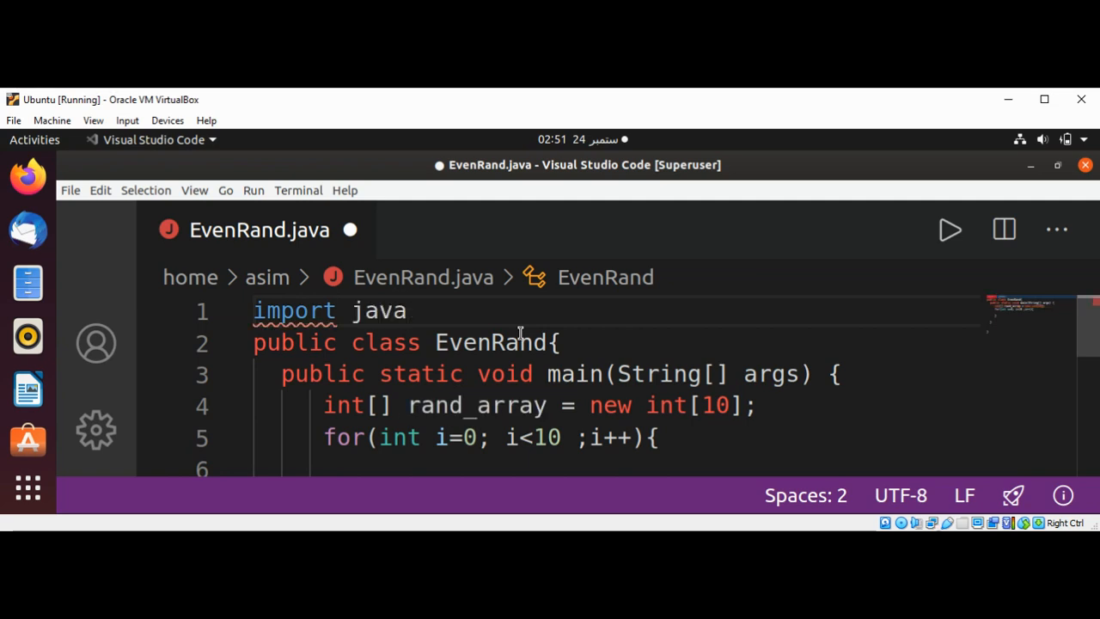
type(".util.")
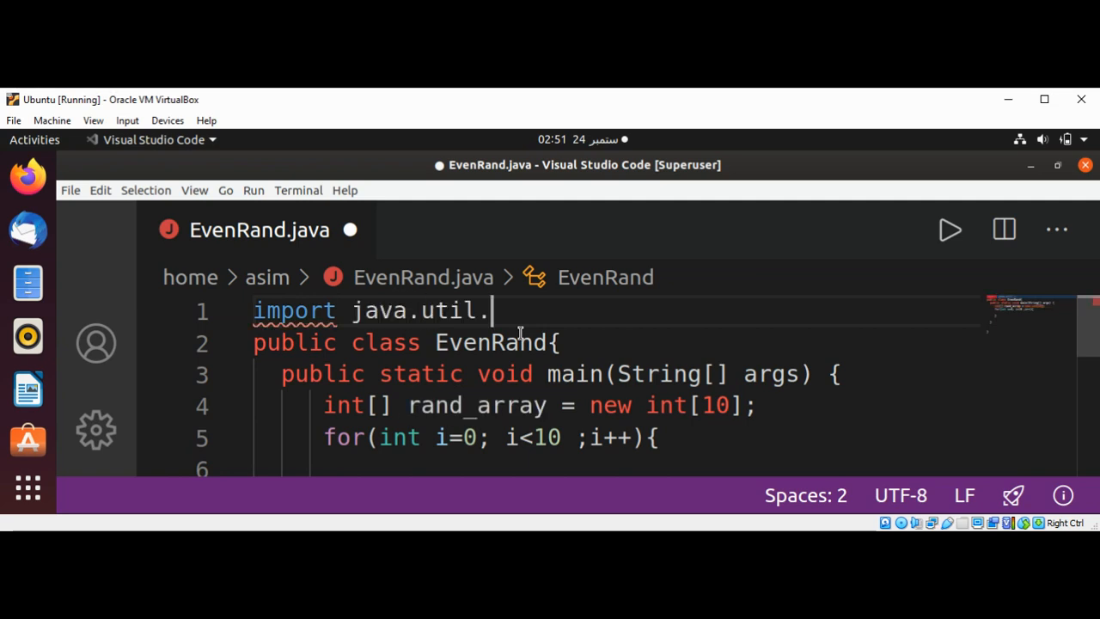
type("*;")
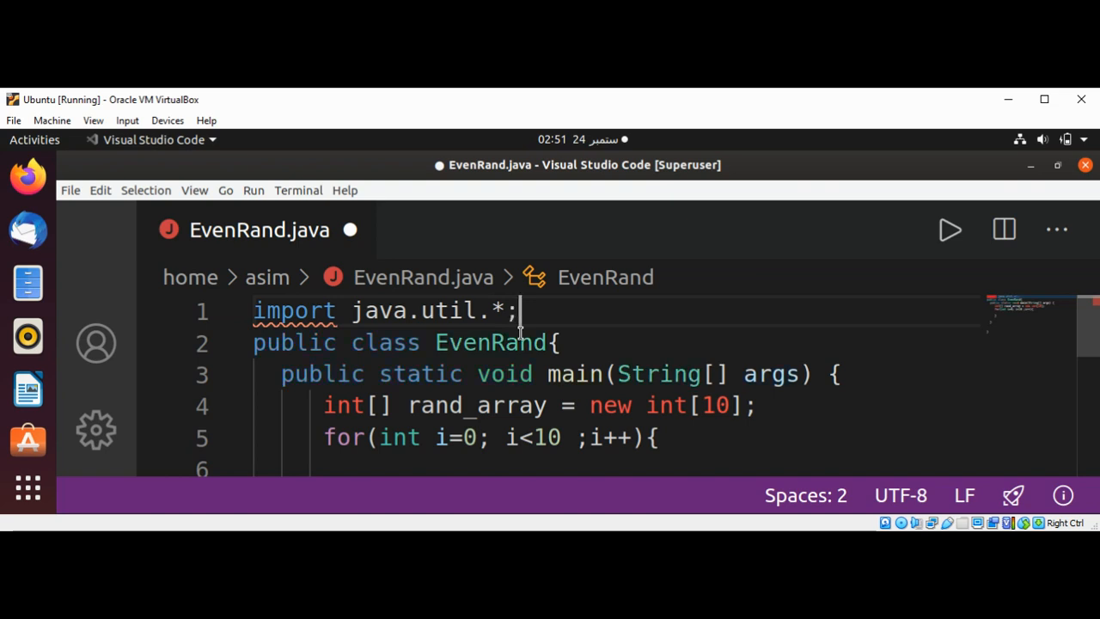
mouse_move(300, 344)
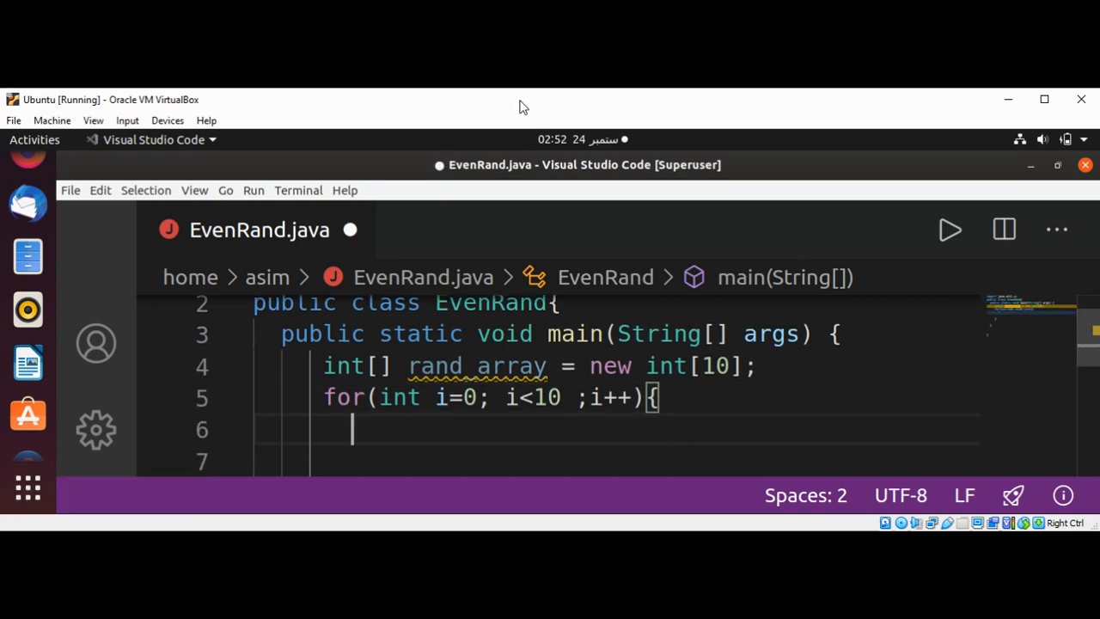
mouse_move(378, 432)
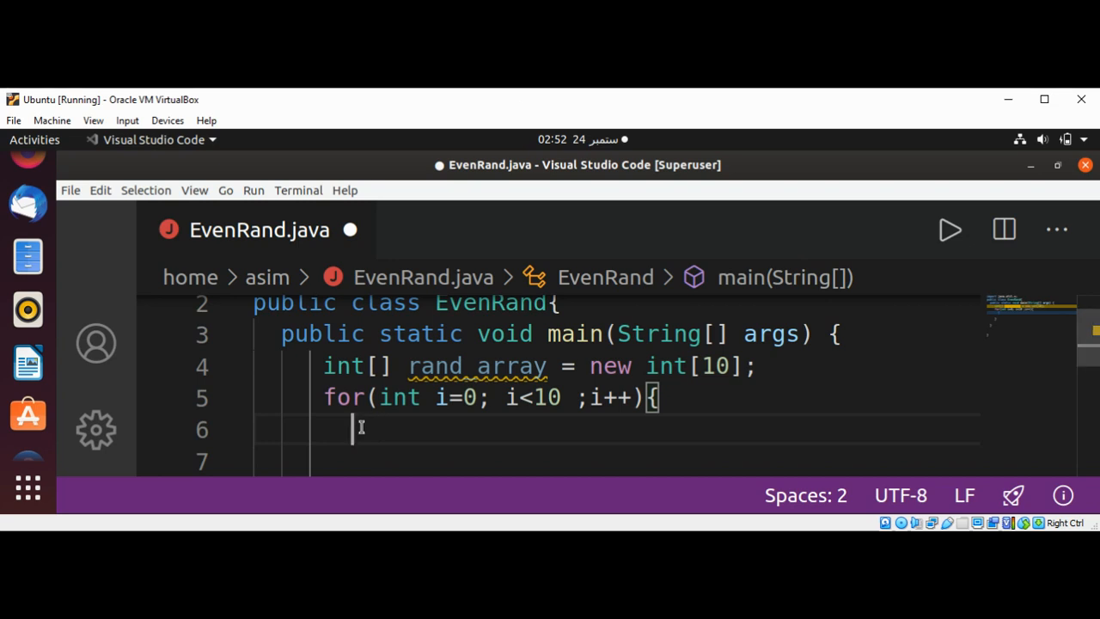
Write Random random = new Random(); inside the for loop
type("Random")
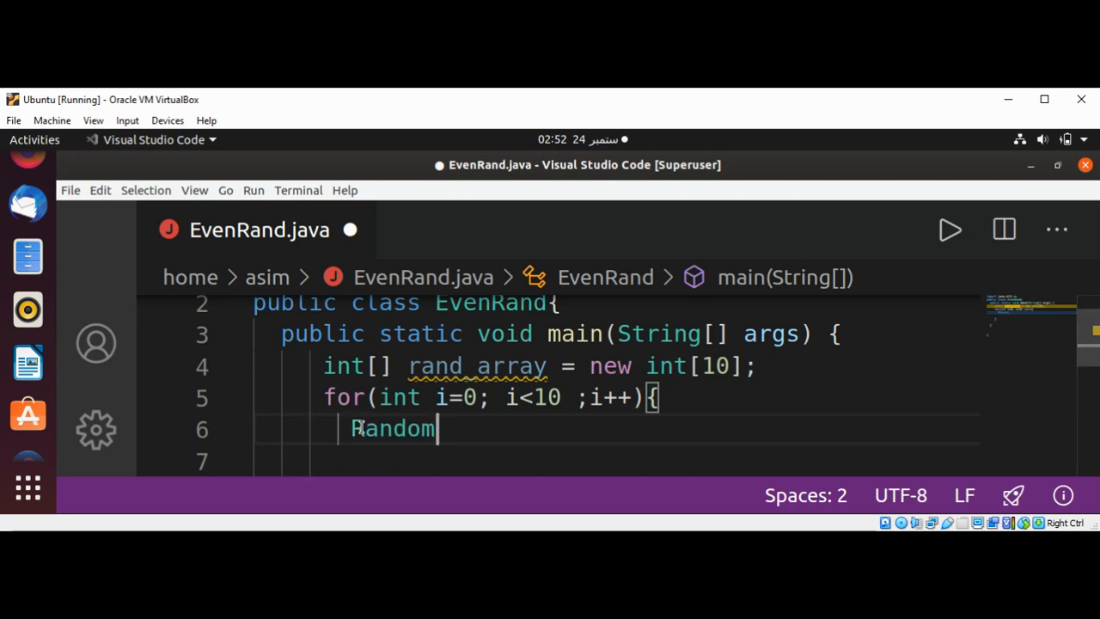
type("\" \"")
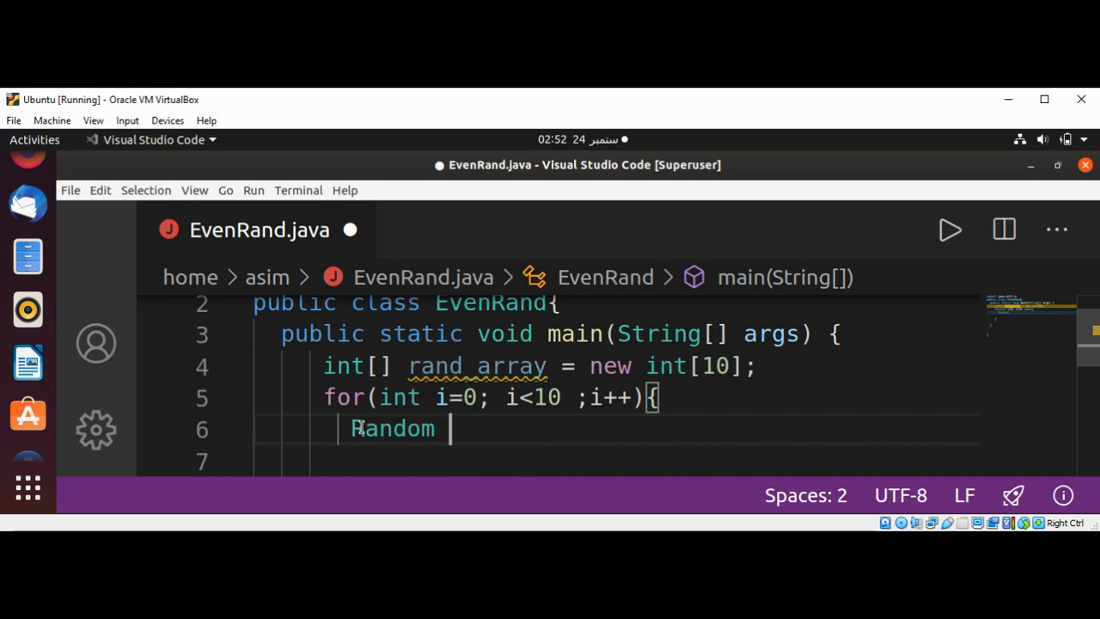
type("random")
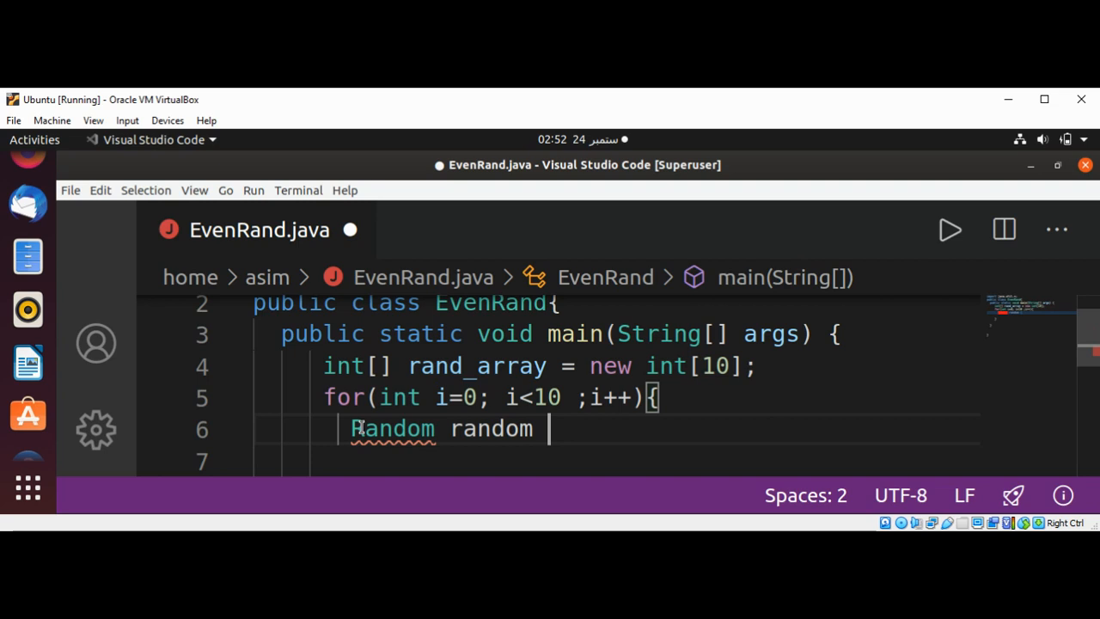
type("= new")
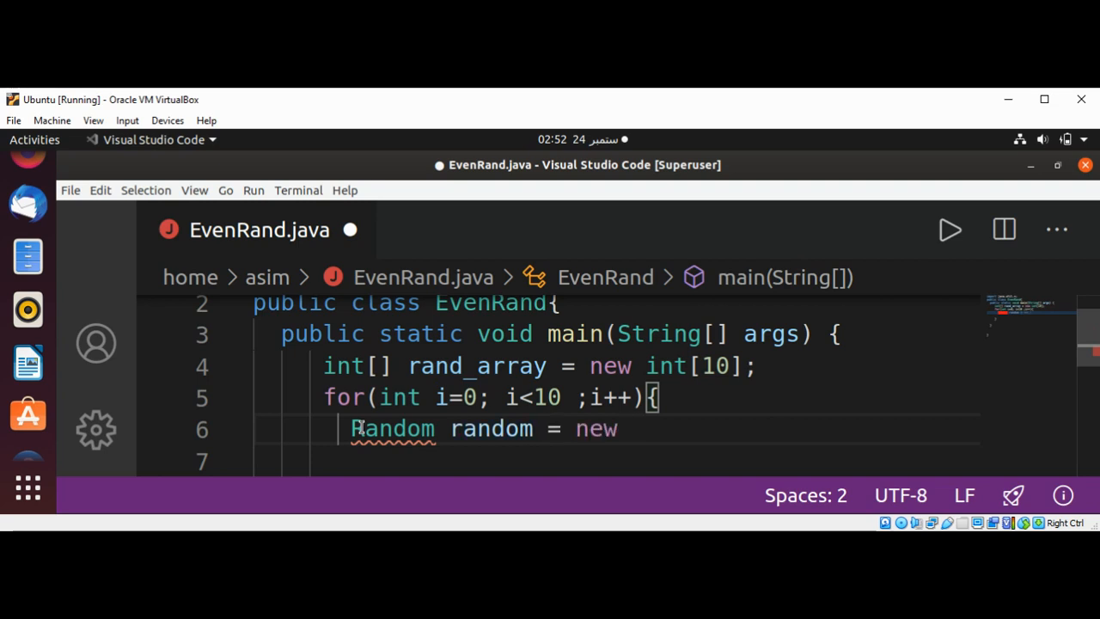
type("Rand")
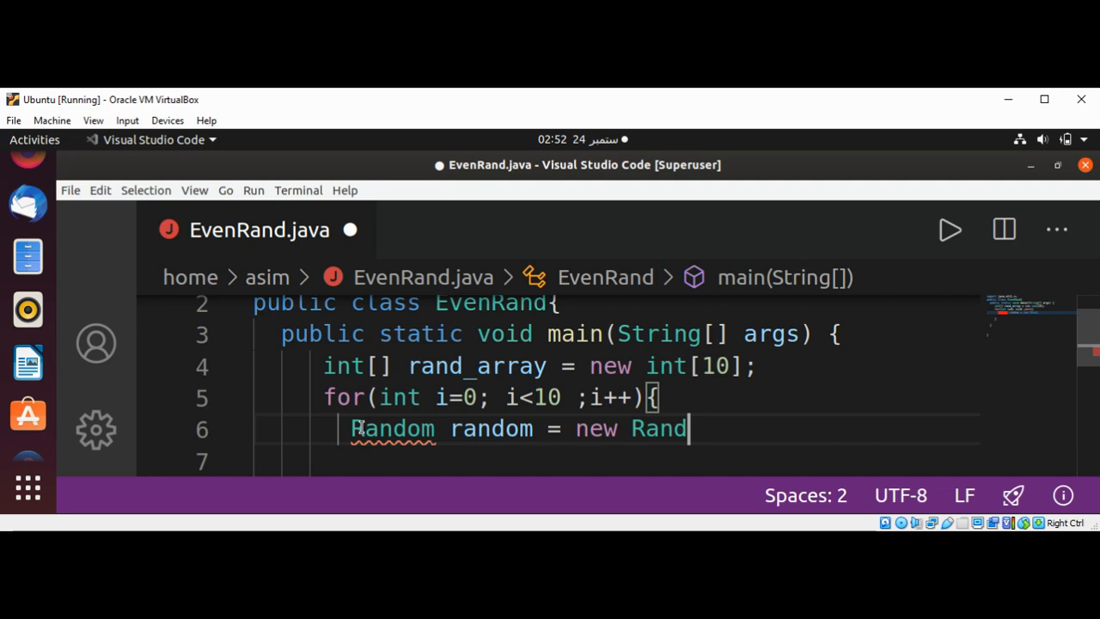
type("om")
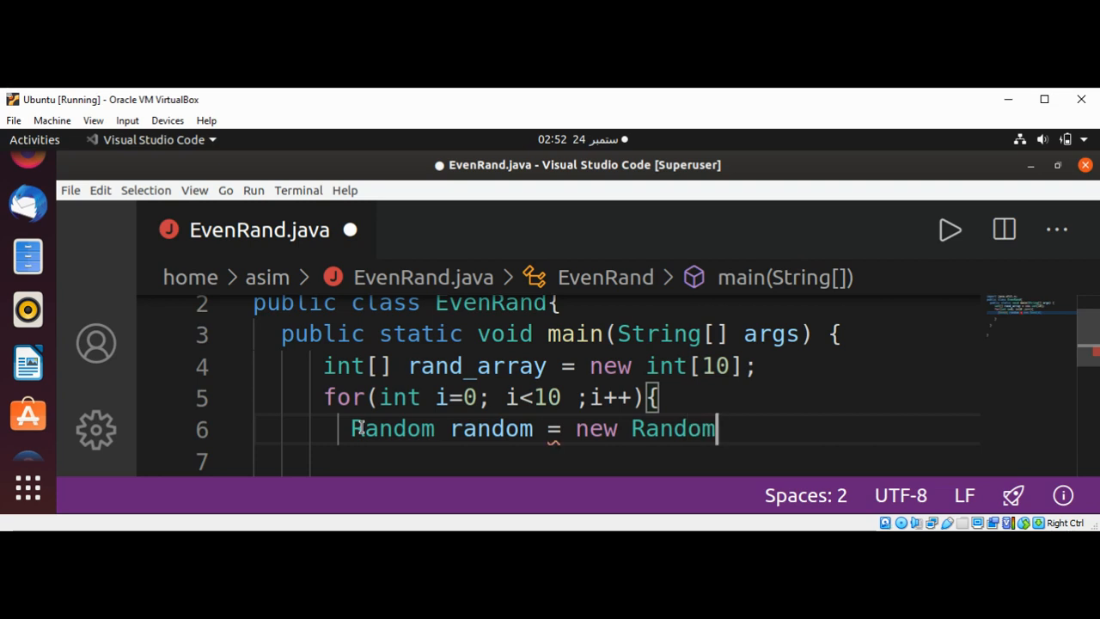
type("()")
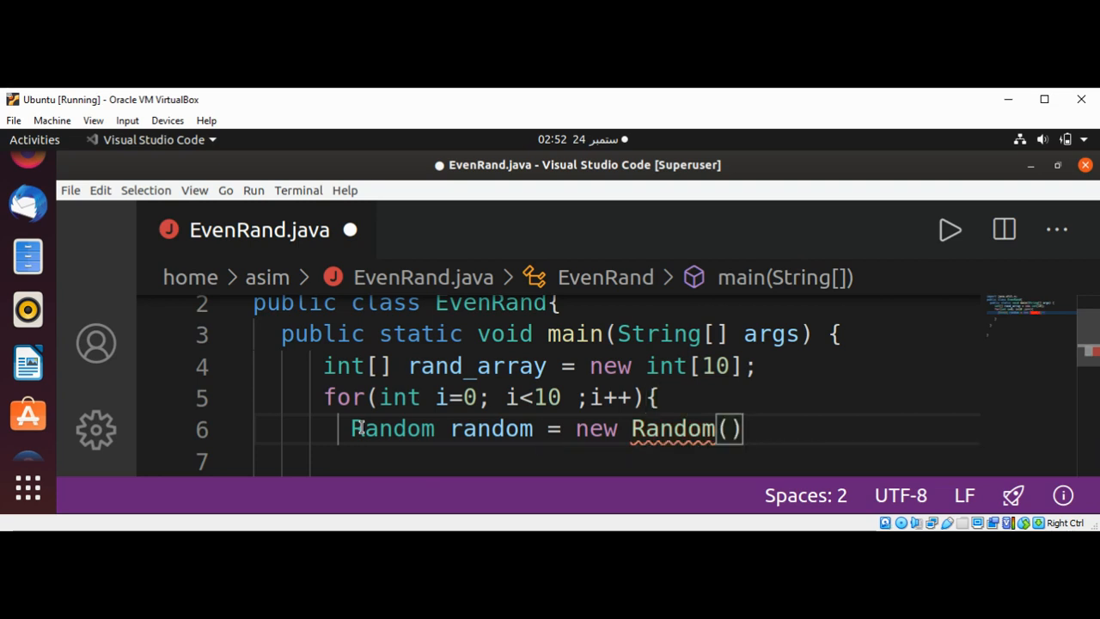
type(";")
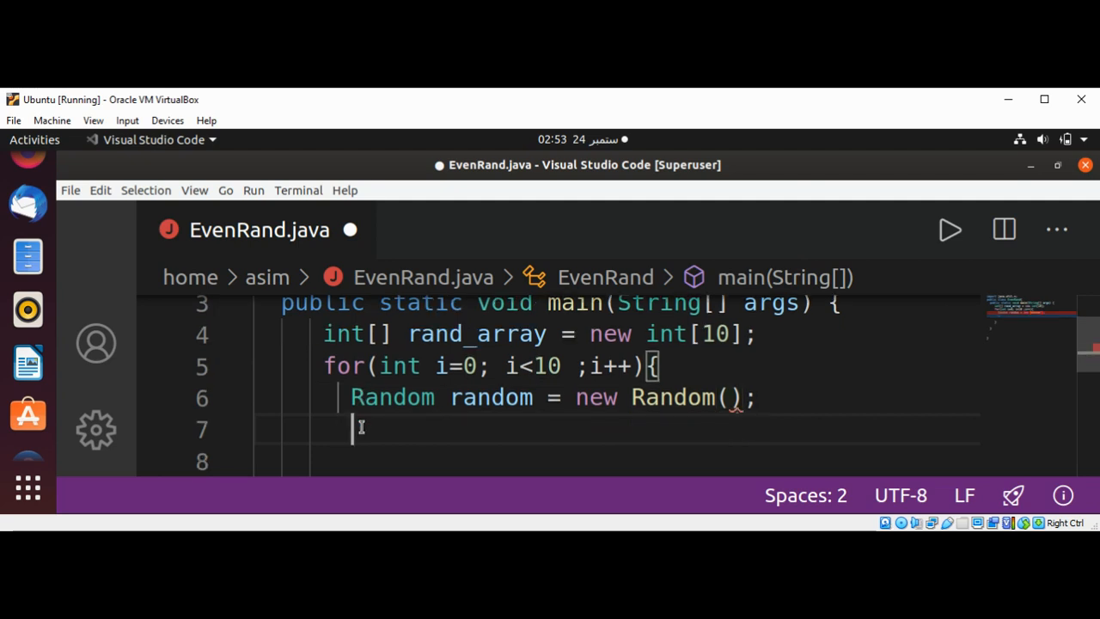
Write int rand_number = random.nextInt(101); in the loop body
type("int")
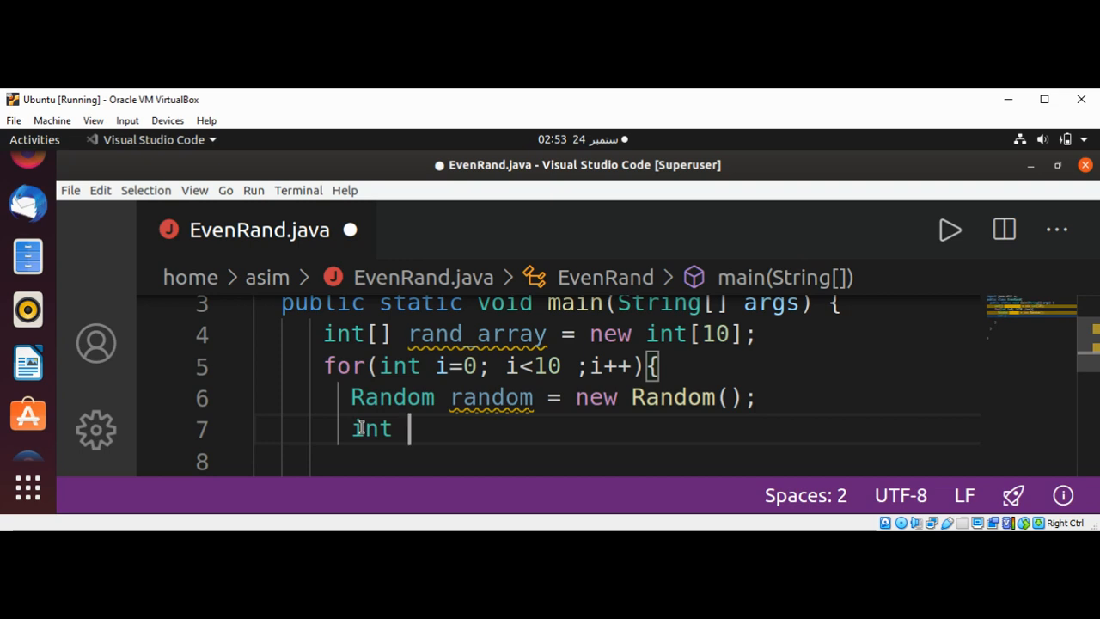
type("rand")
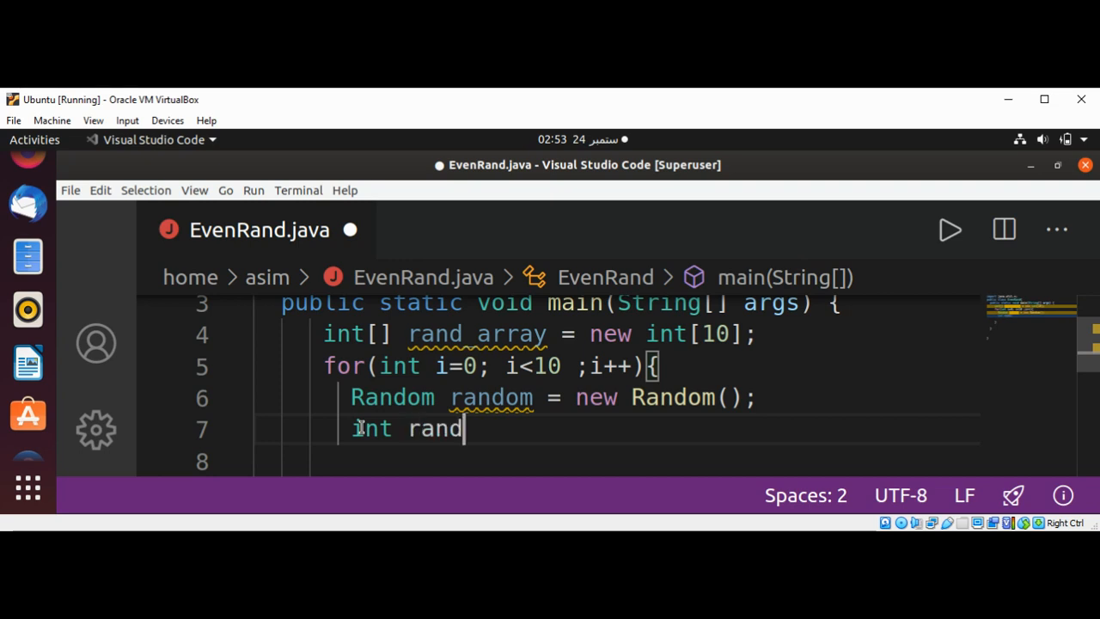
type("_num")
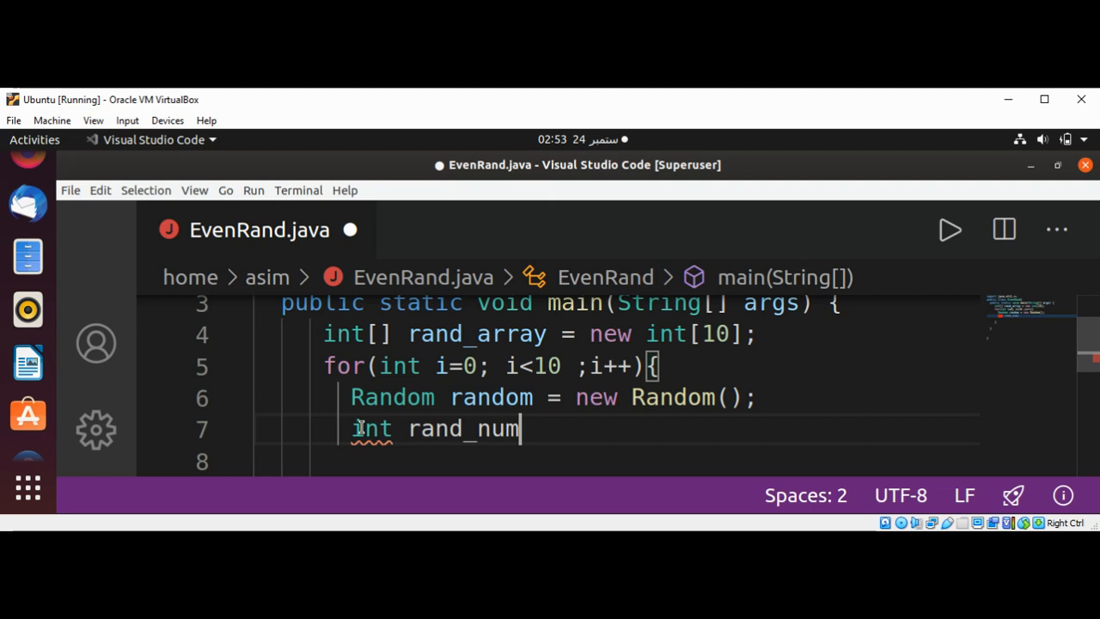
type("ber")
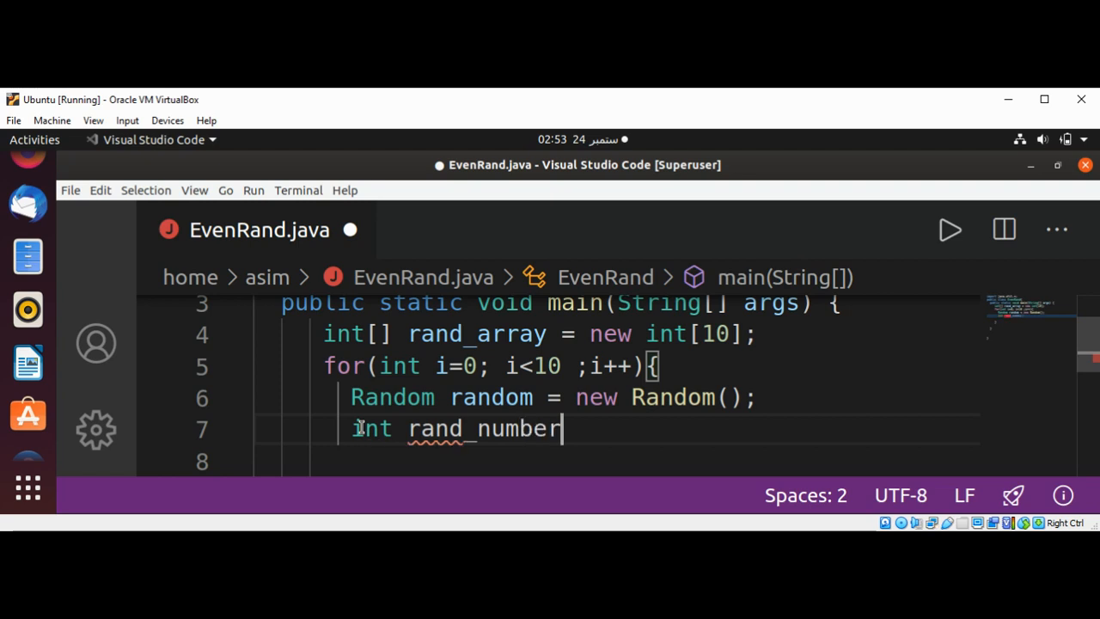
type("=")
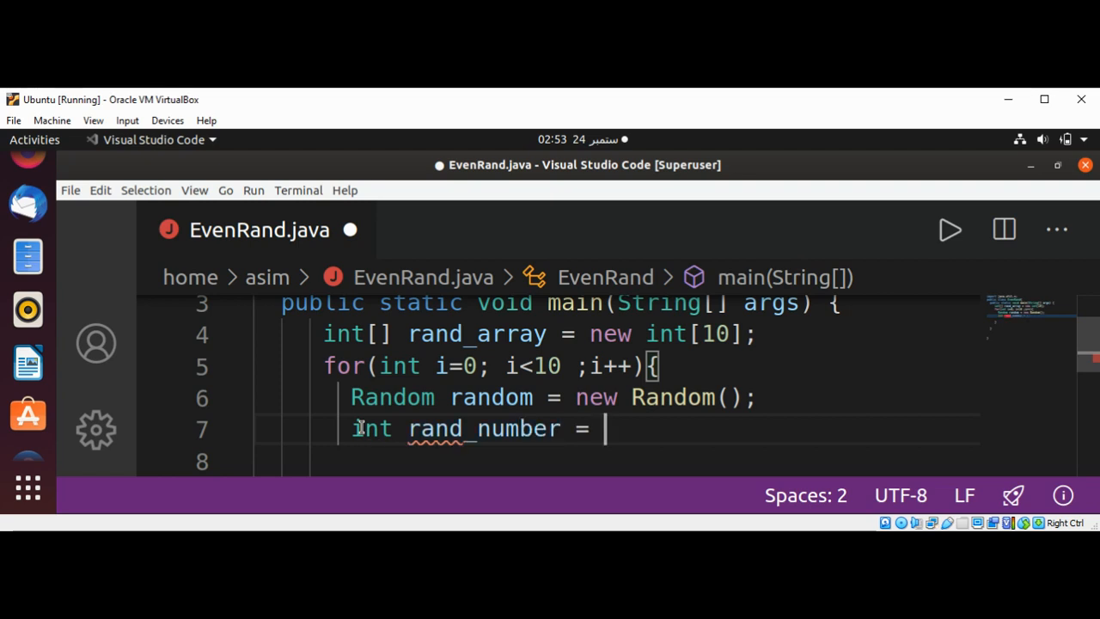
type("ra")
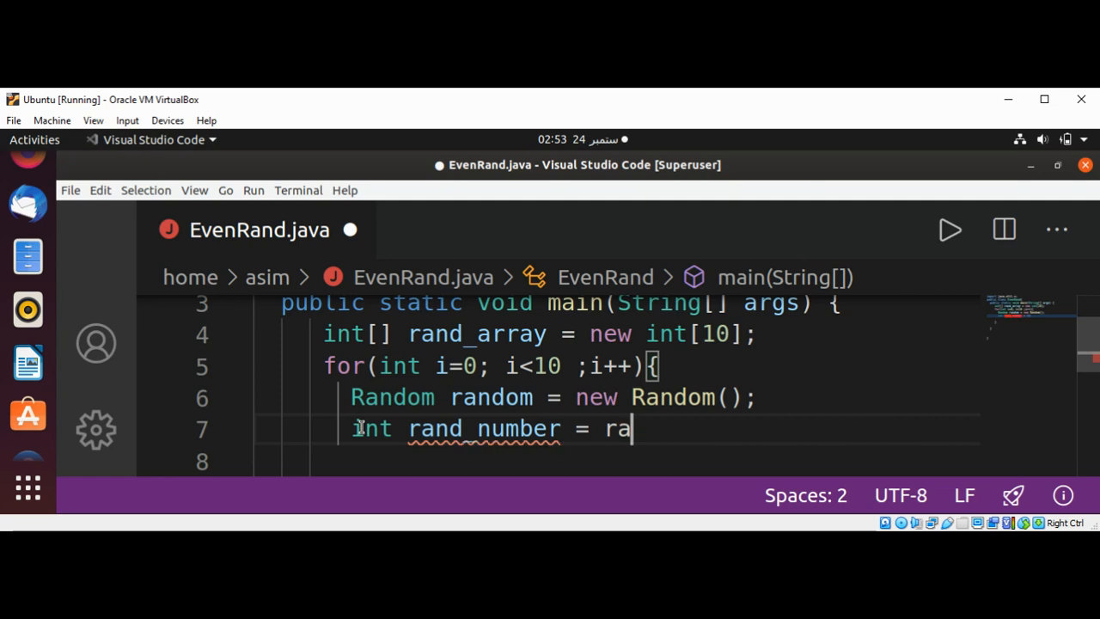
type("ndom.")
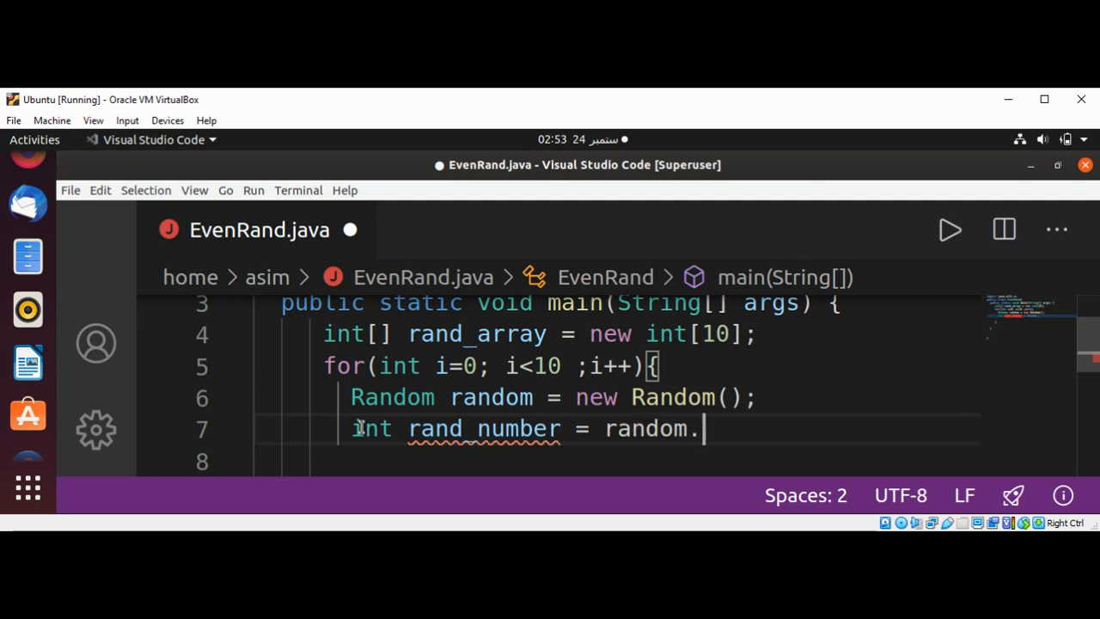
type("next")
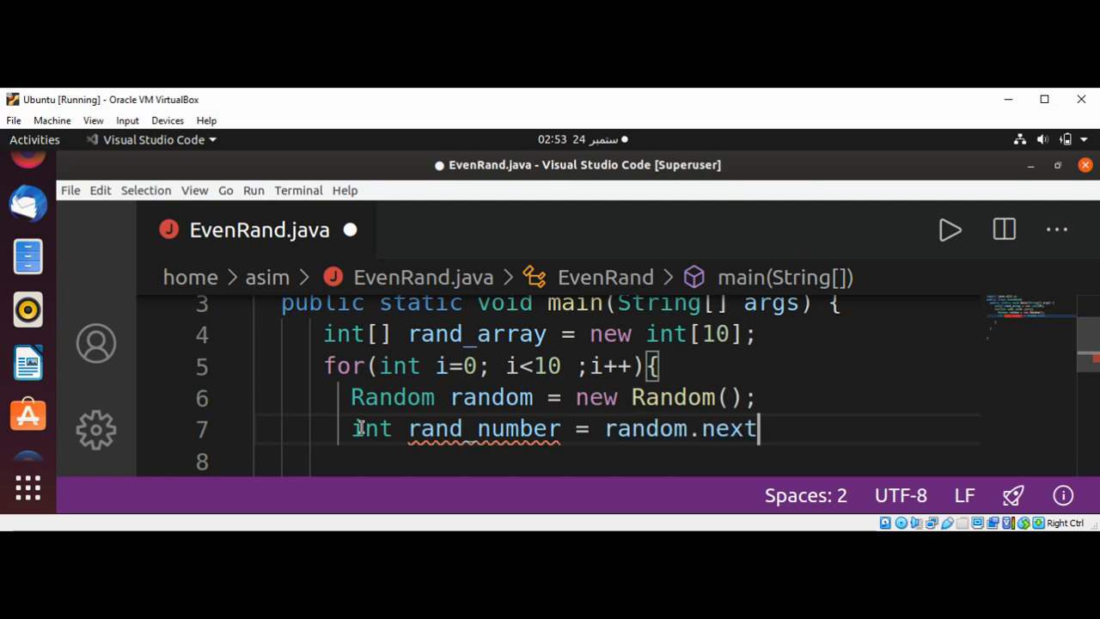
type("Int()")
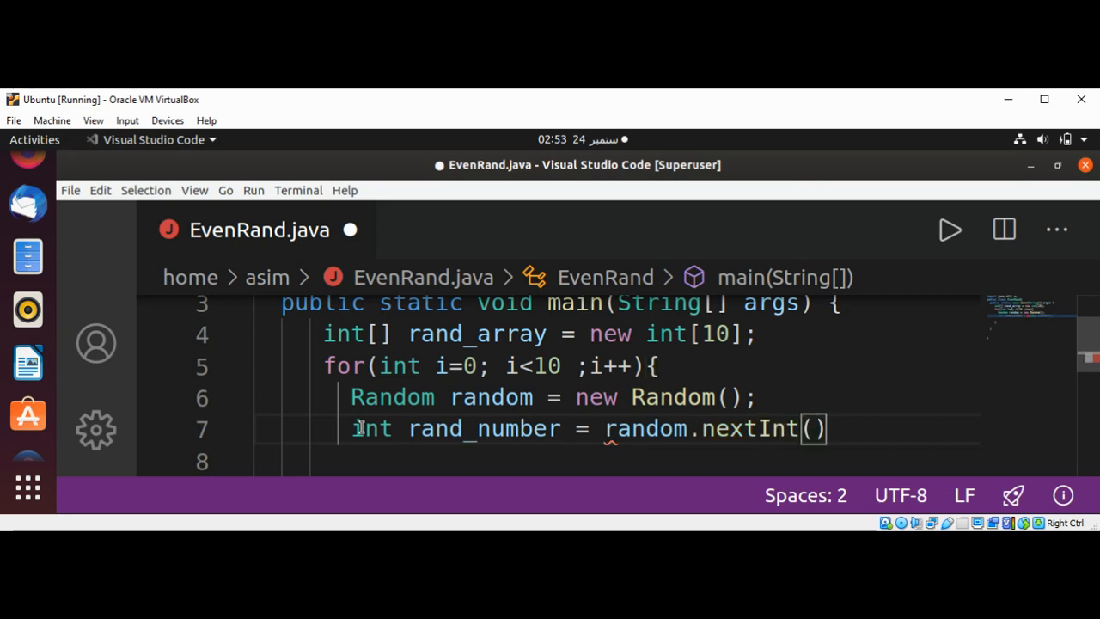
type("101")
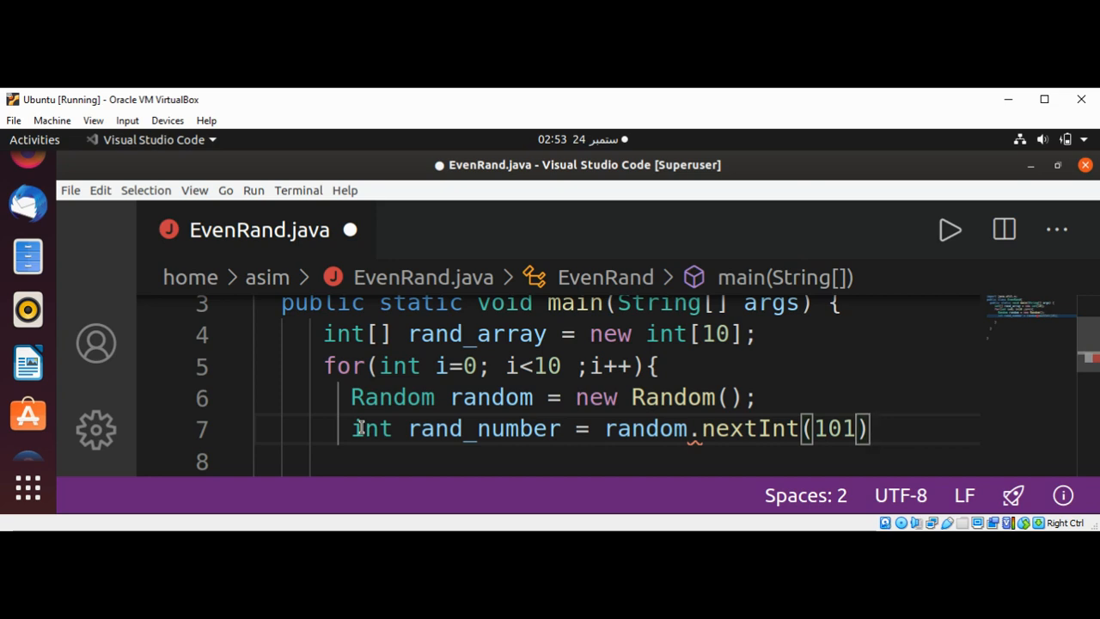
left_click(870, 429)
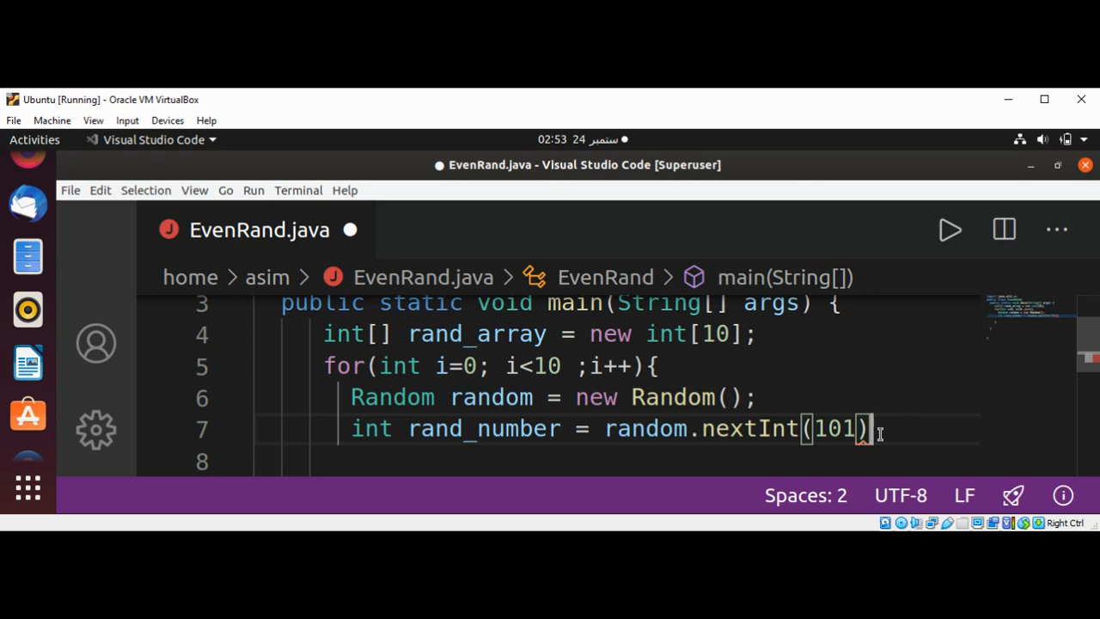
type(";")
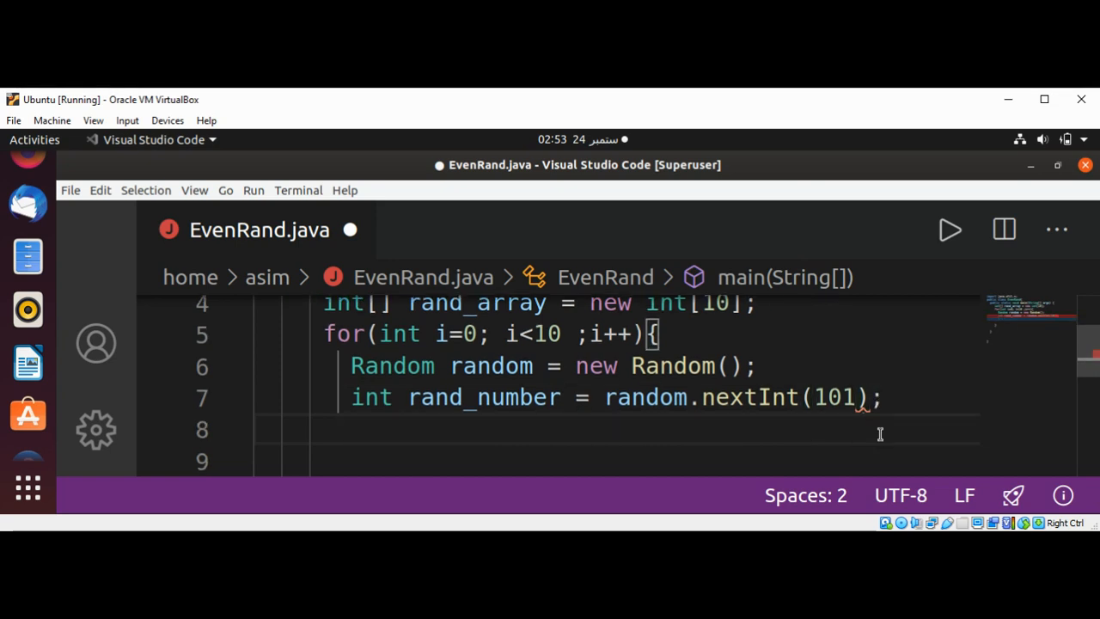
Write while(rand_number %2 !=0 || rand_number == 0){ below the nextInt line
type("while")
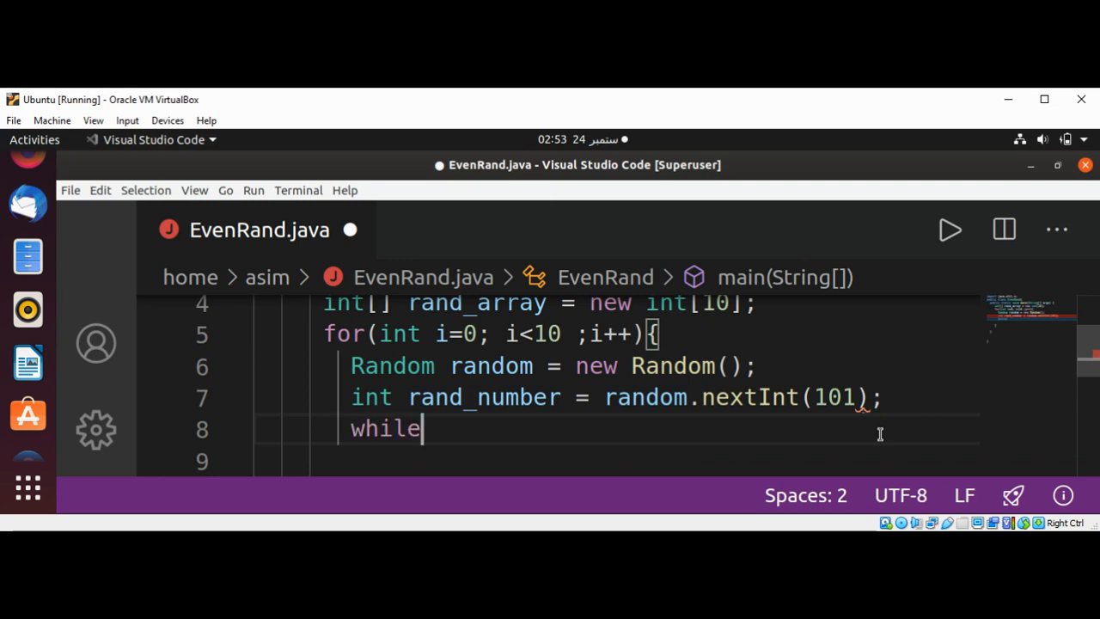
type("()")
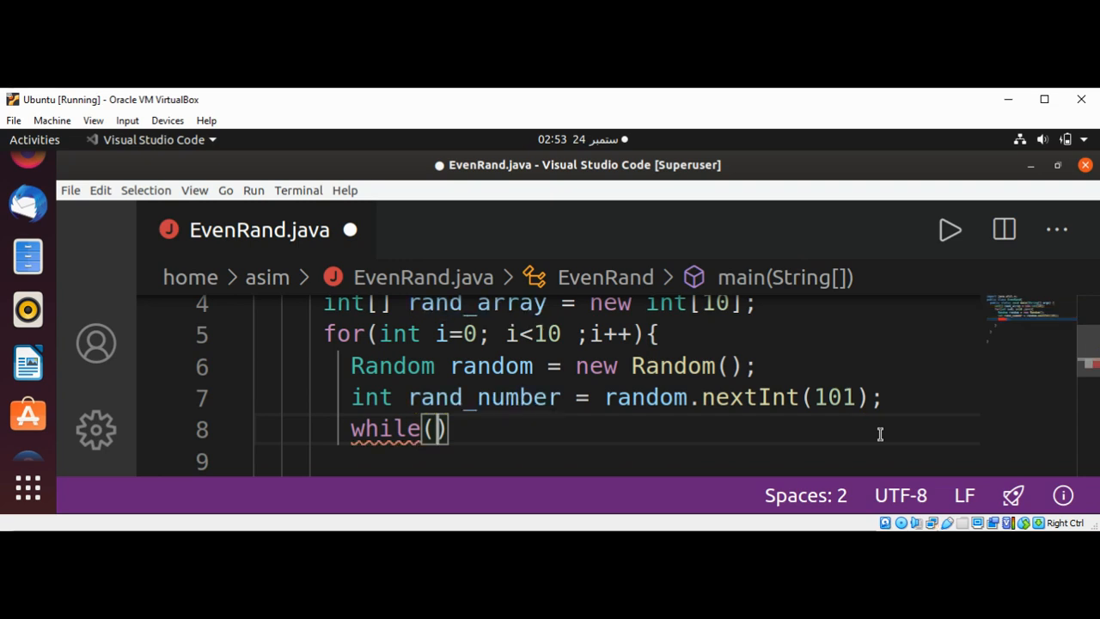
type("rand_number")
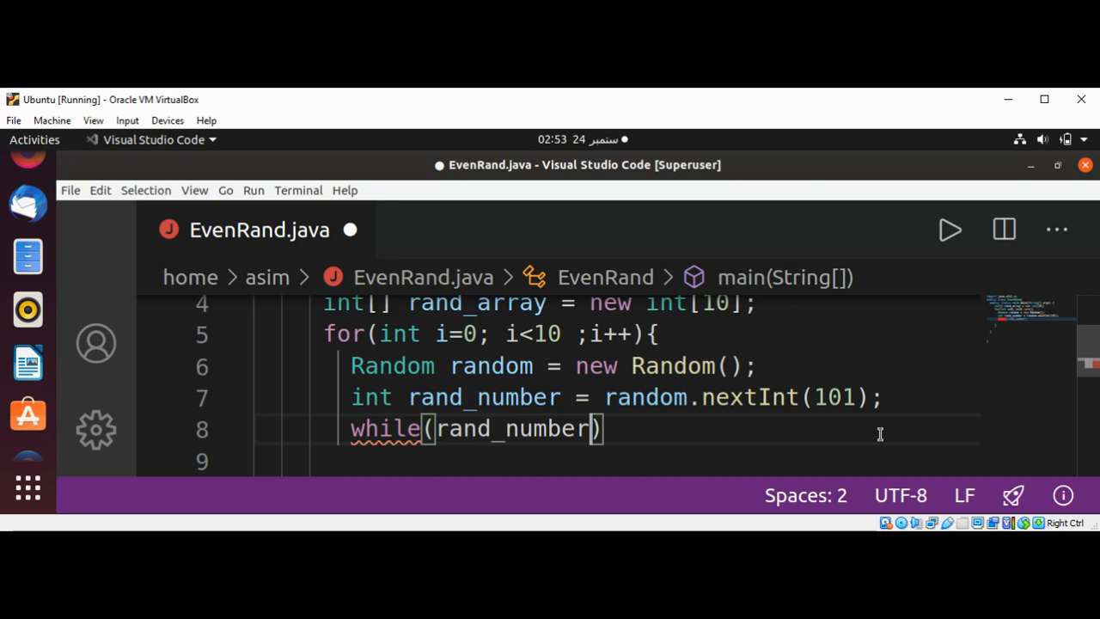
type("\" \"")
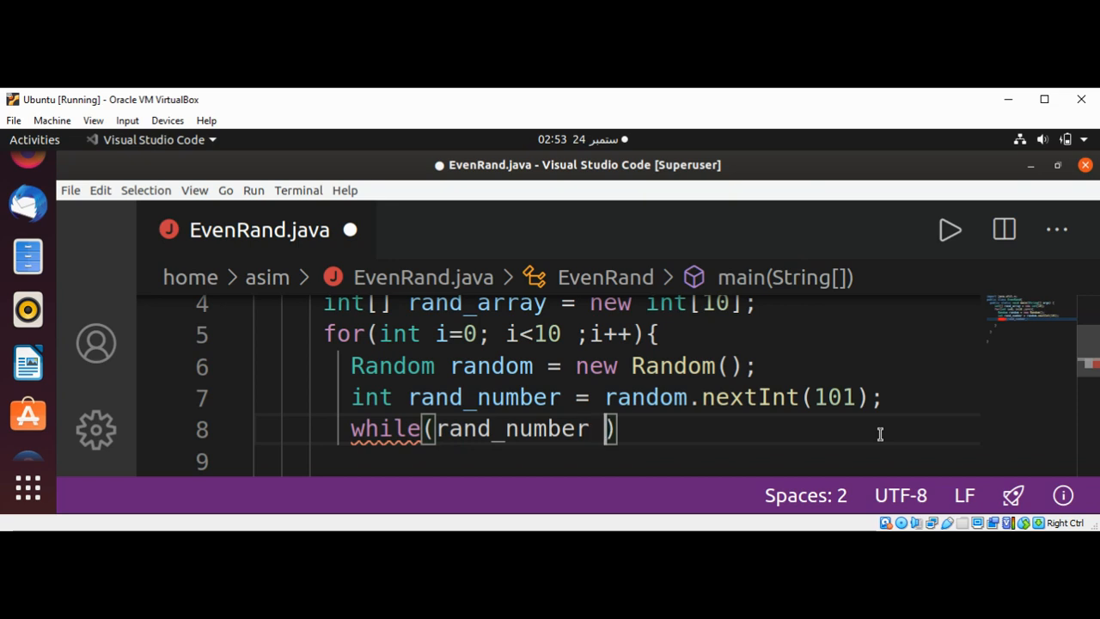
type("%2")
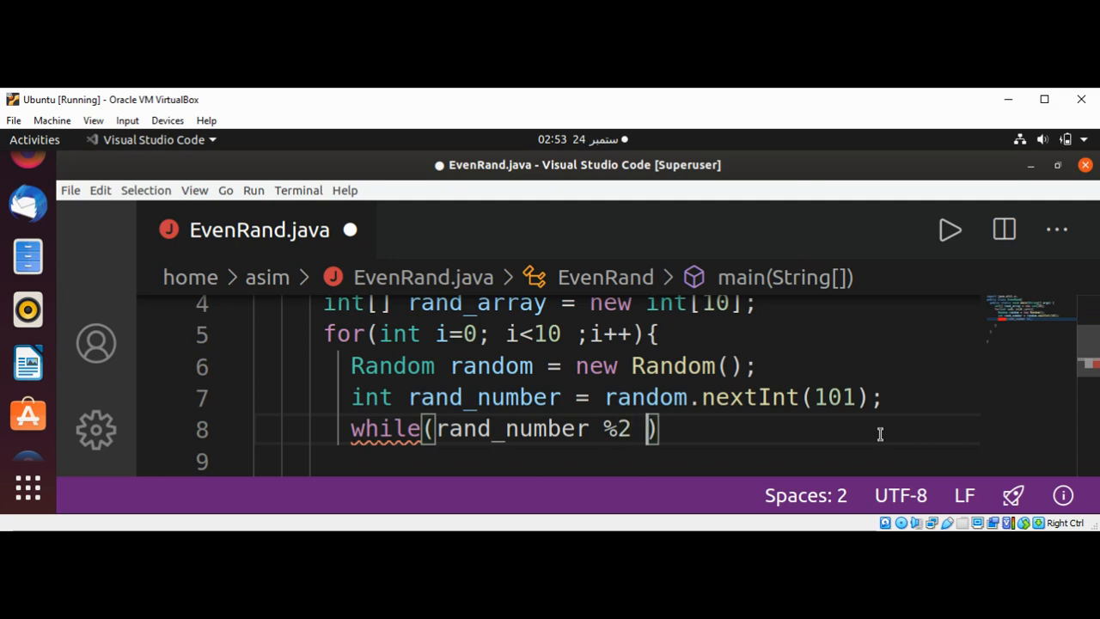
type("!=0 ||")
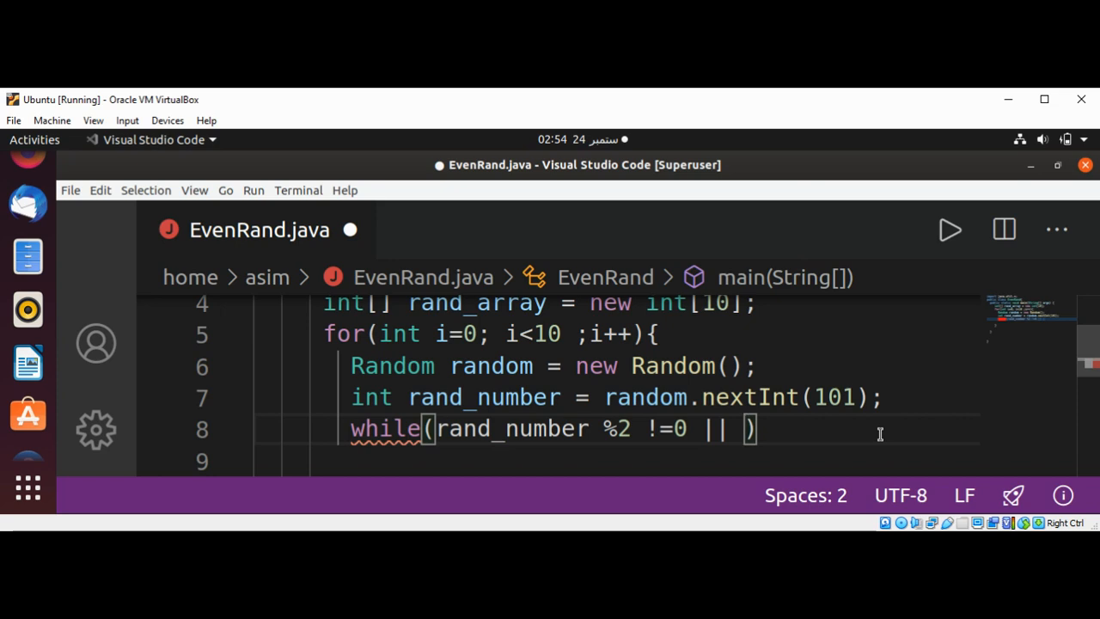
type("r")
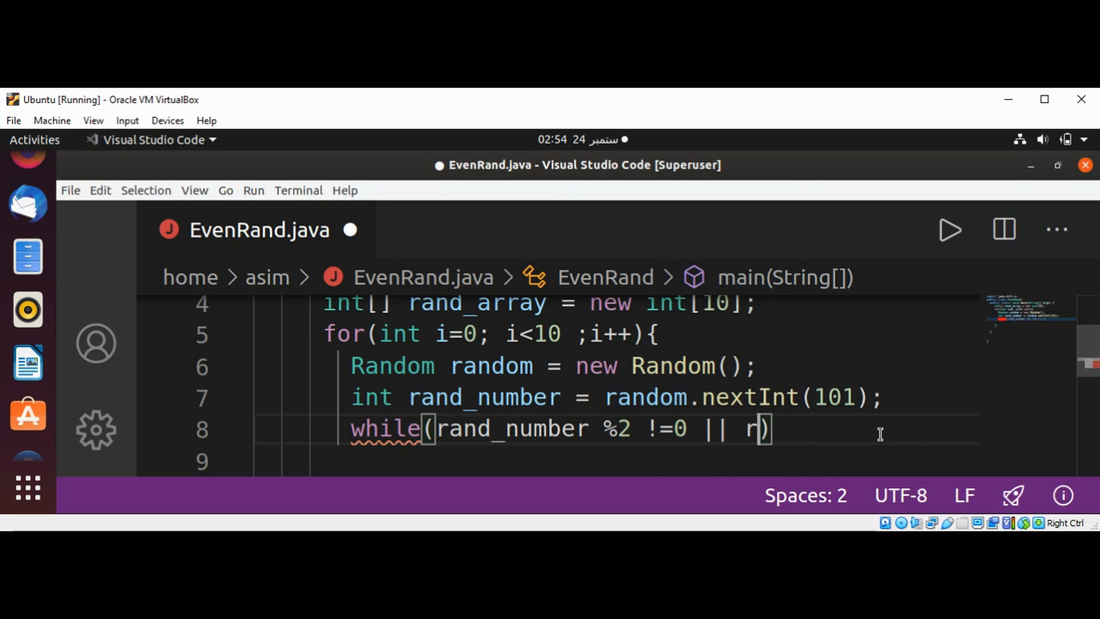
type("and_n")
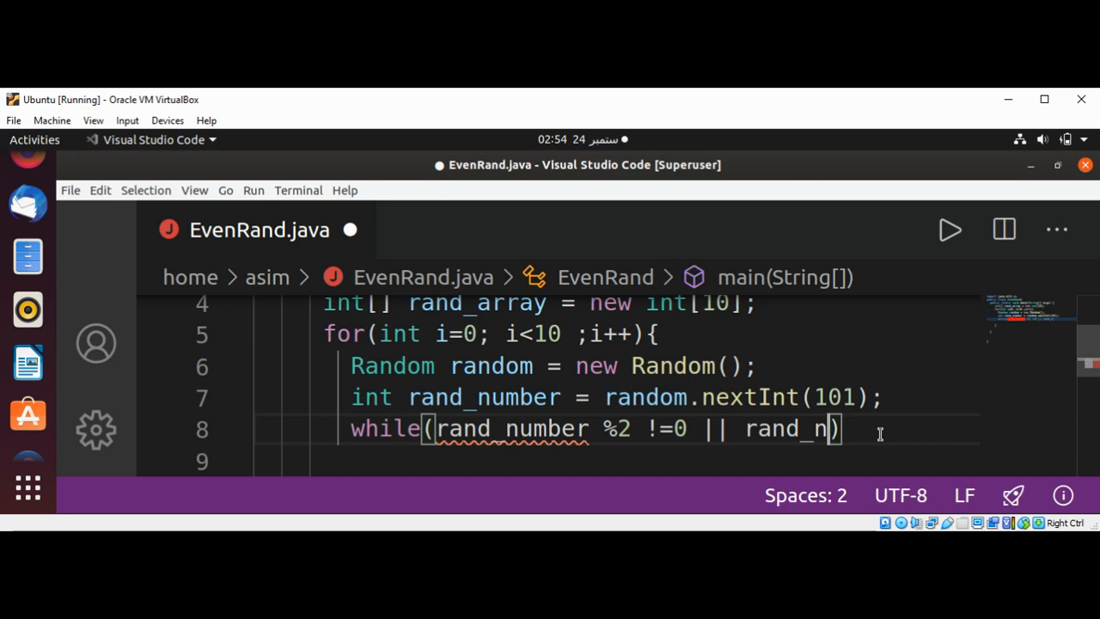
type("umber")
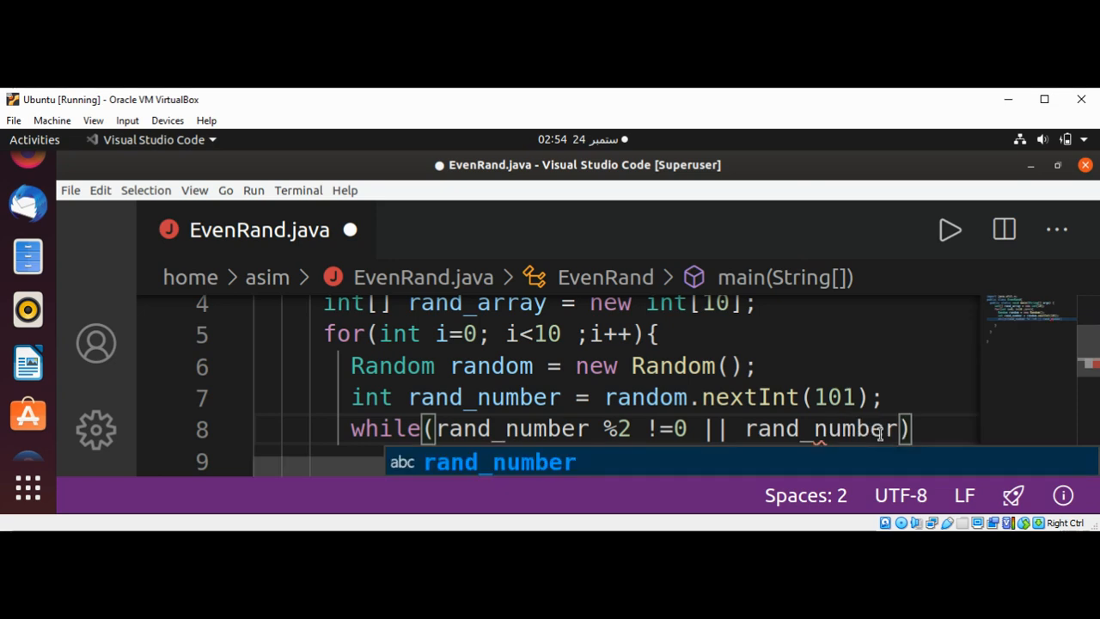
type("== 0")
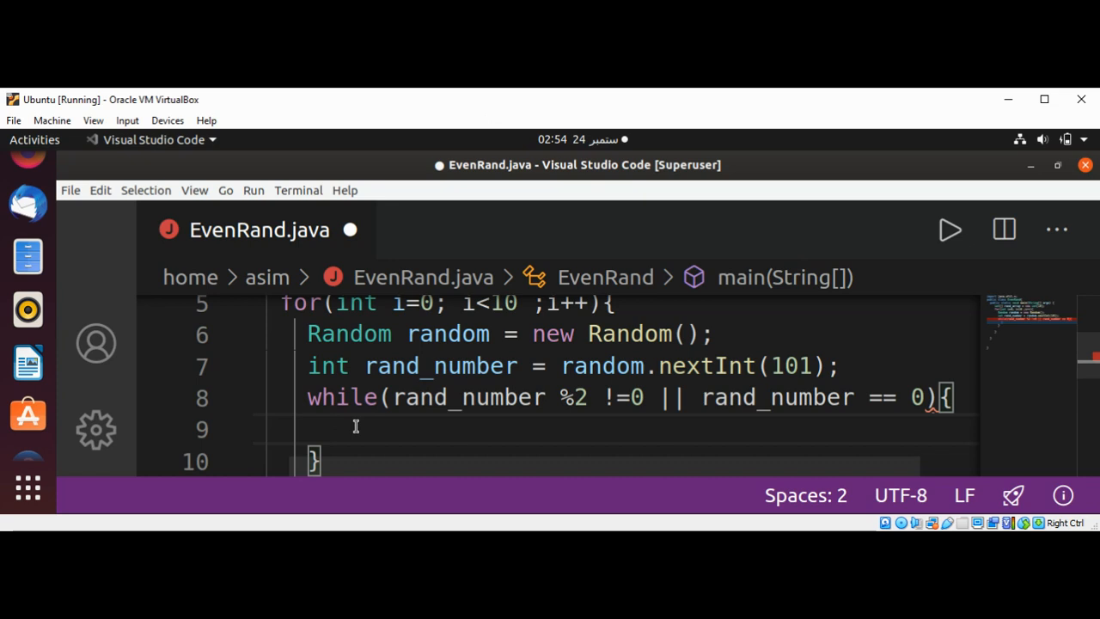
Write rand_number = random.nextInt(101); inside the while loop body
type("r")
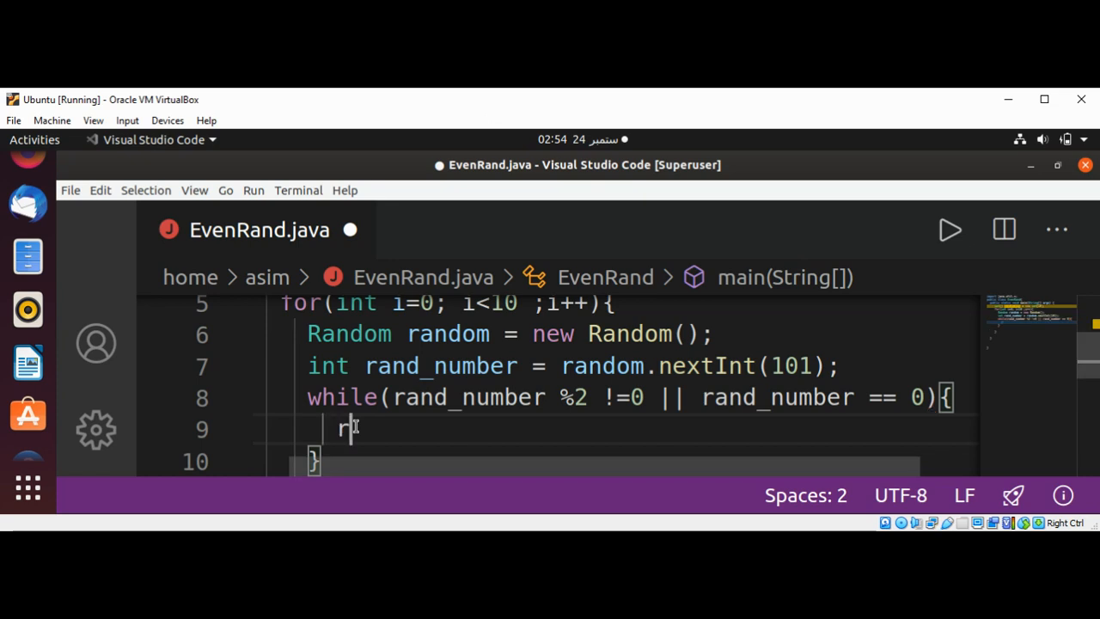
type("and_")
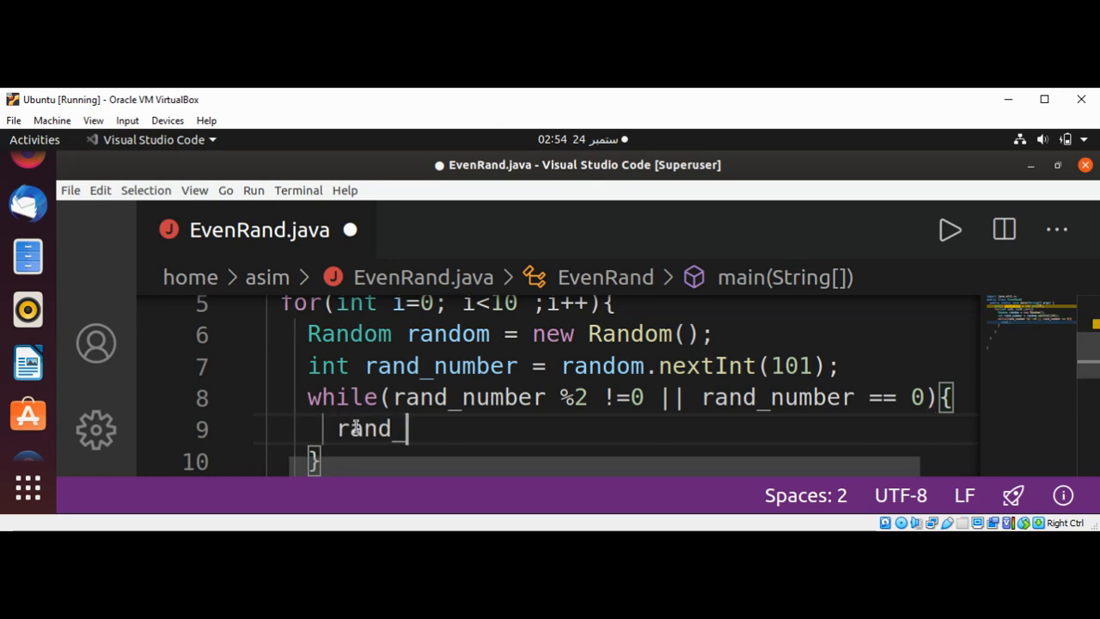
type("nu")
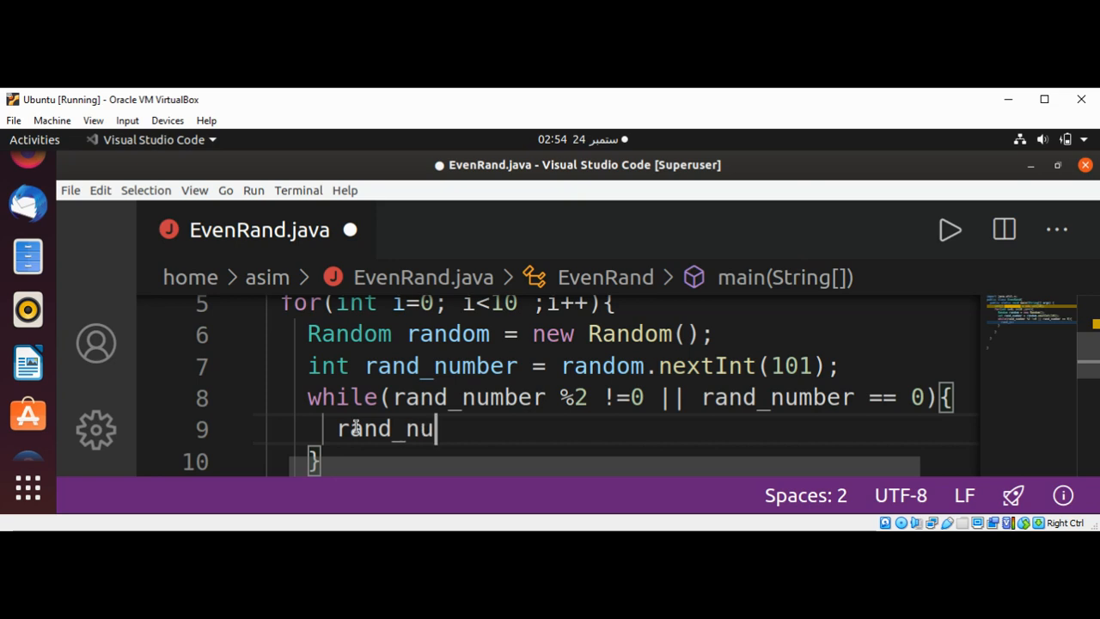
type("mber")
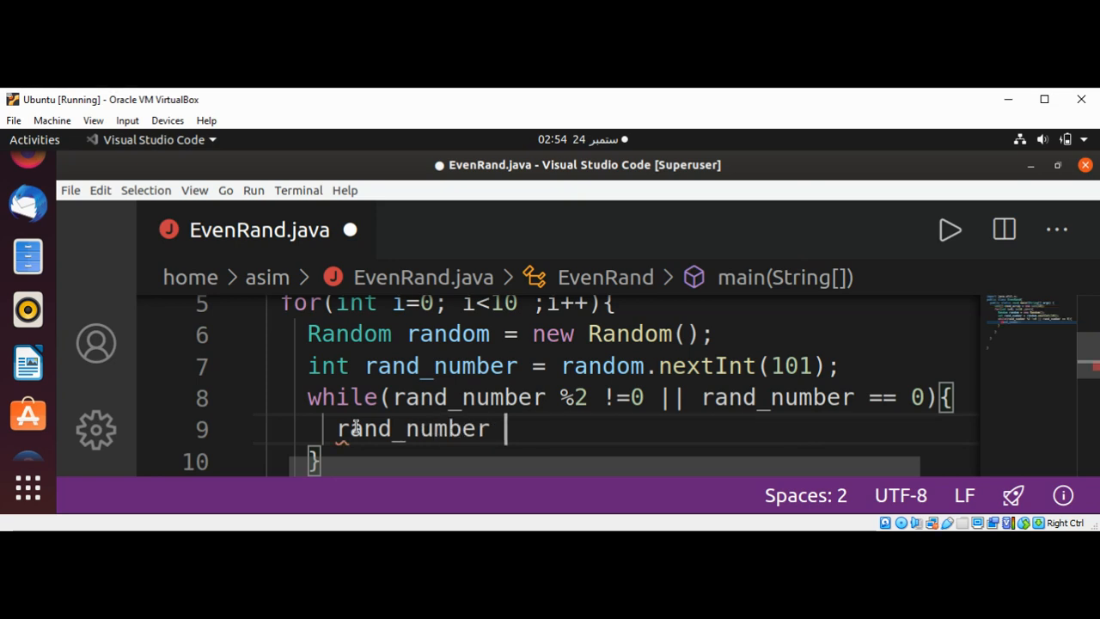
type("= r")
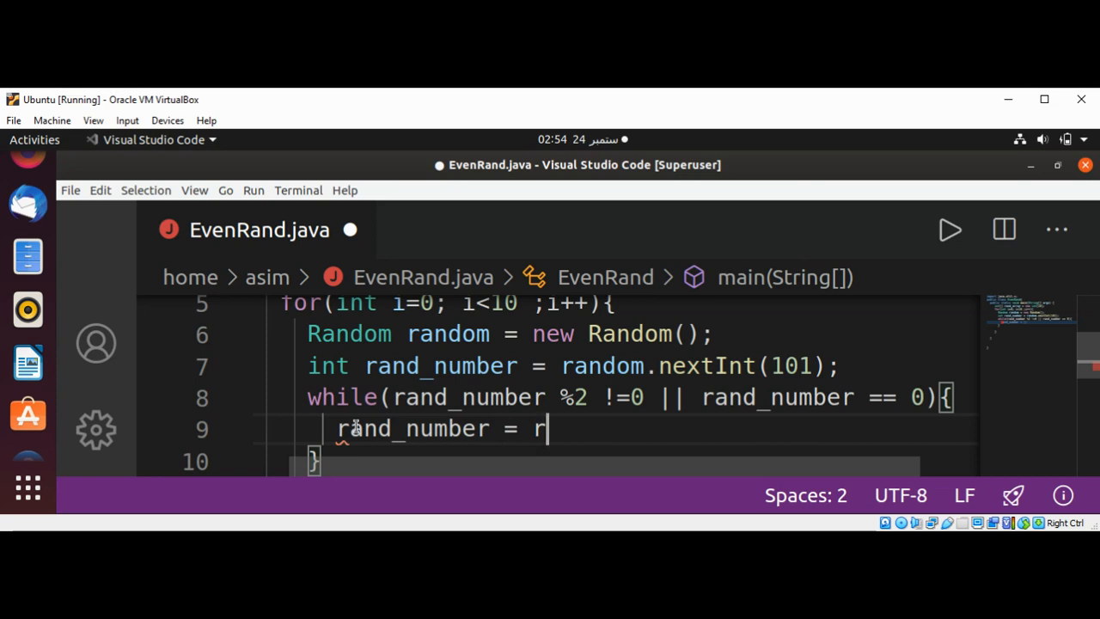
type("a")
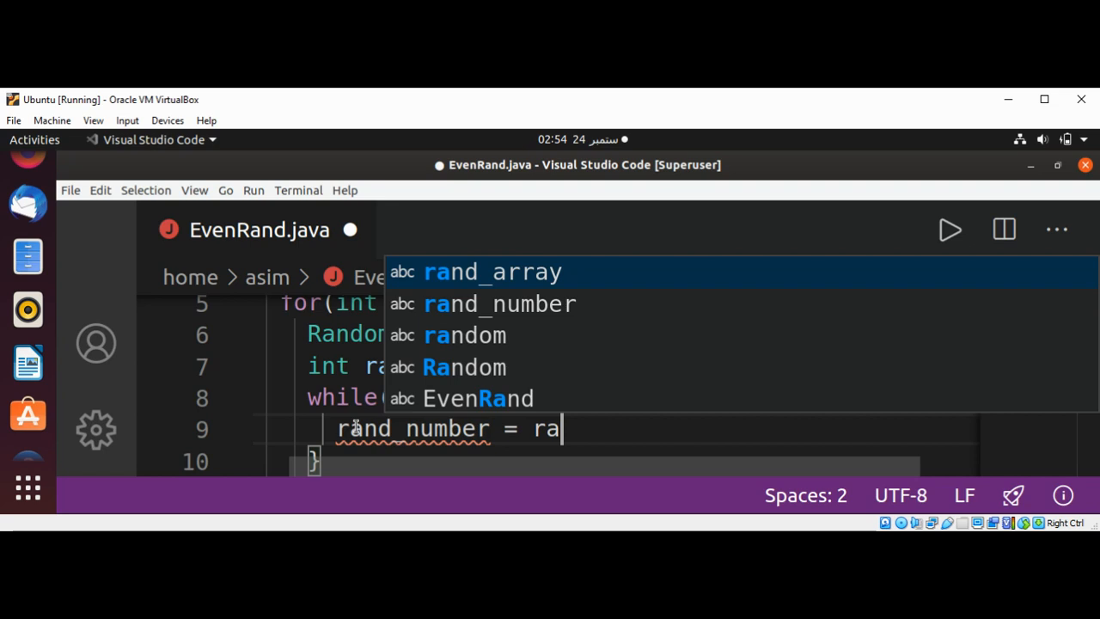
type("ndom.")
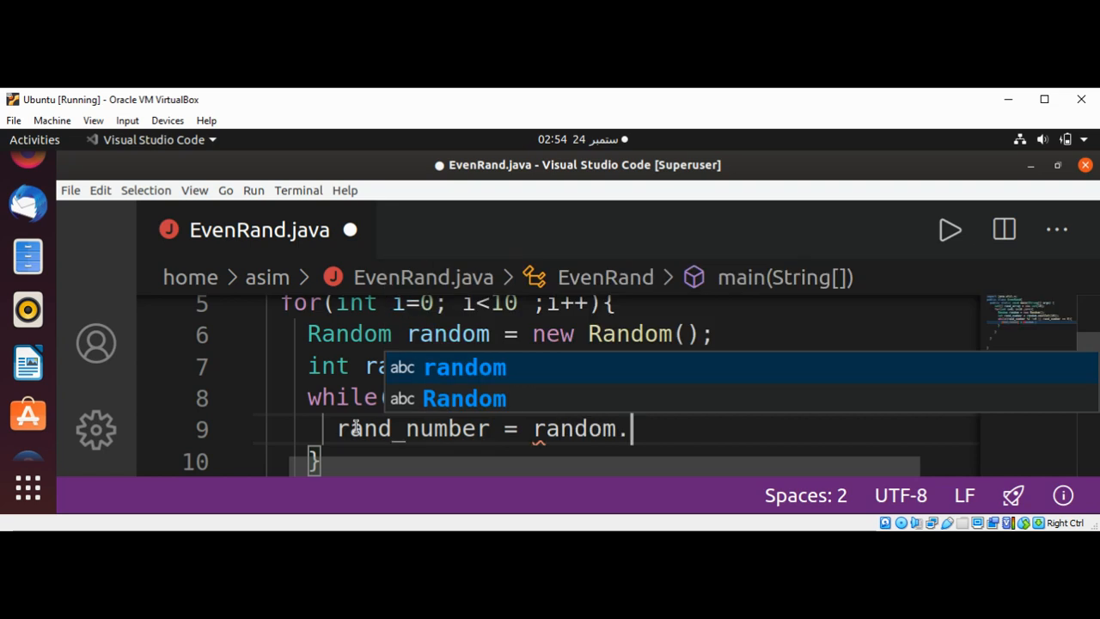
type("nextInt(101);")
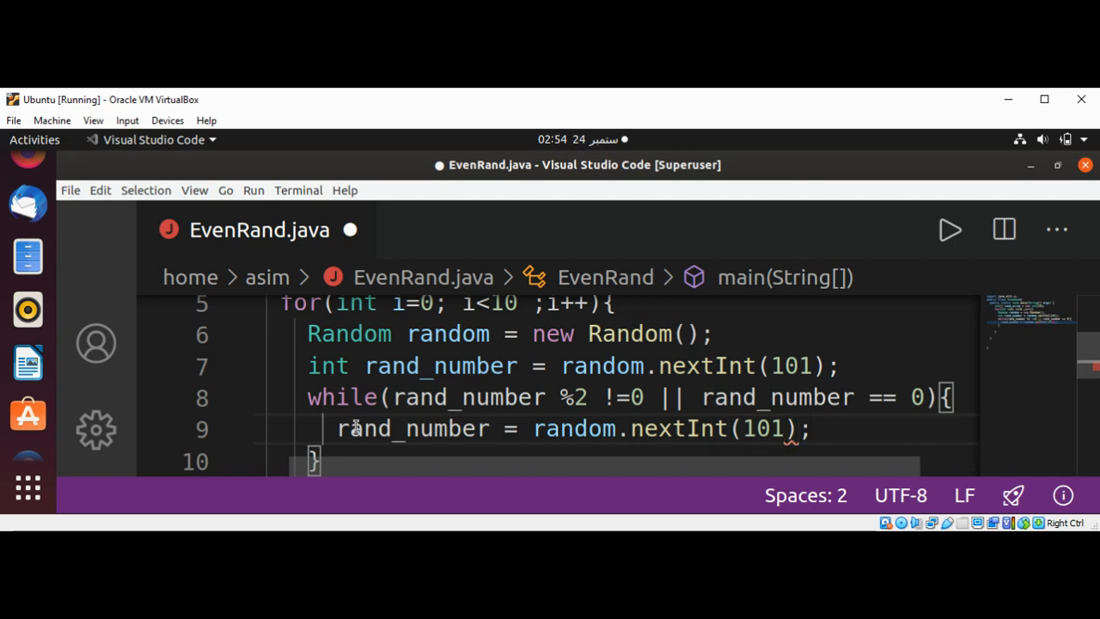
left_click(812, 428)
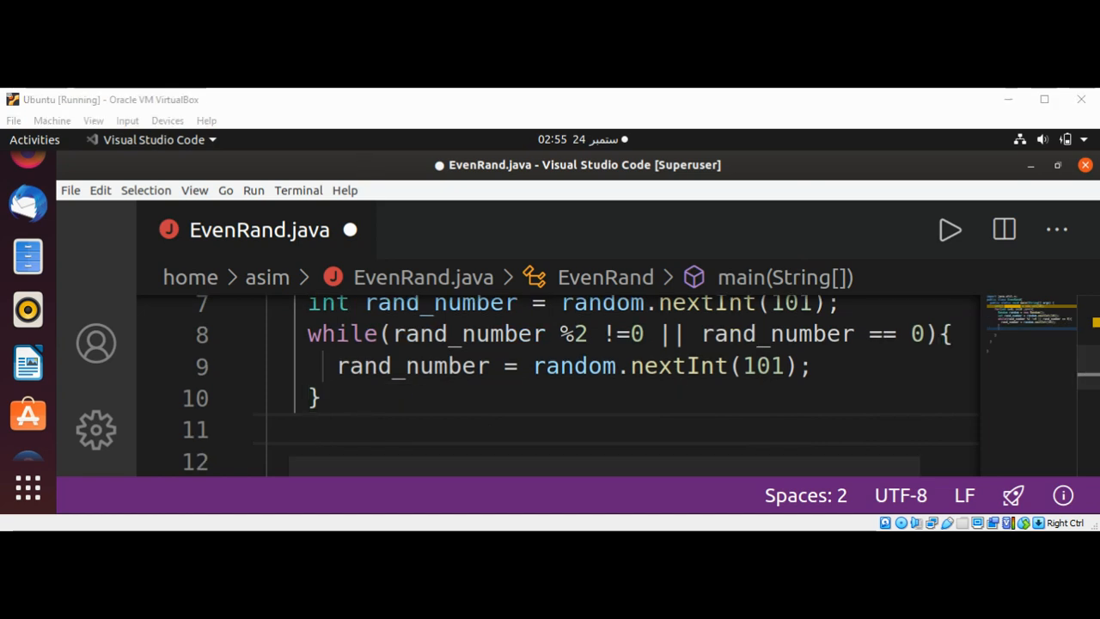
Write rand_array[i] = rand_number; after the while loop and save the file
left_click(309, 429)
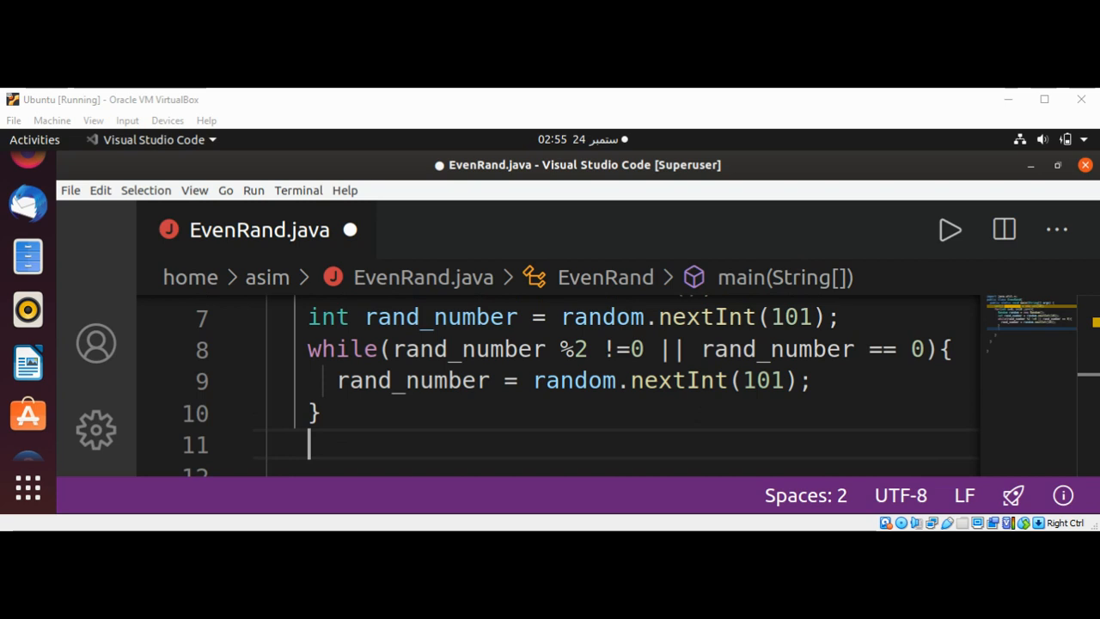
mouse_move(366, 454)
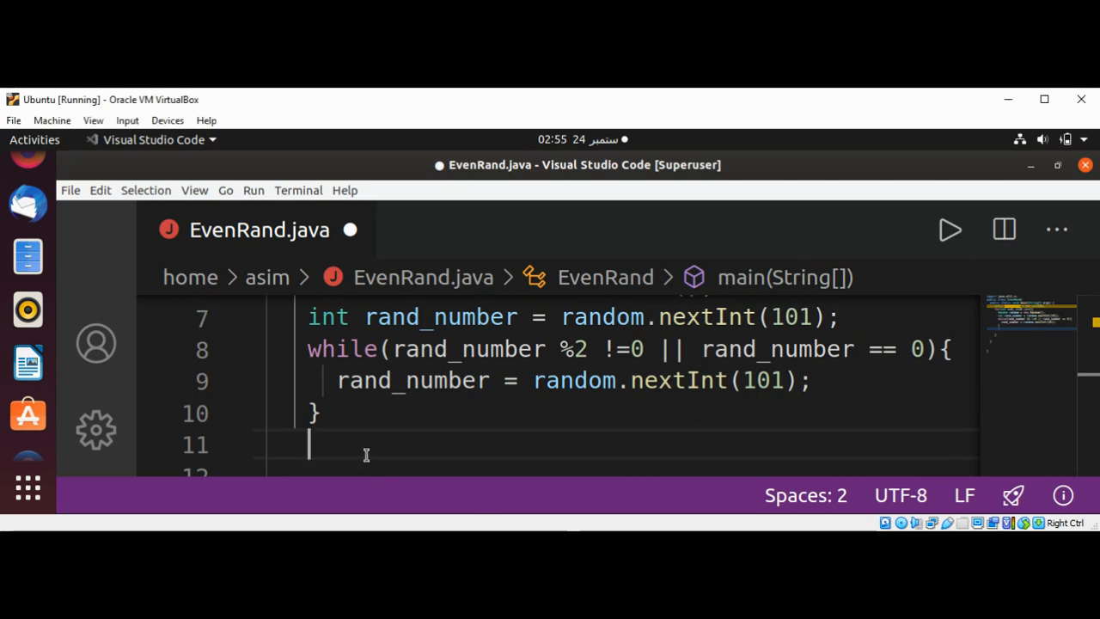
type("r")
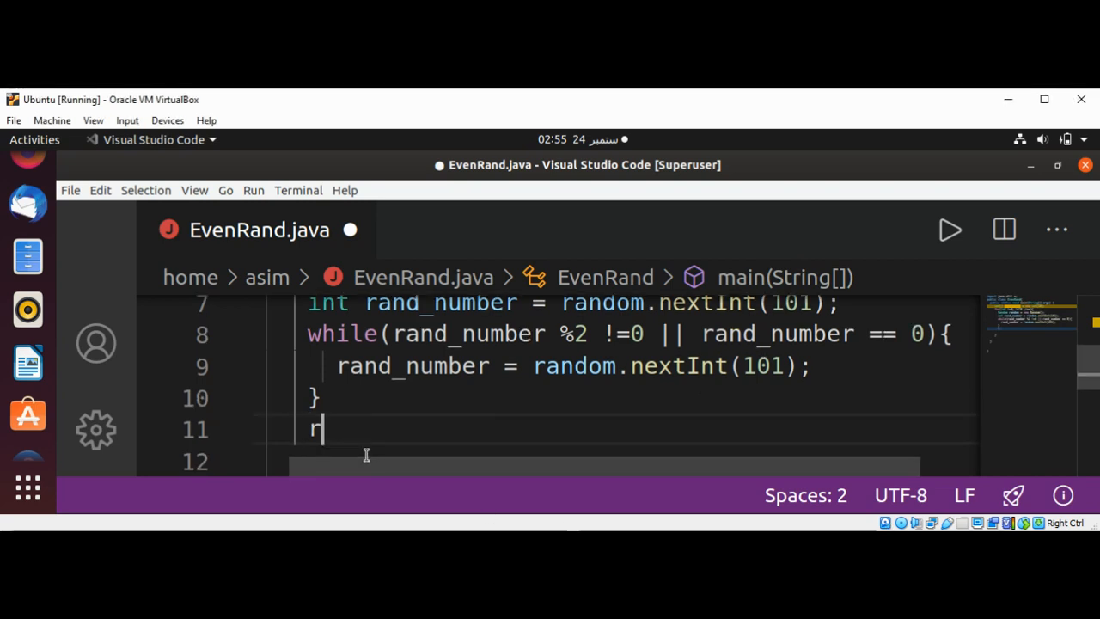
type("and")
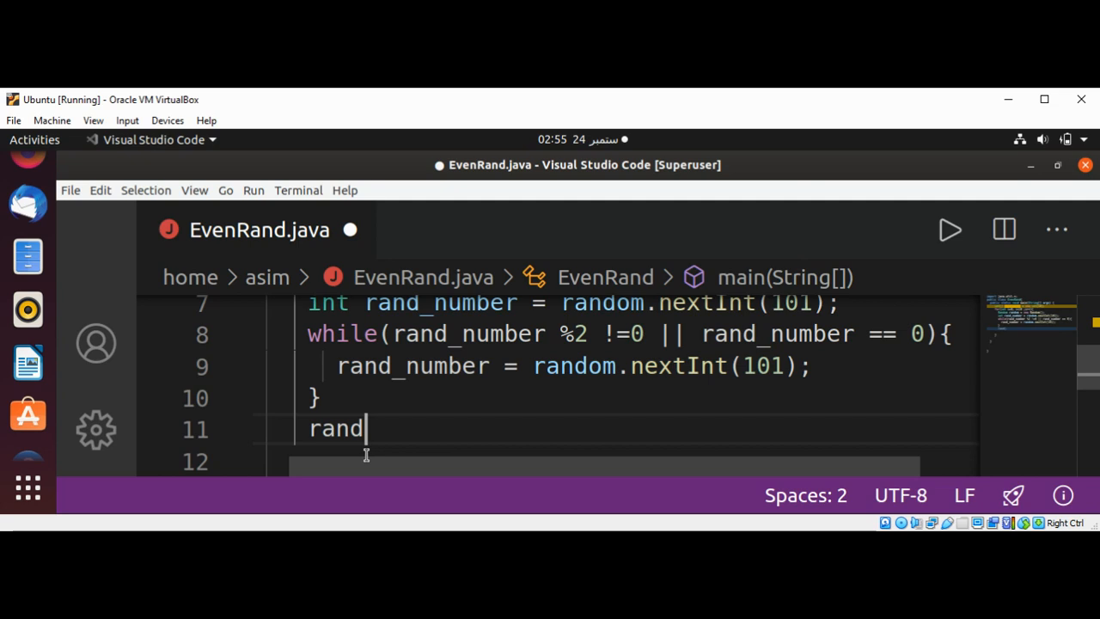
type("_array[i]")
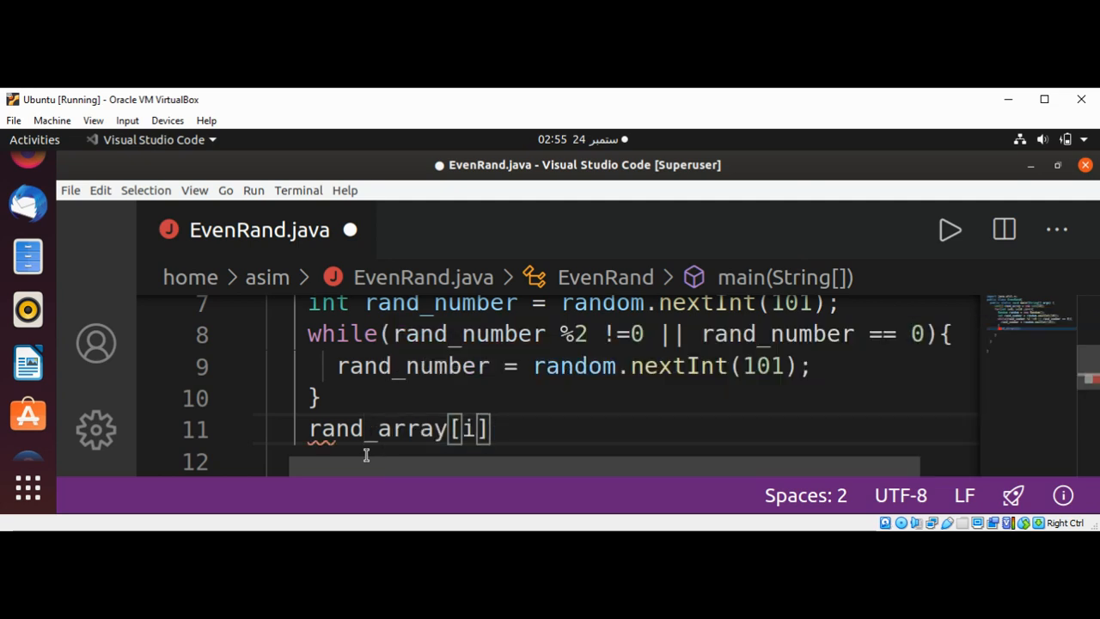
type("\" \"")
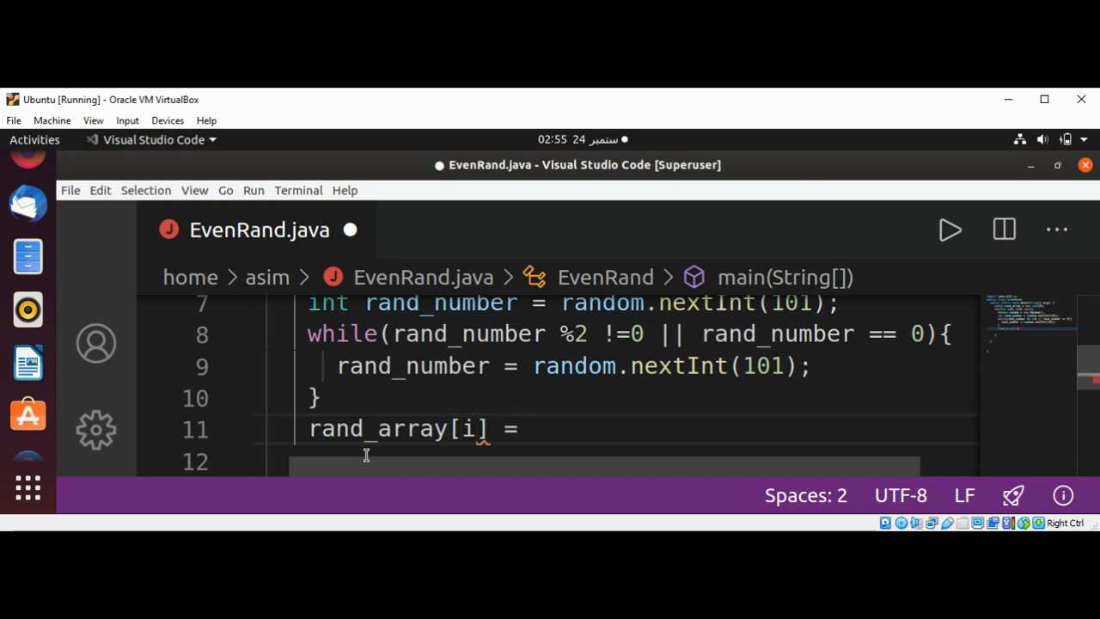
type("ra")
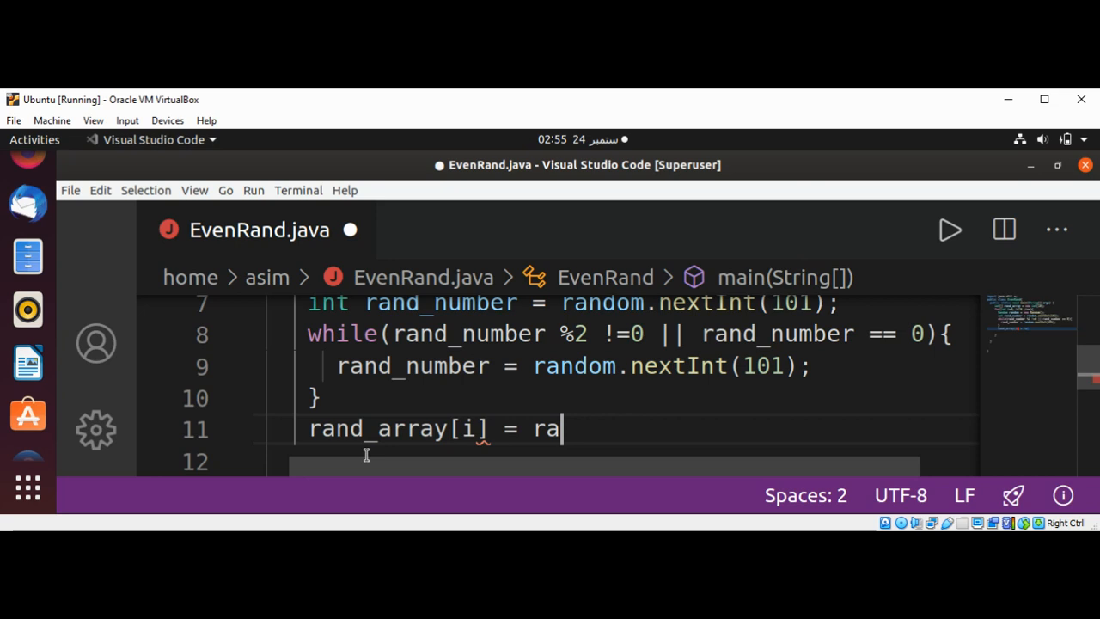
type("nd_")
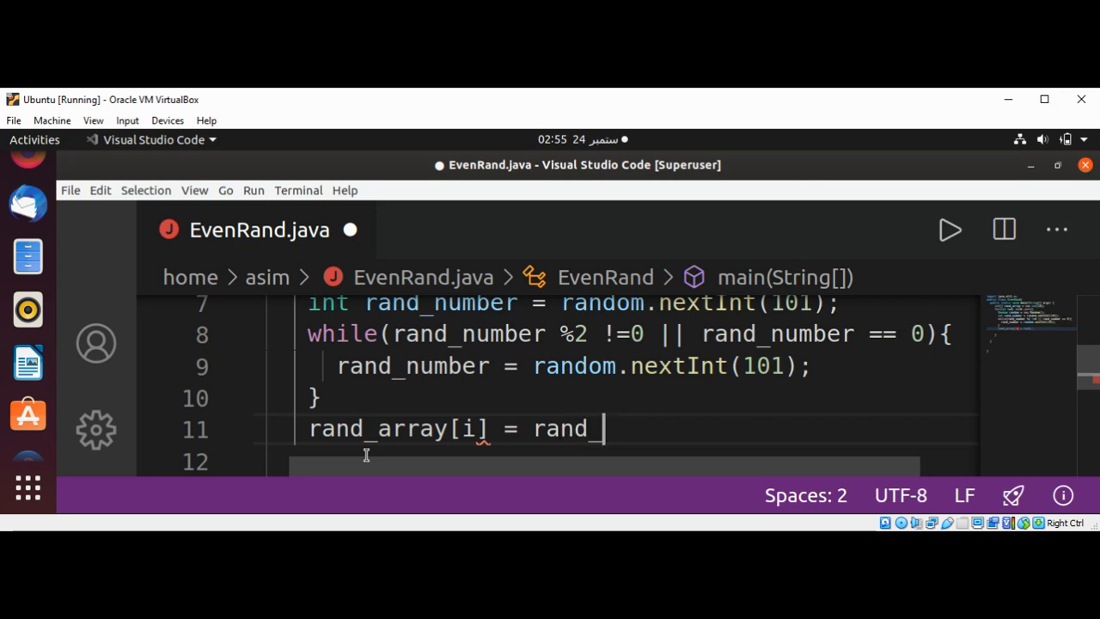
type("number")
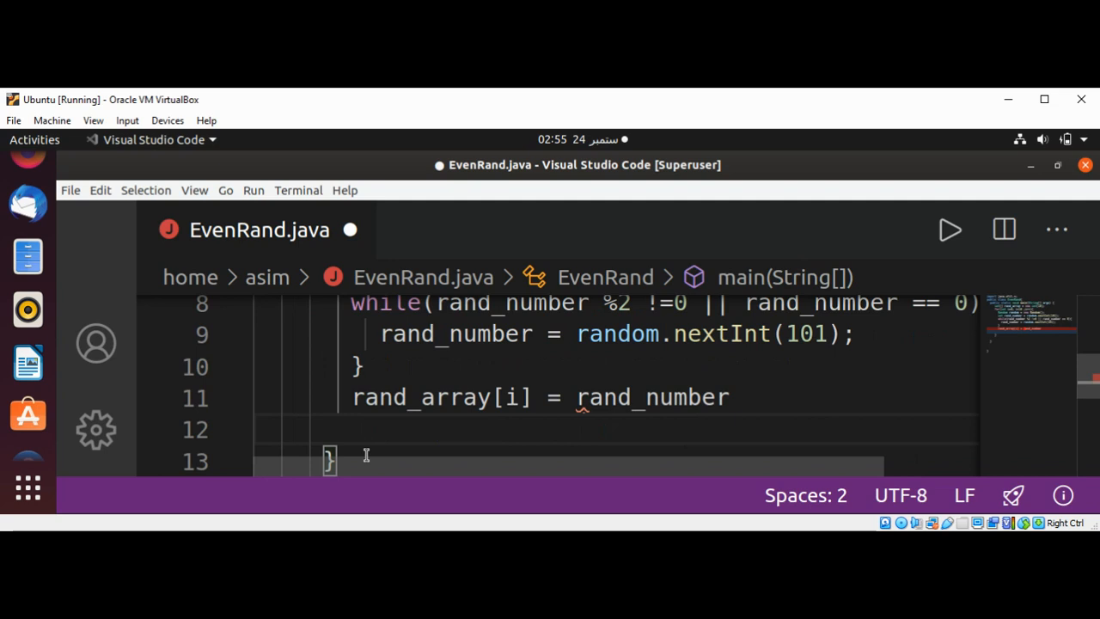
type(";")
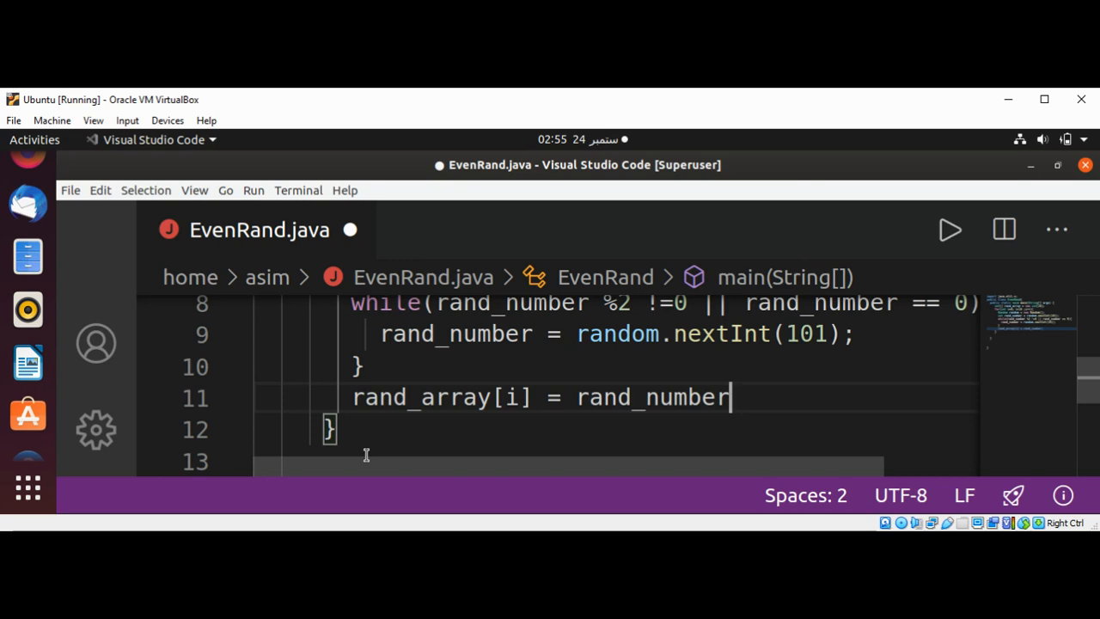
type(";")
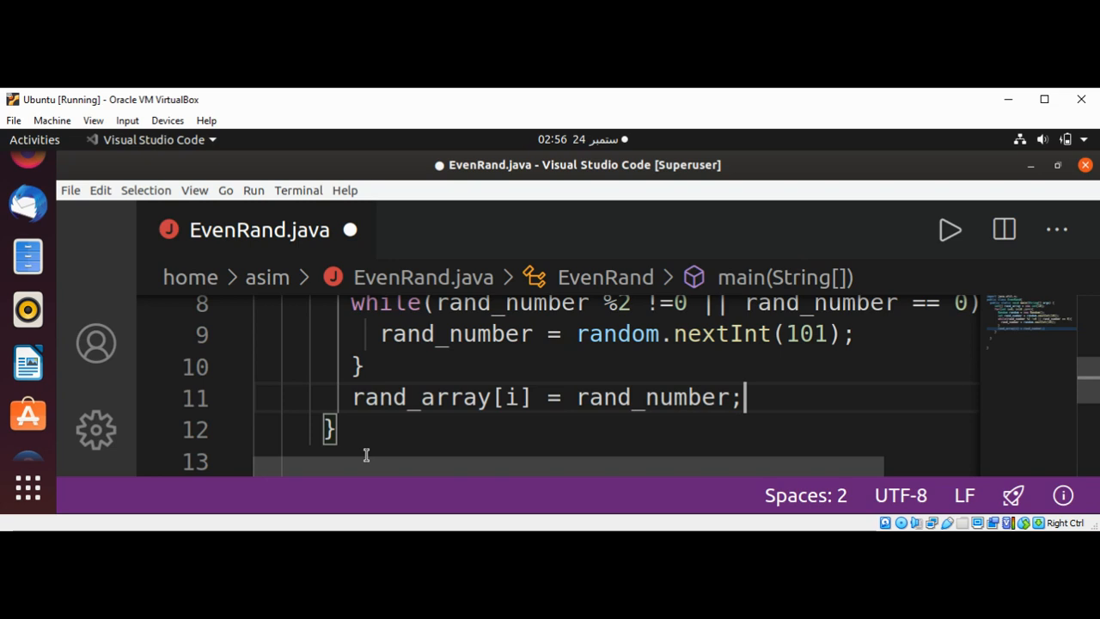
key("ctrl+s")
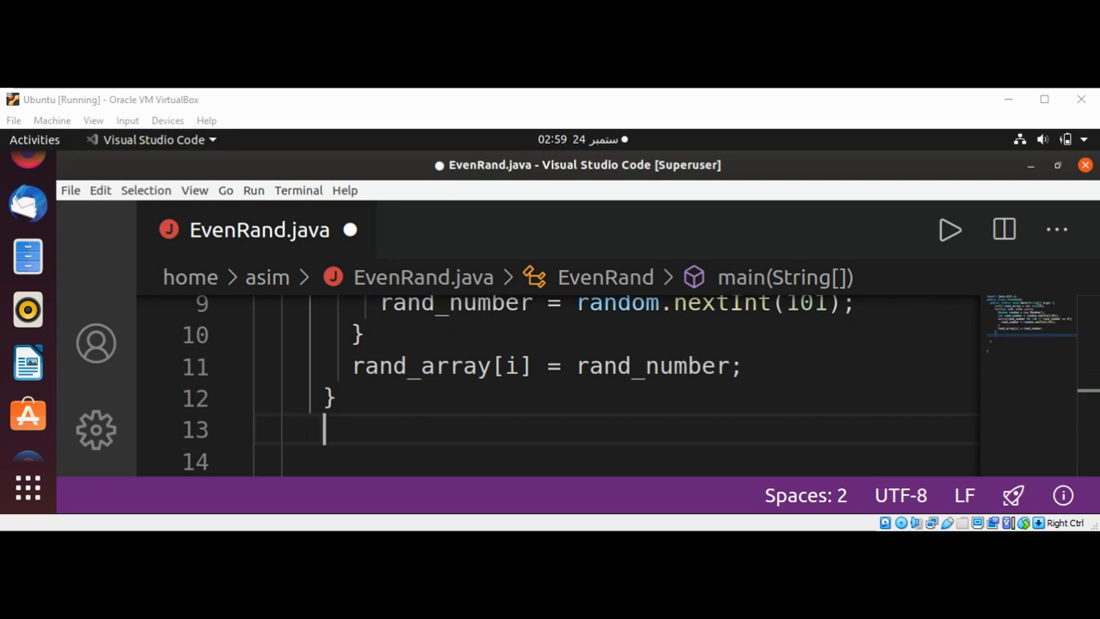
mouse_move(569, 488)
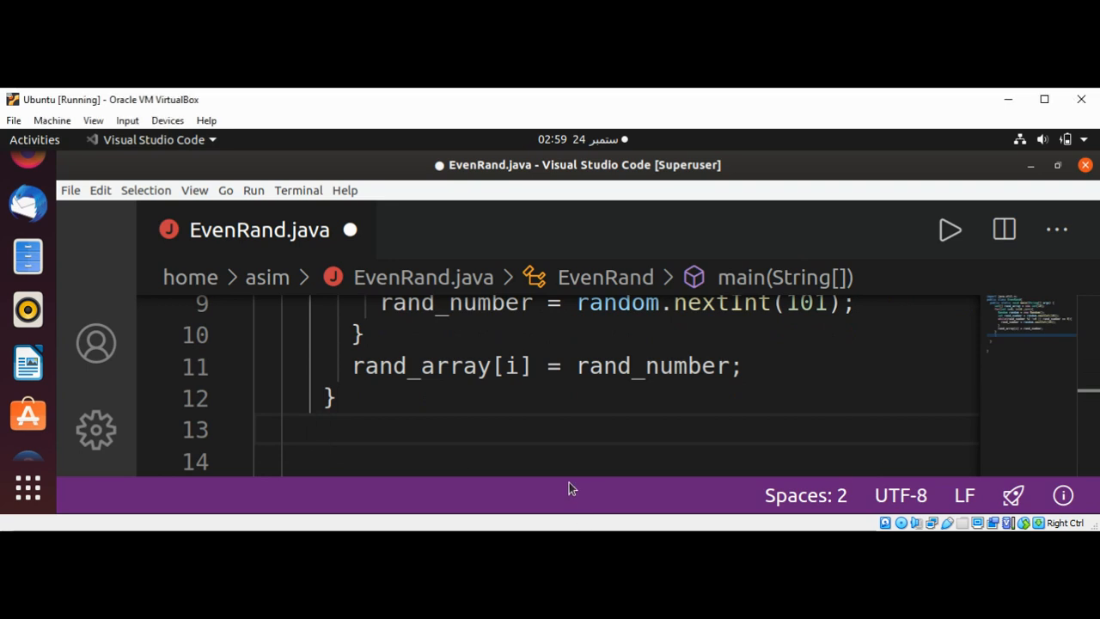
mouse_move(421, 114)
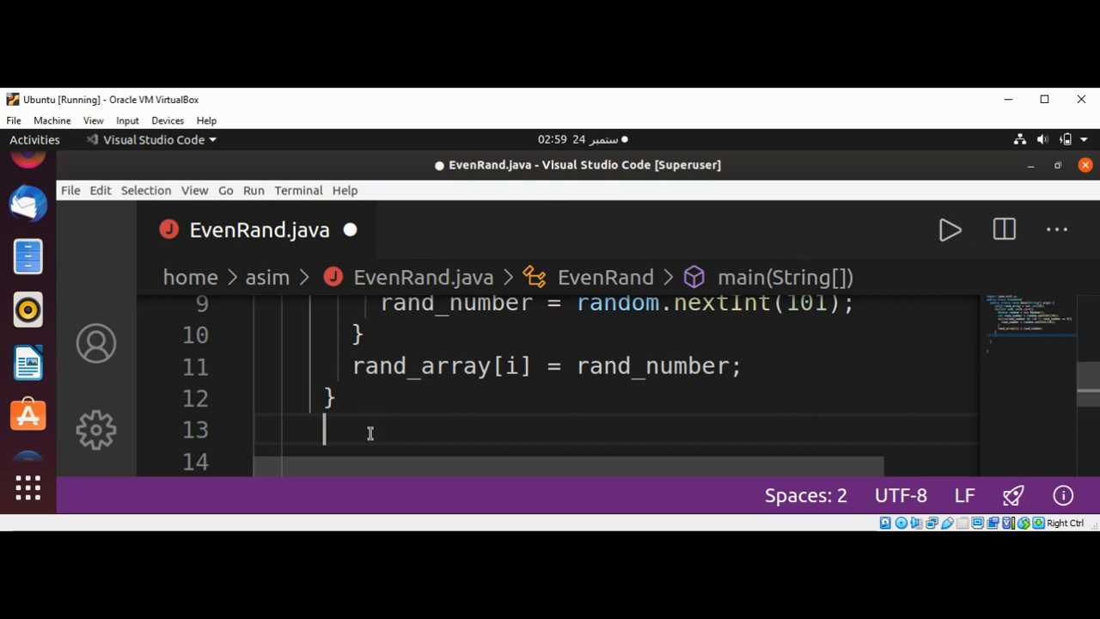
Write a second loop for(int x=0;x<rand_array.length;x++){} after the first loop
type("f")
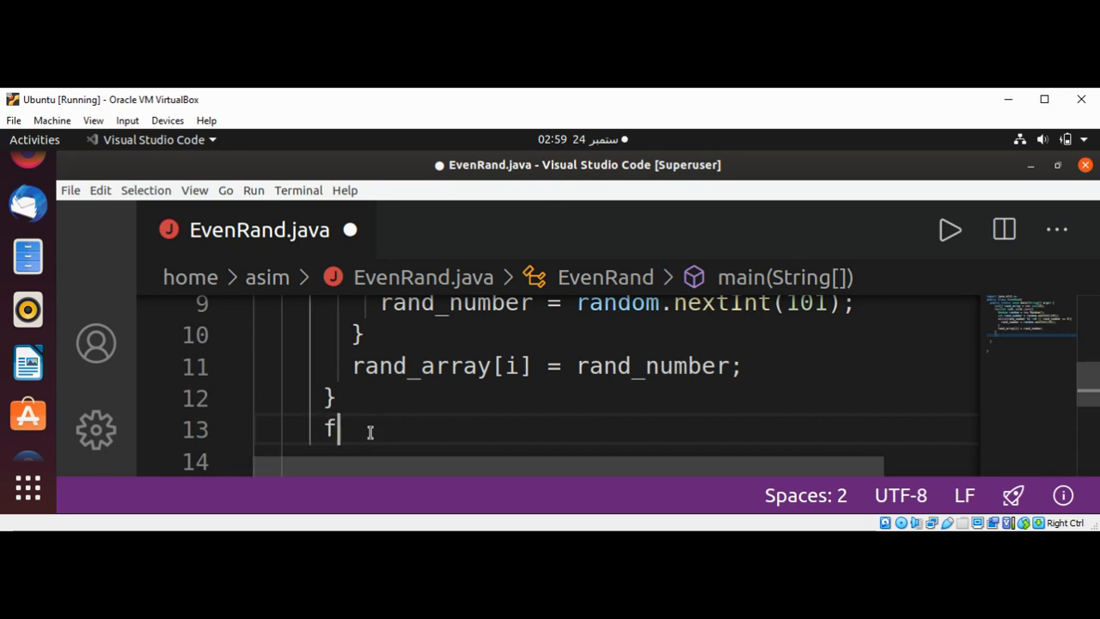
type("or")
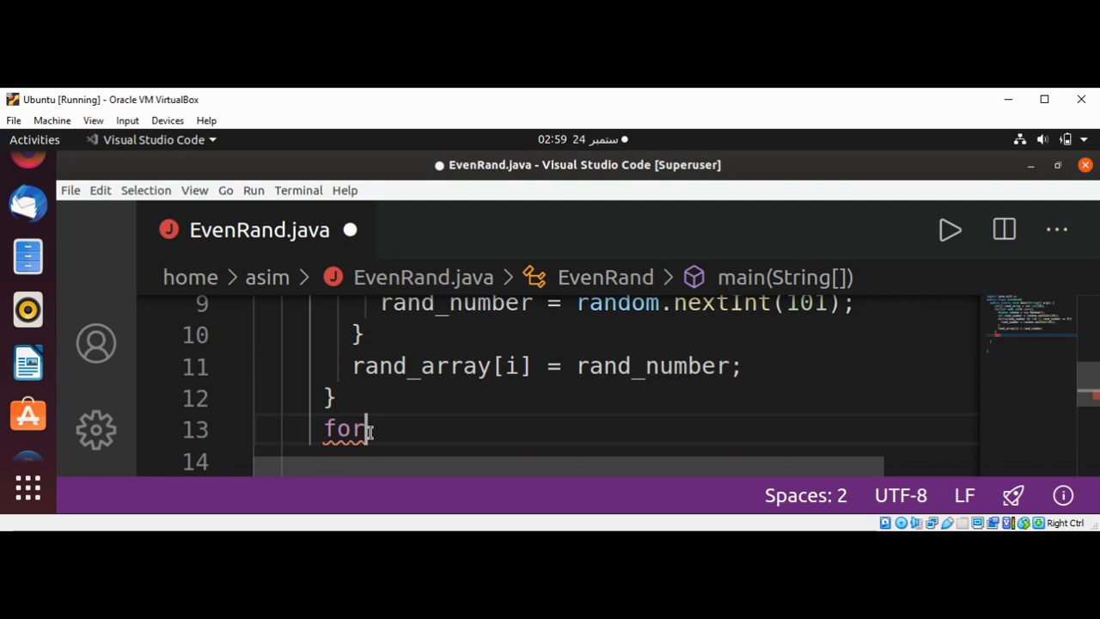
type("(int")
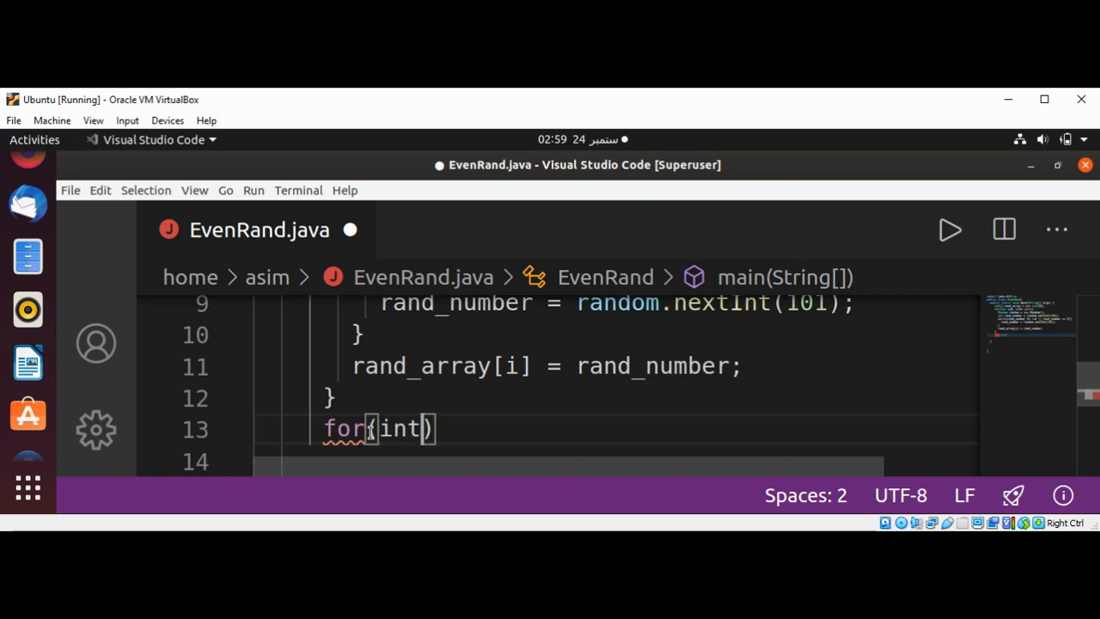
type("x")
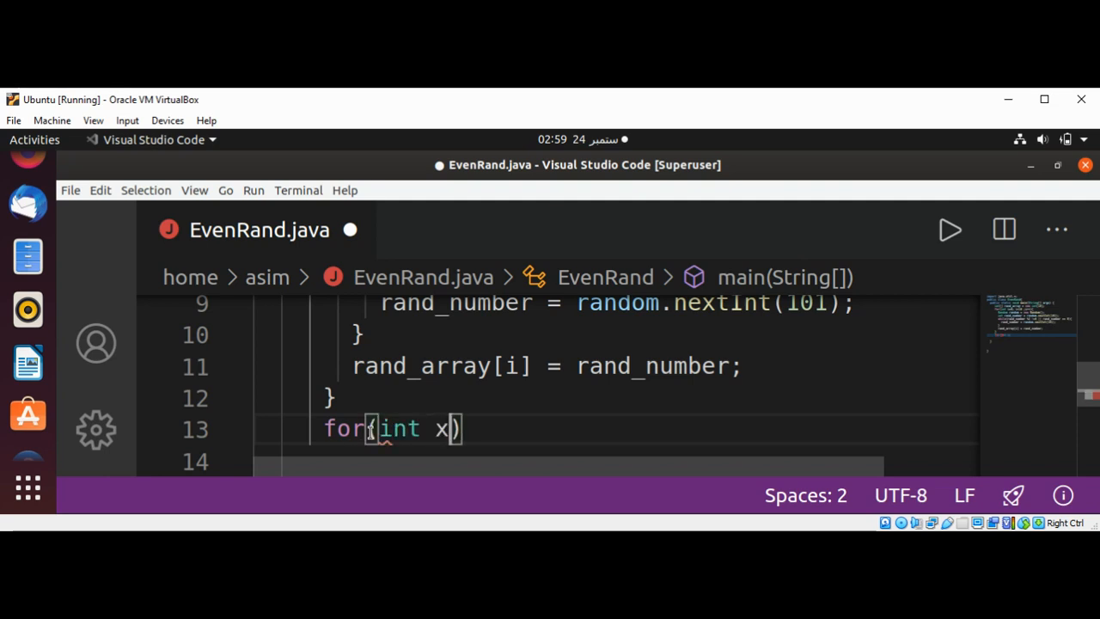
type("=0")
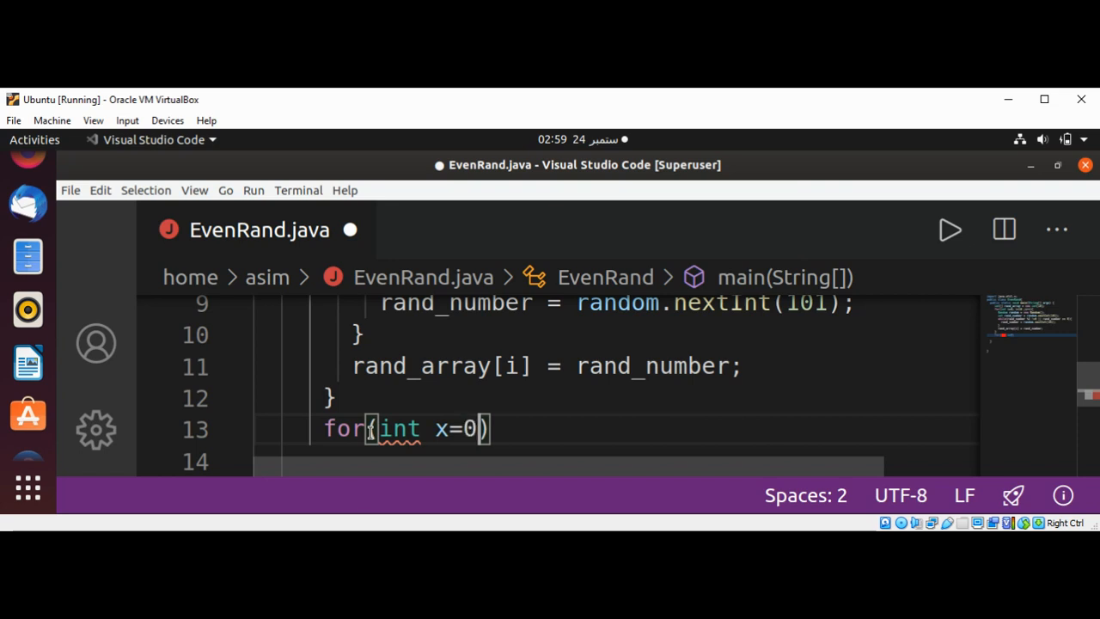
type(";")
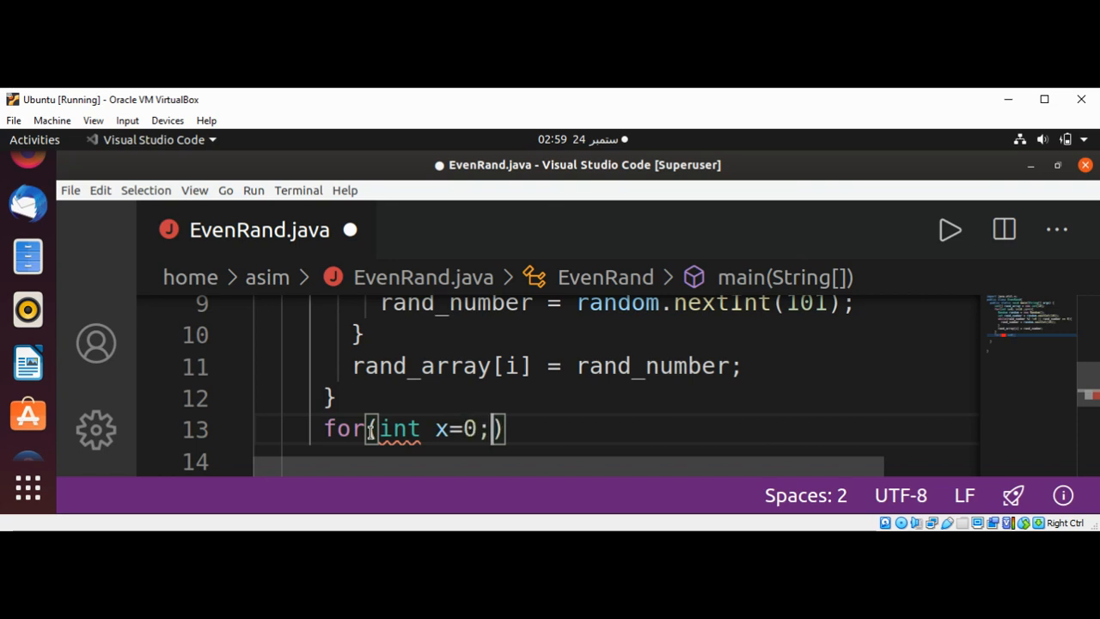
type("x<")
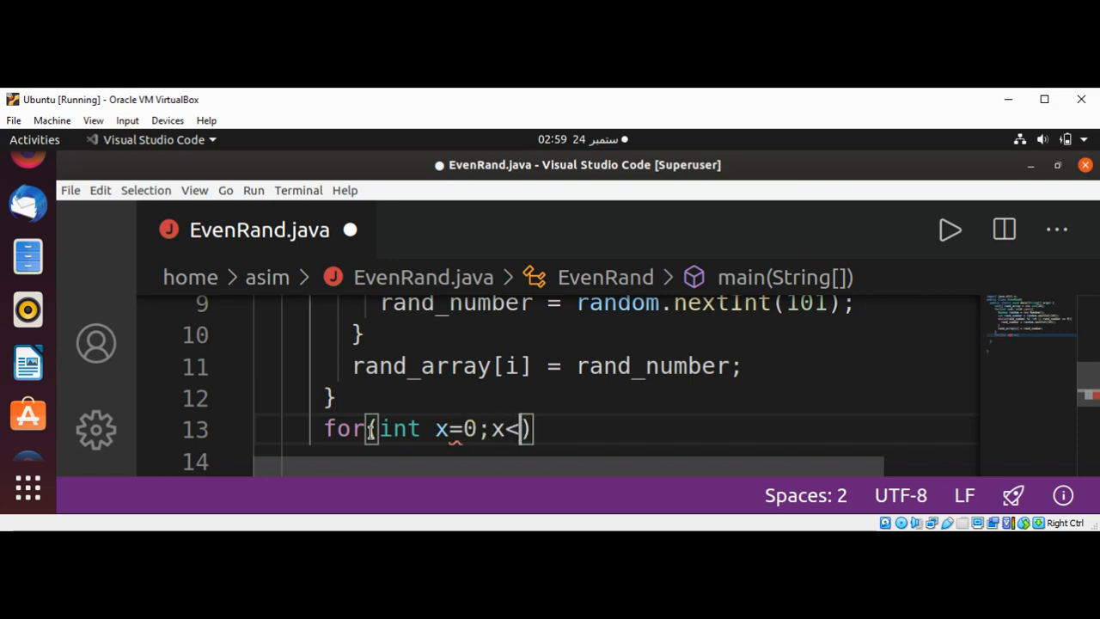
type("rand")
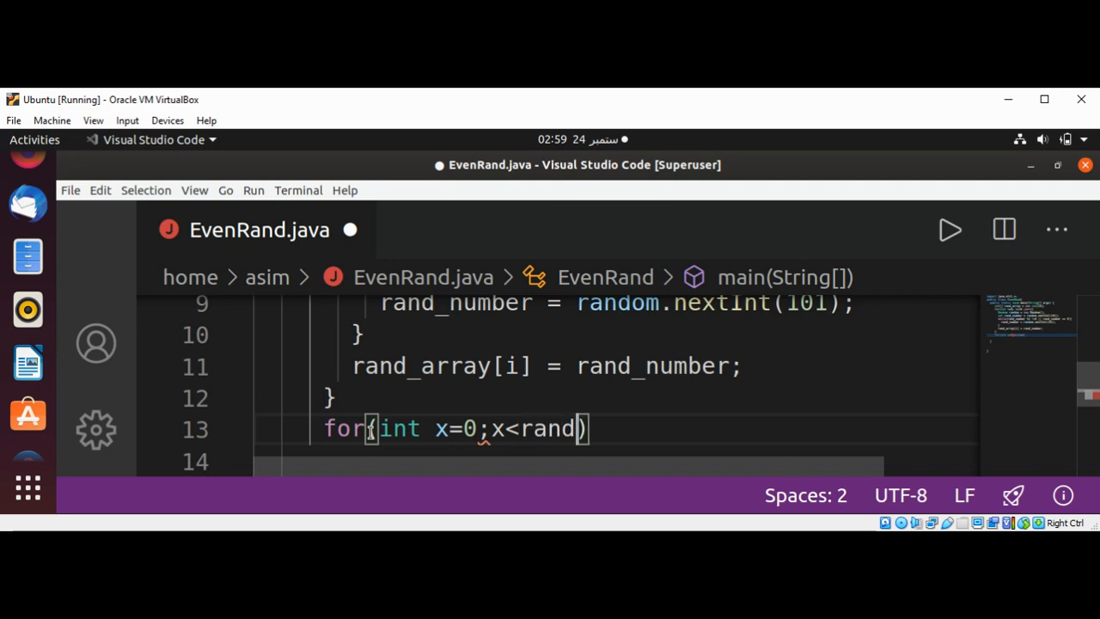
type("_a")
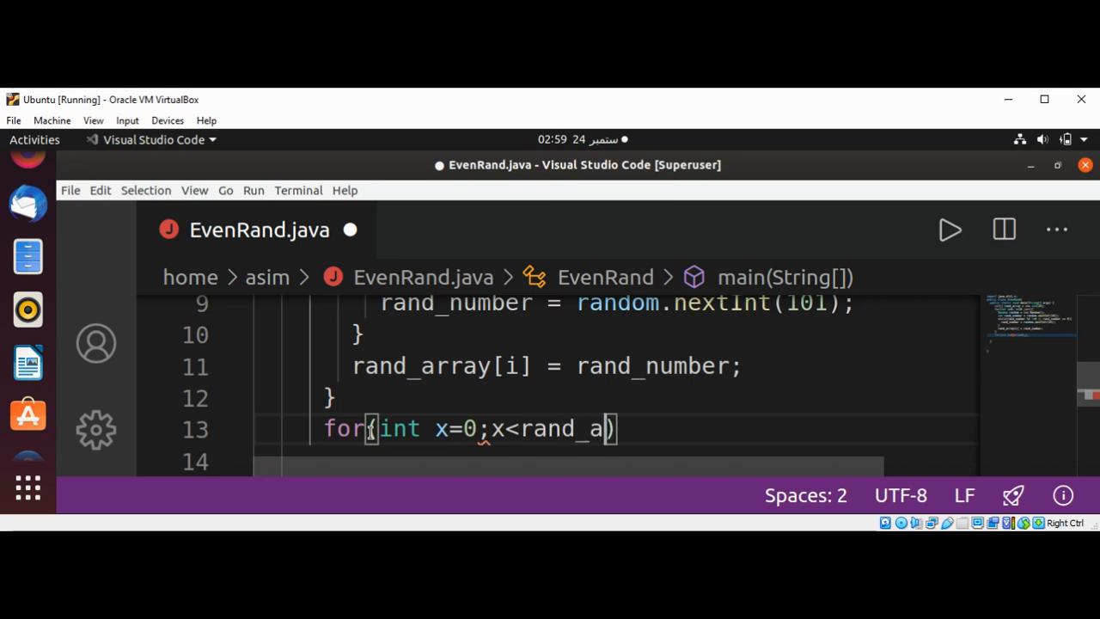
type("rray.l")
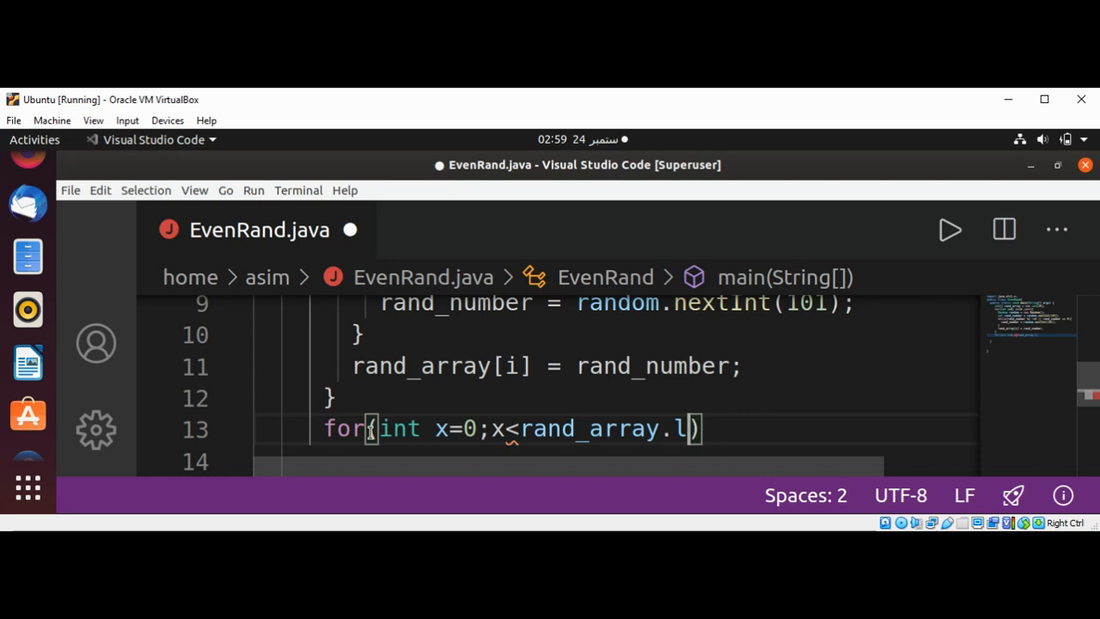
type("ngth;")
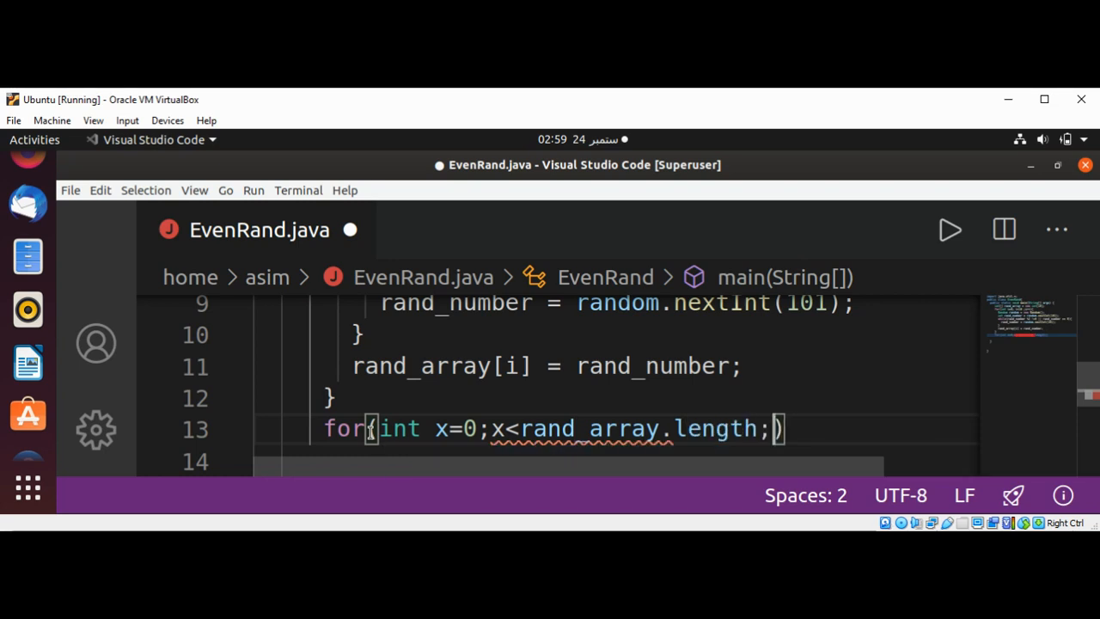
type("x++")
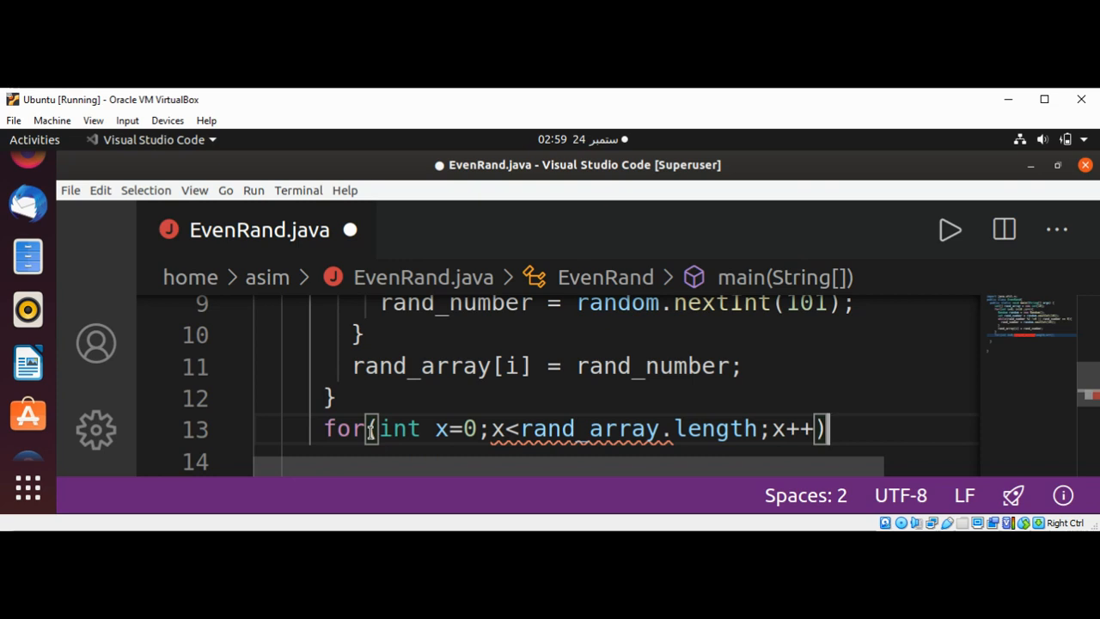
type("{}")
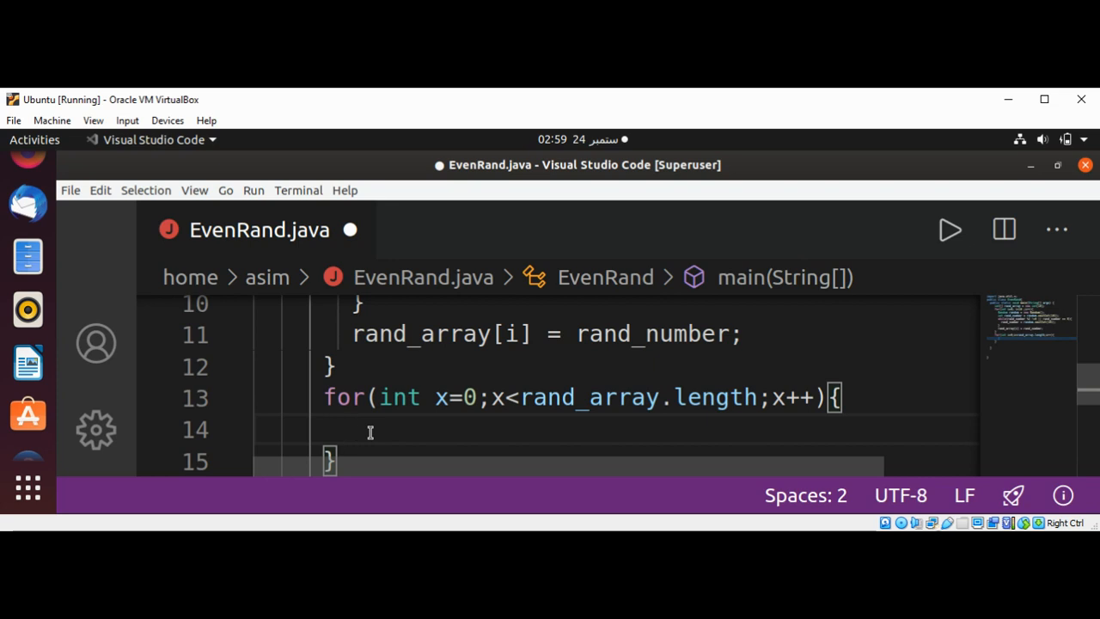
Write System.out.println(rand_array[x]); inside the second loop body
type("System")
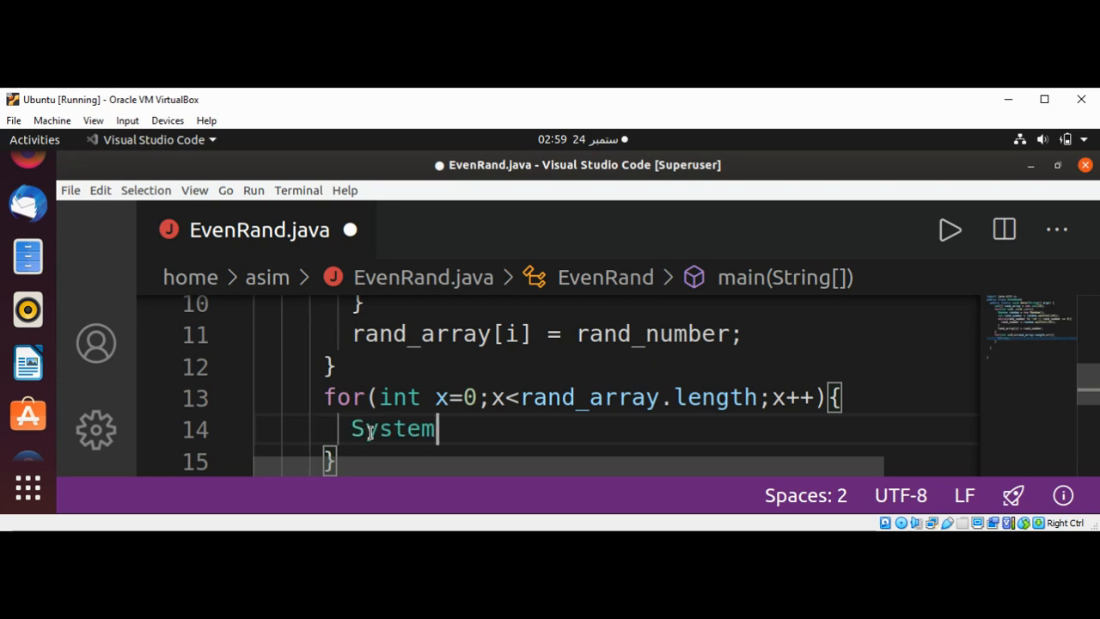
type(".out.pr")
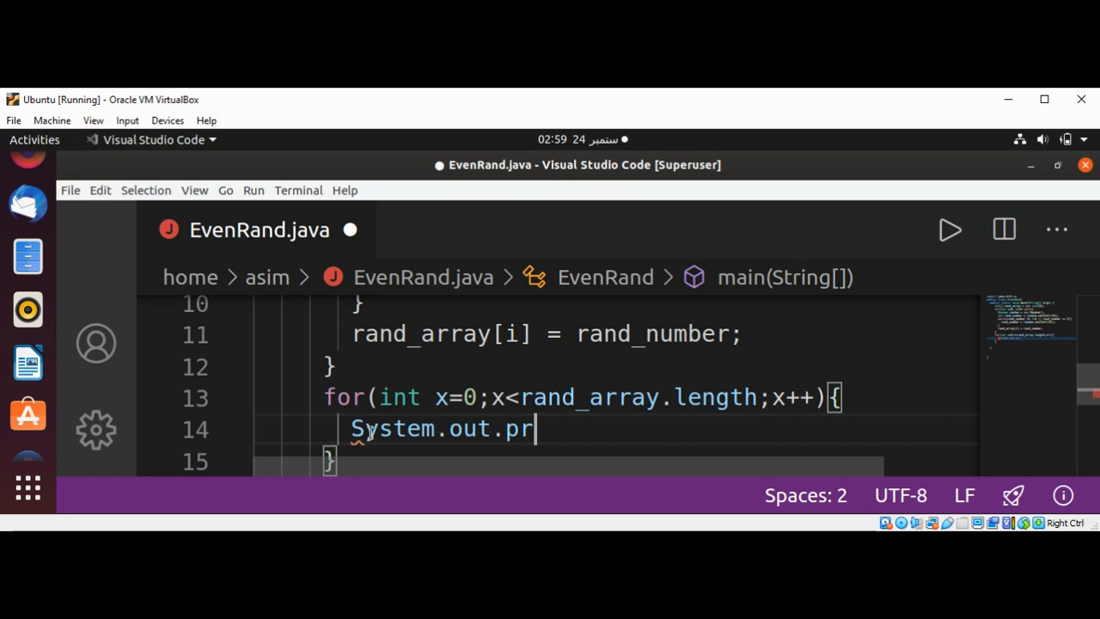
type("intln")
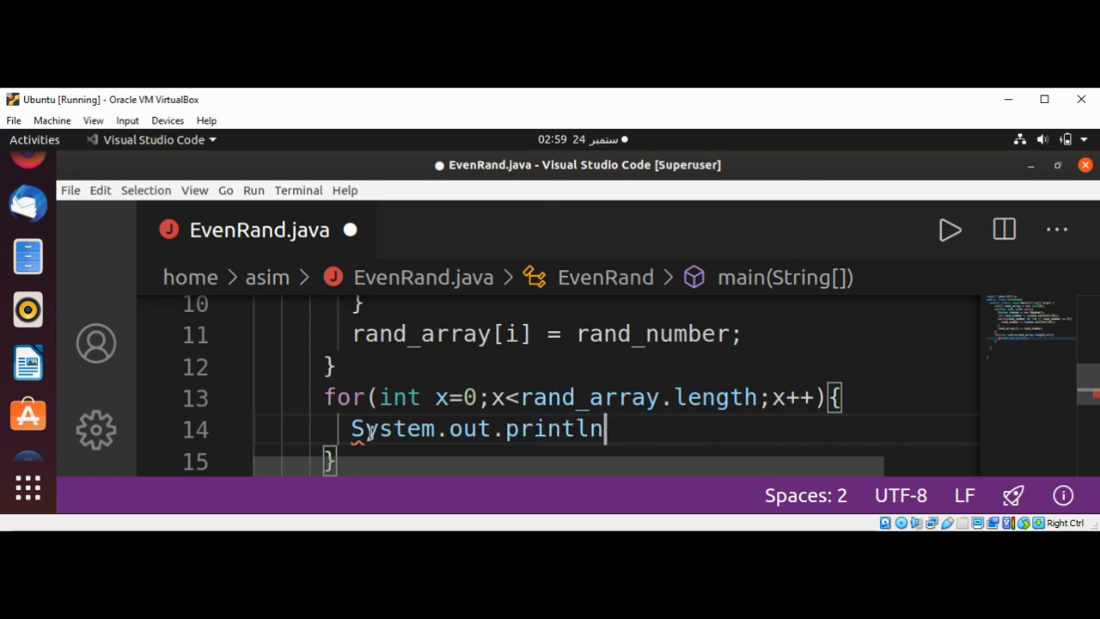
type("(r")
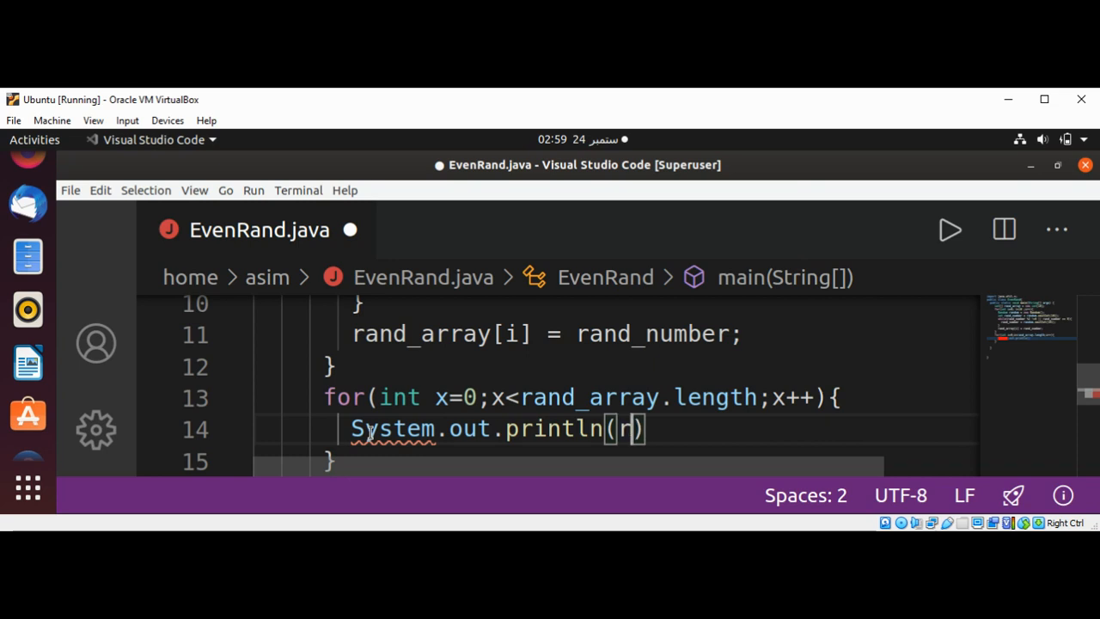
type("and_array")
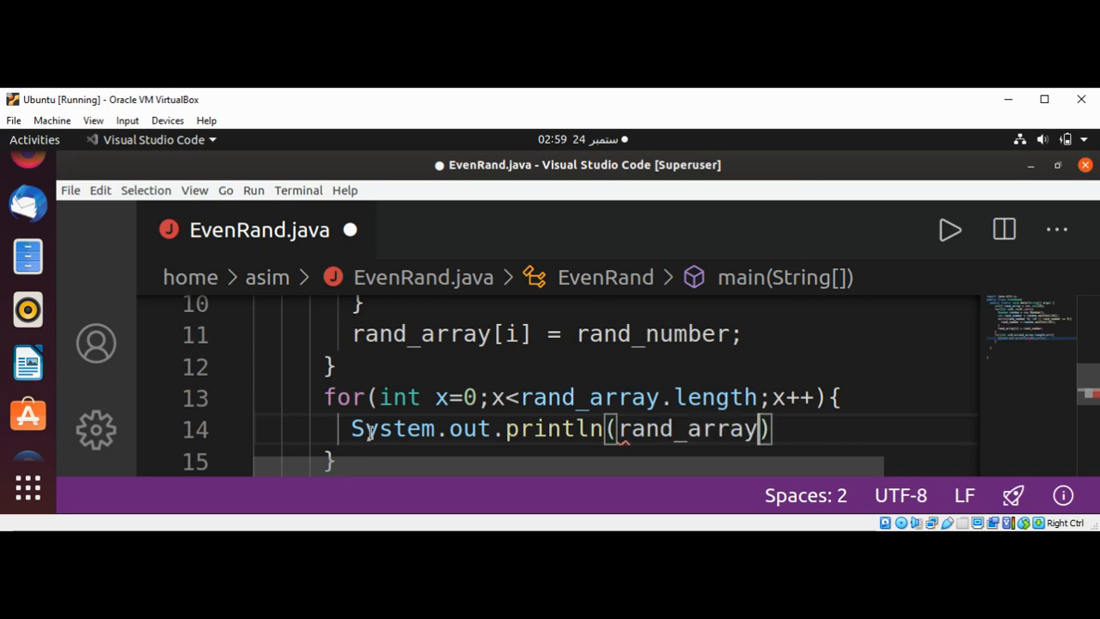
type("[x]")
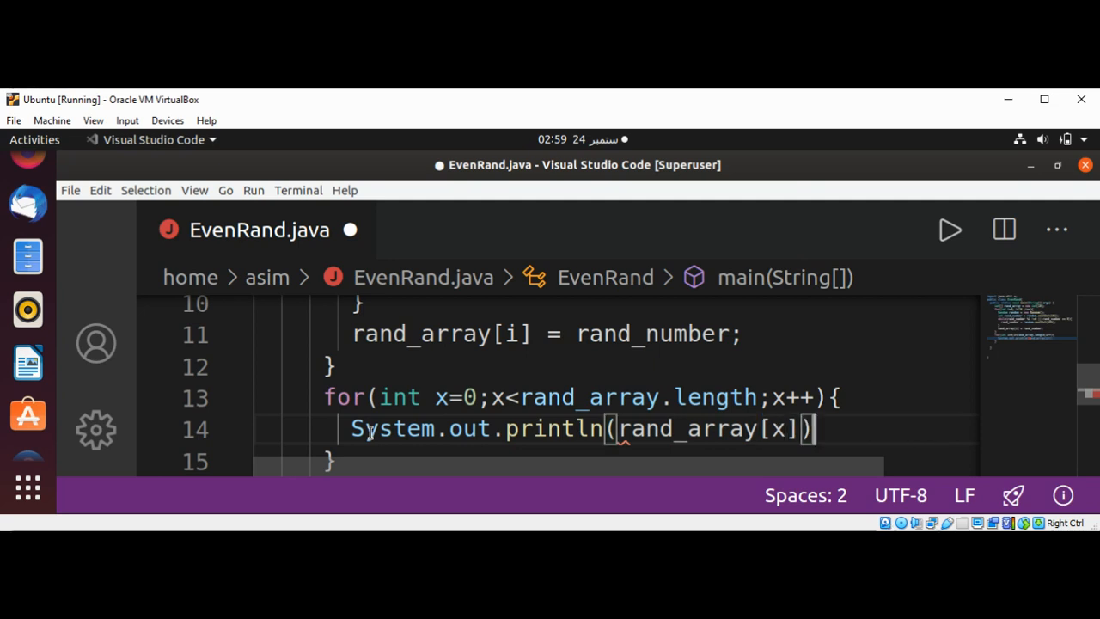
type(";")
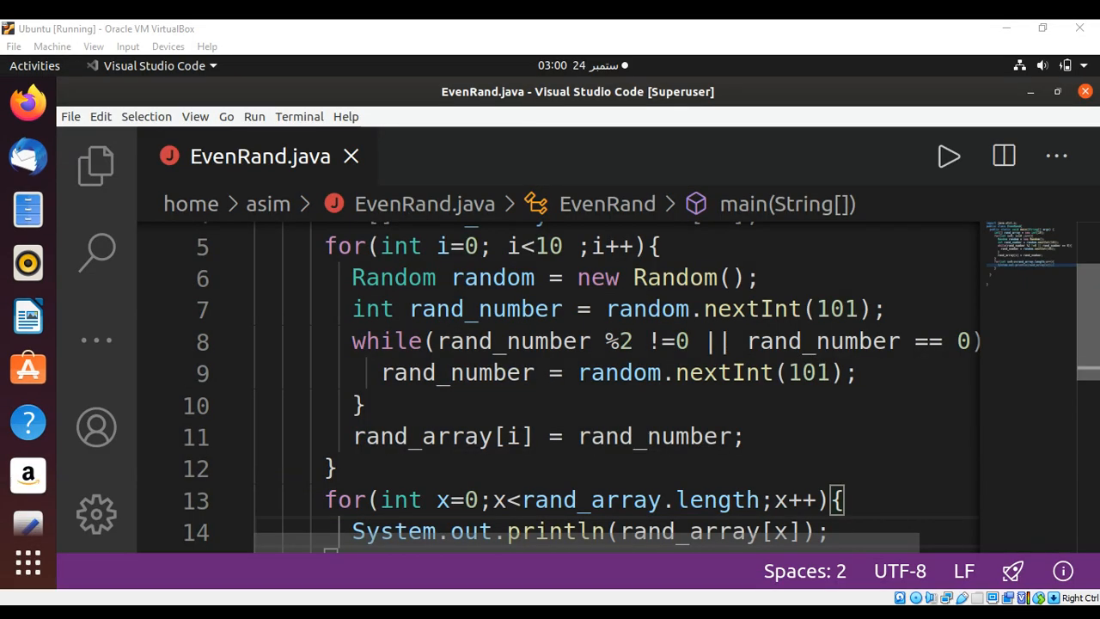
Switch println to print and append +" " so array elements print space-separated on one line
scroll("down", 3)
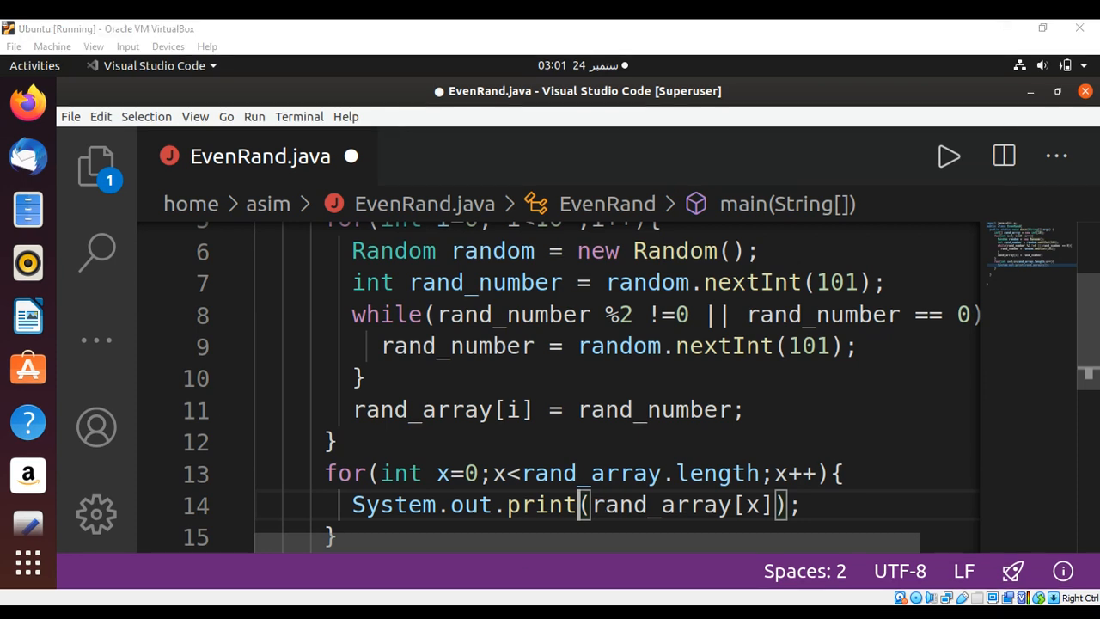
key("ctrl+s")
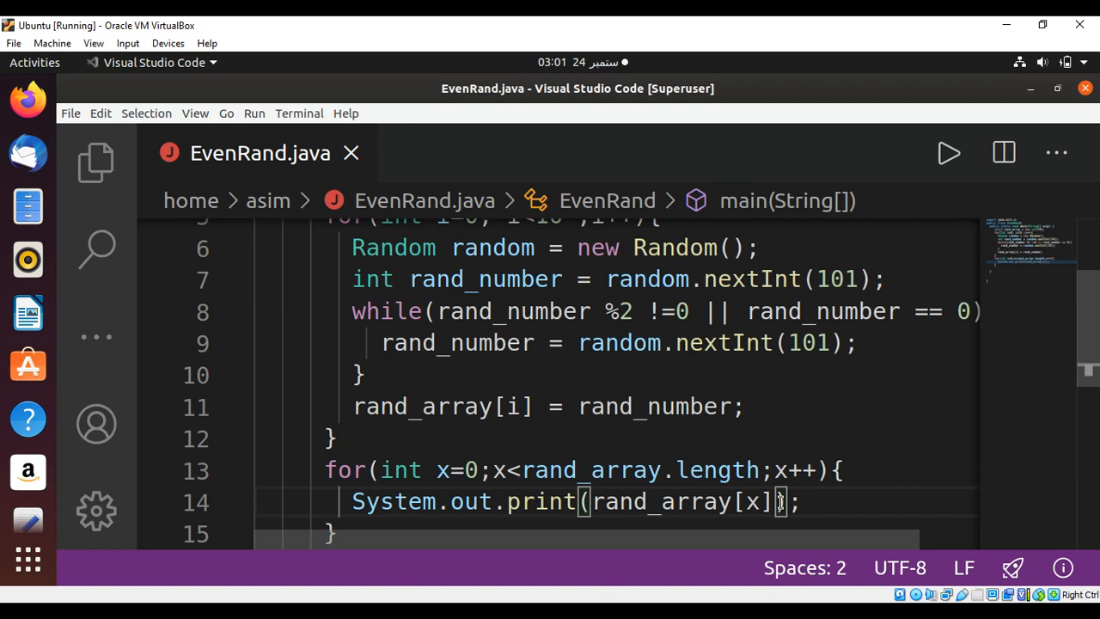
type("+")
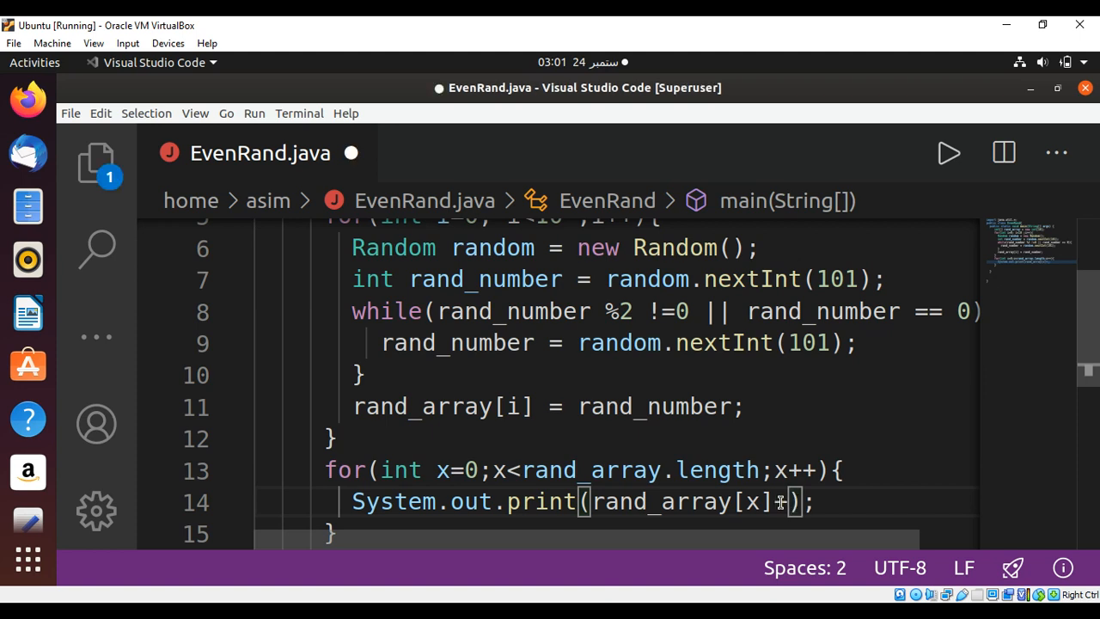
type("\",\"")
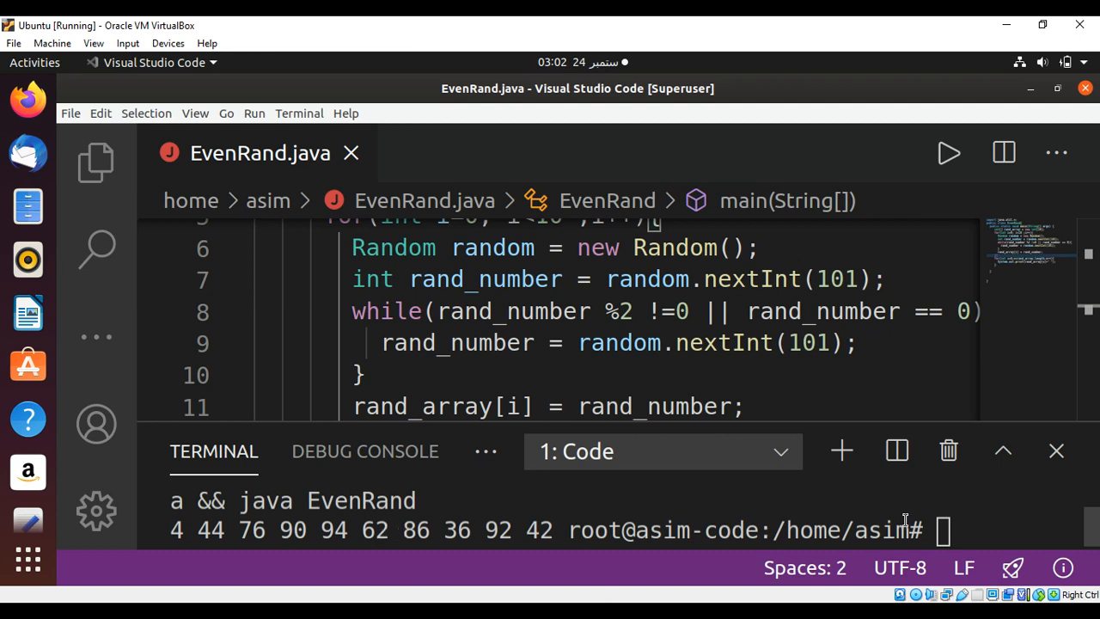
mouse_move(1038, 515)
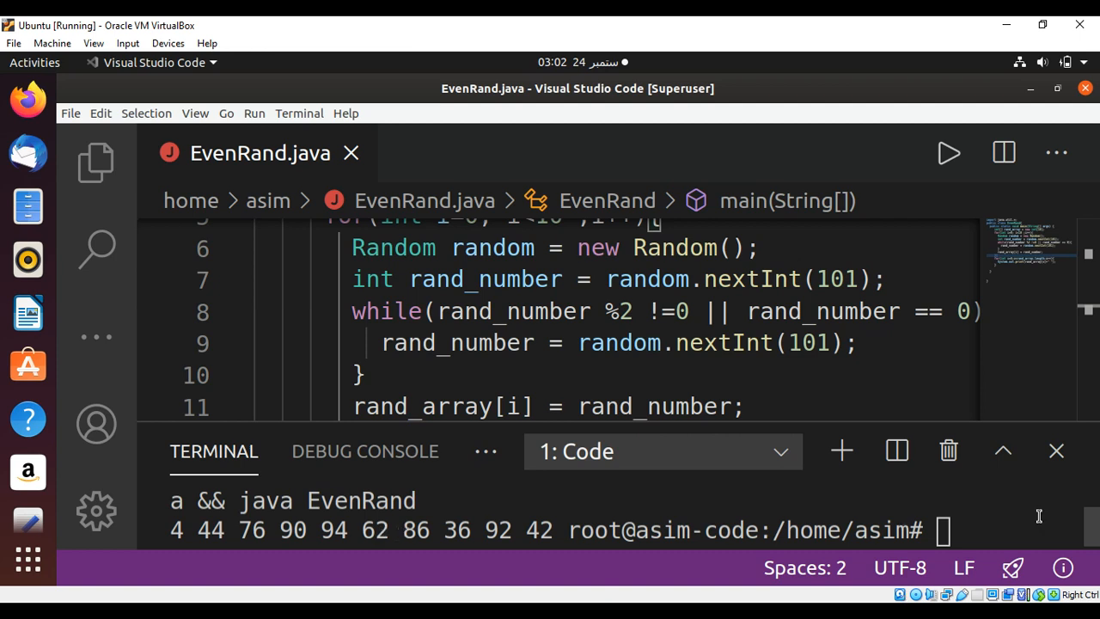